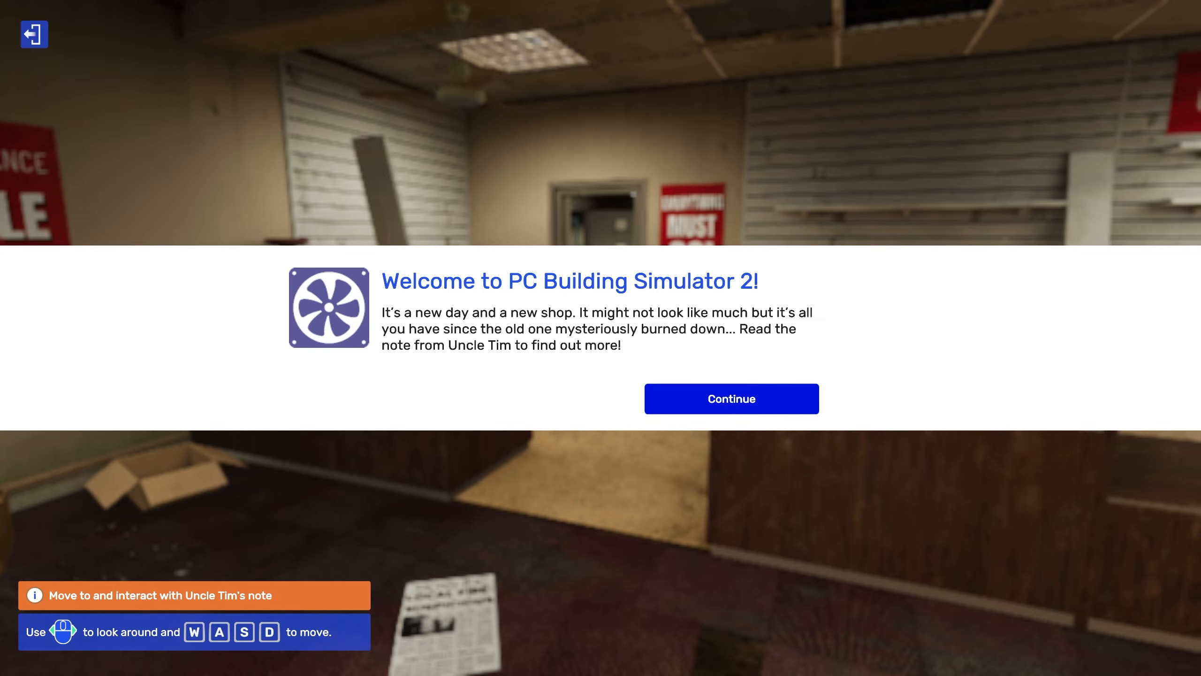
Dismiss the welcome message and walk to the counter holding Uncle Tim's note
left_click(730, 398)
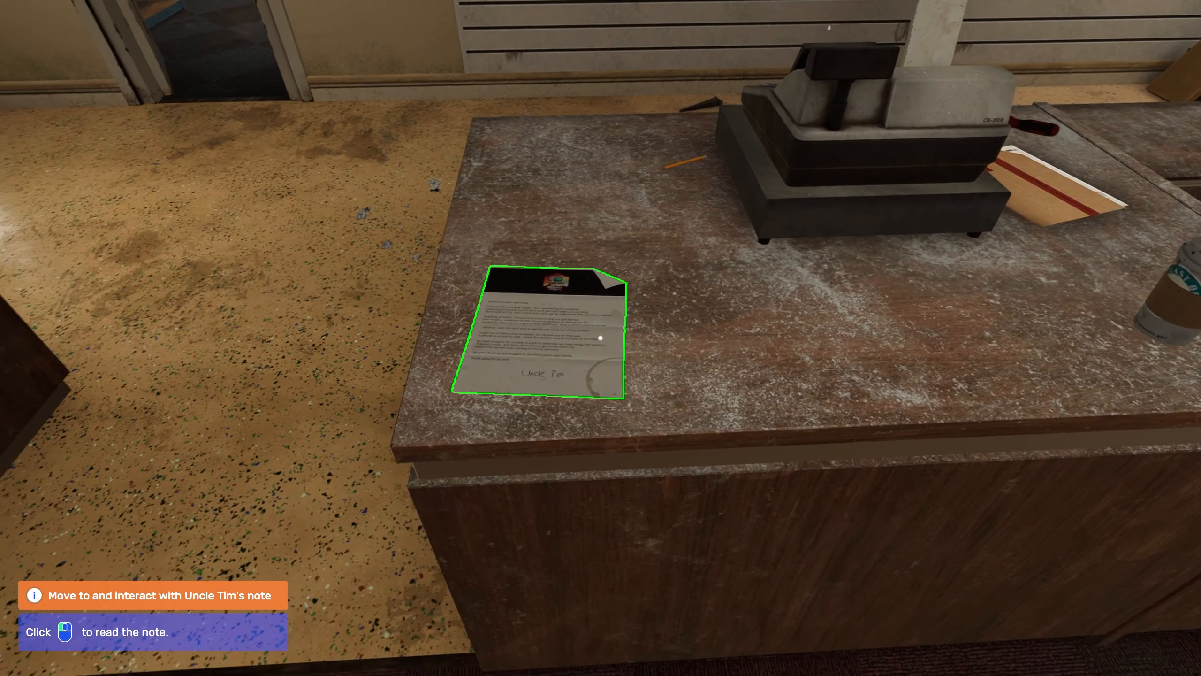
Read Uncle Tim's note about the fire, the shop computer and its missing GPU
left_click(537, 335)
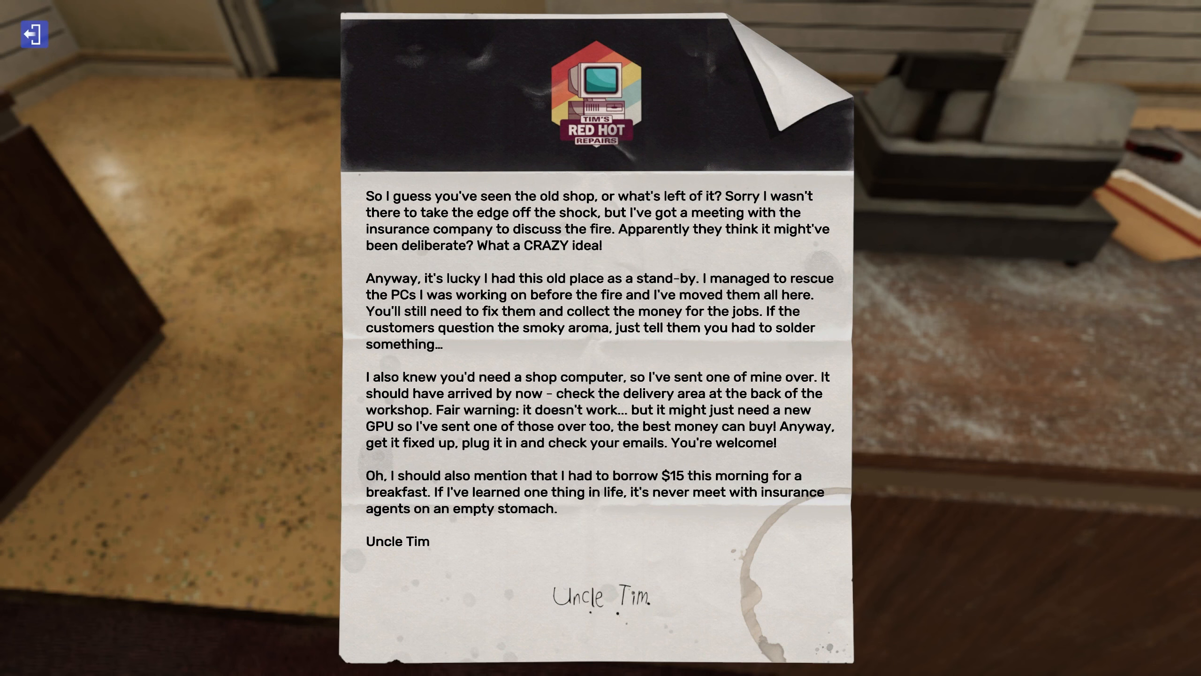
mouse_move(34, 34)
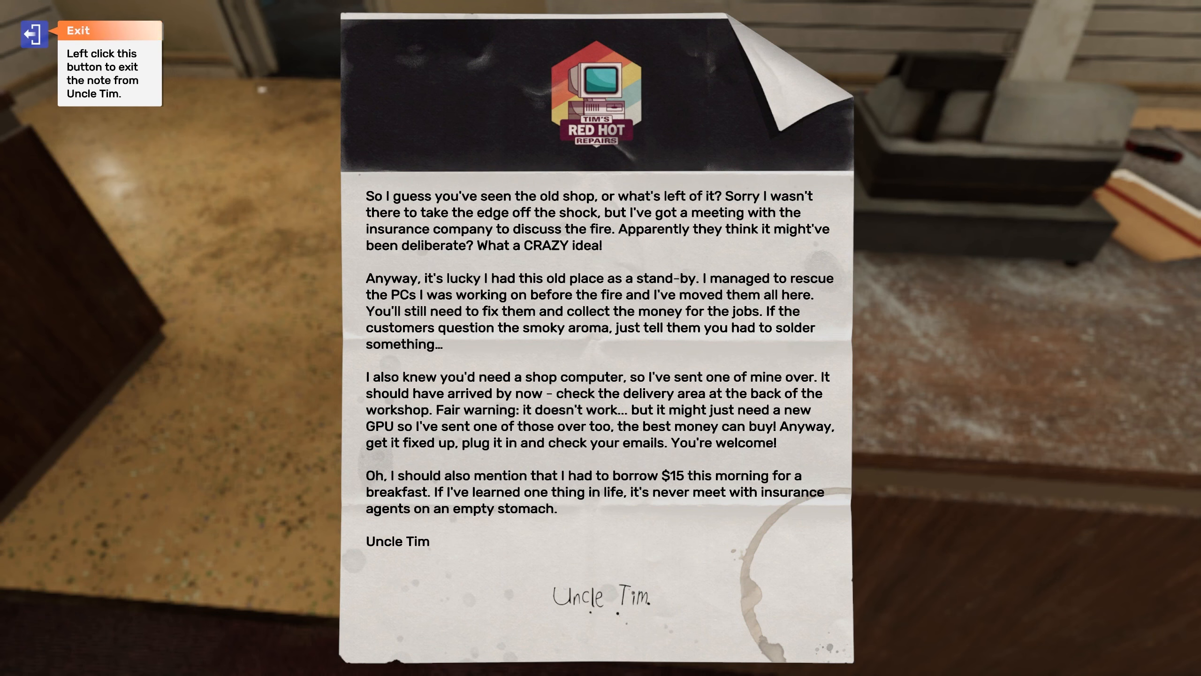
Put the note away, collect the delivery boxes yielding an RTX 3080, and reach the PC box
left_click(30, 36)
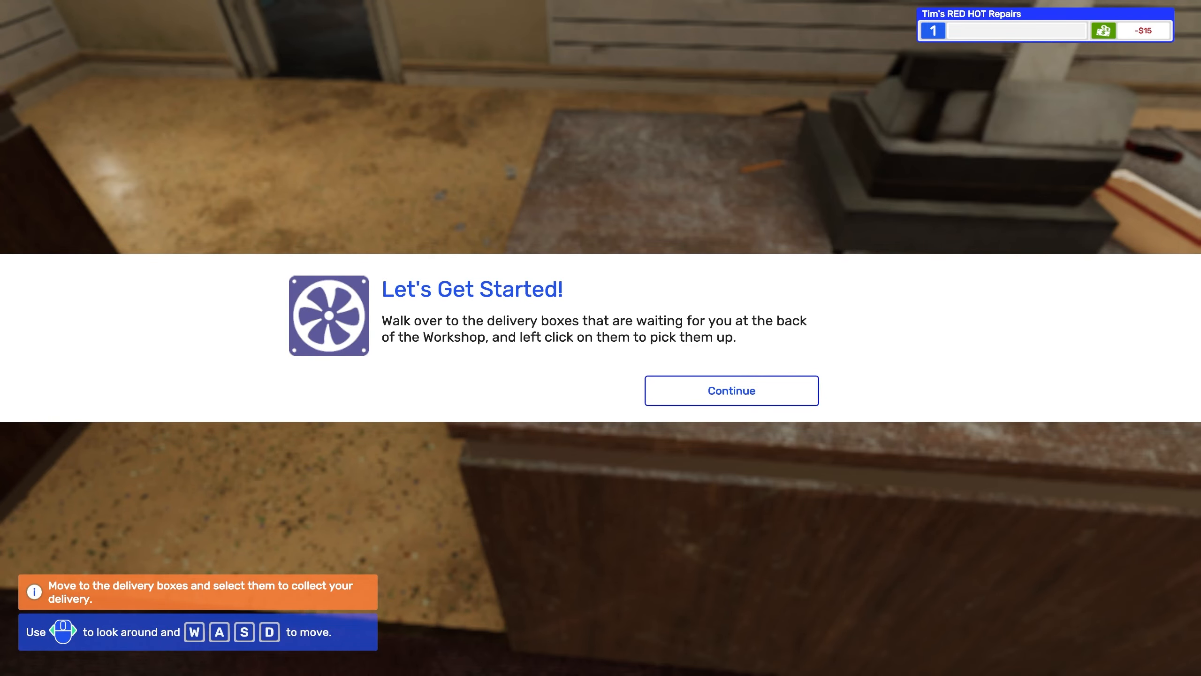
left_click(730, 390)
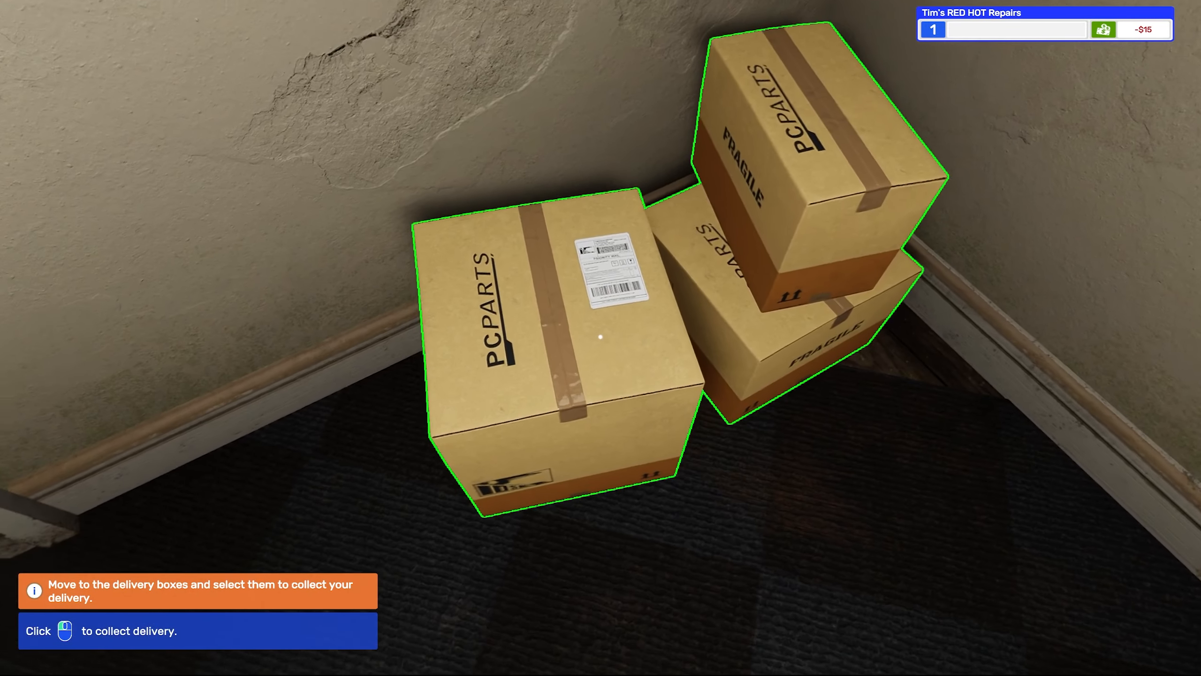
left_click(600, 336)
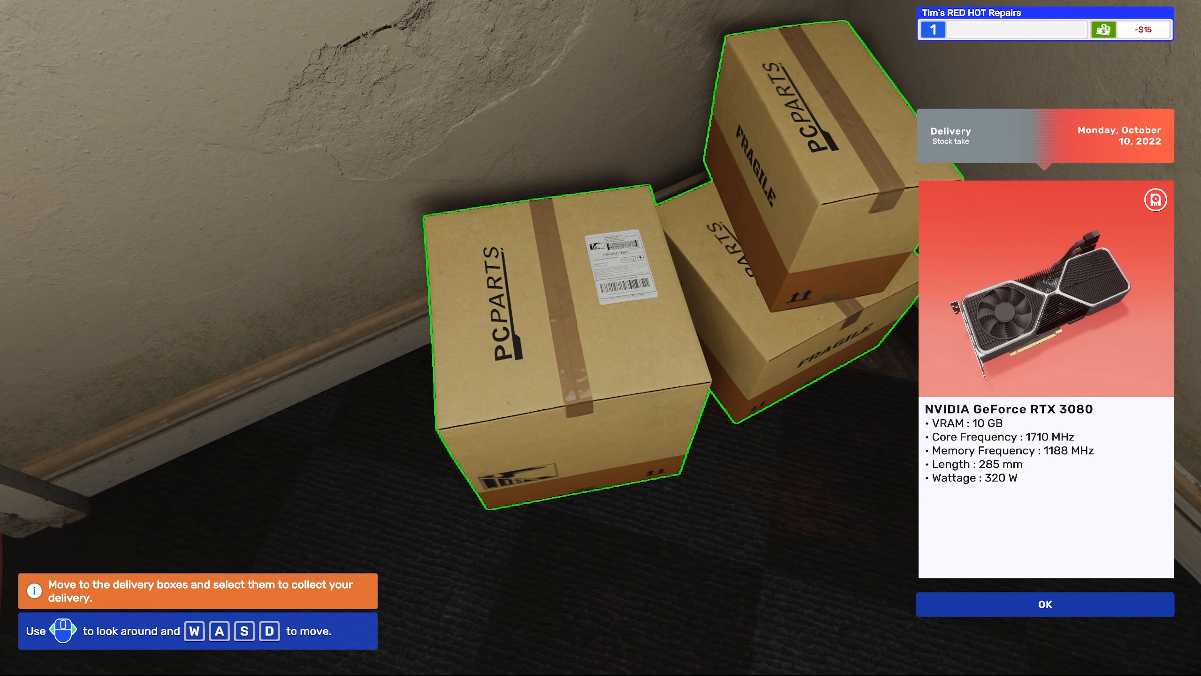
left_click(1043, 604)
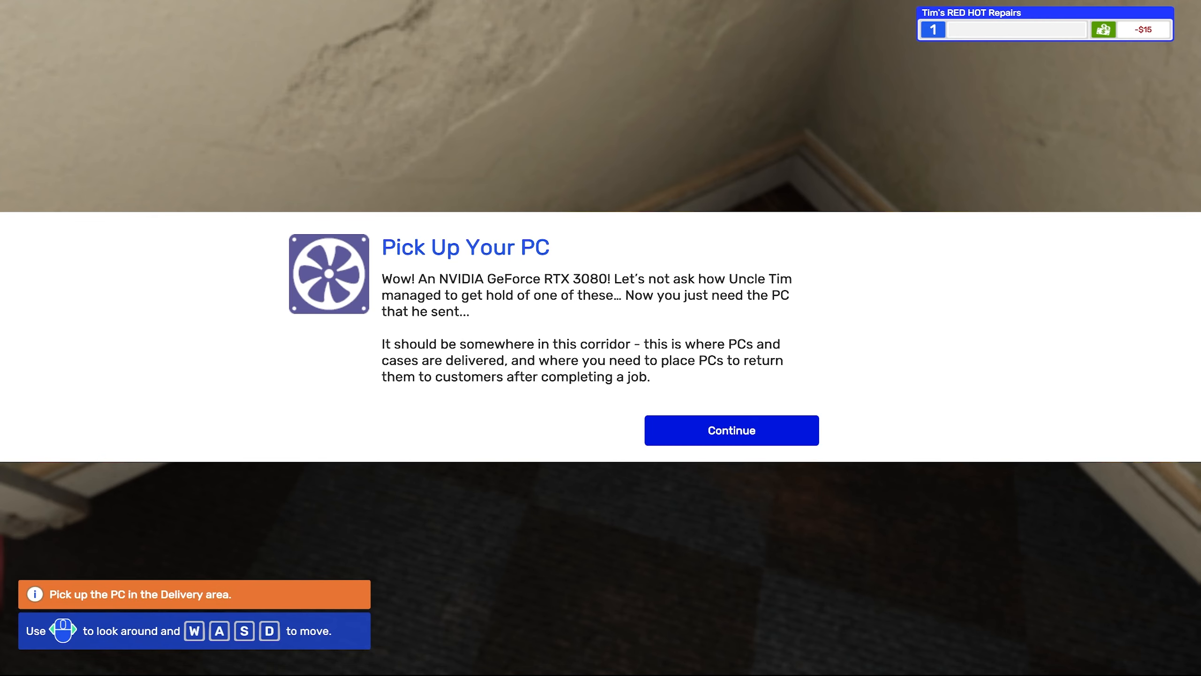
mouse_move(730, 430)
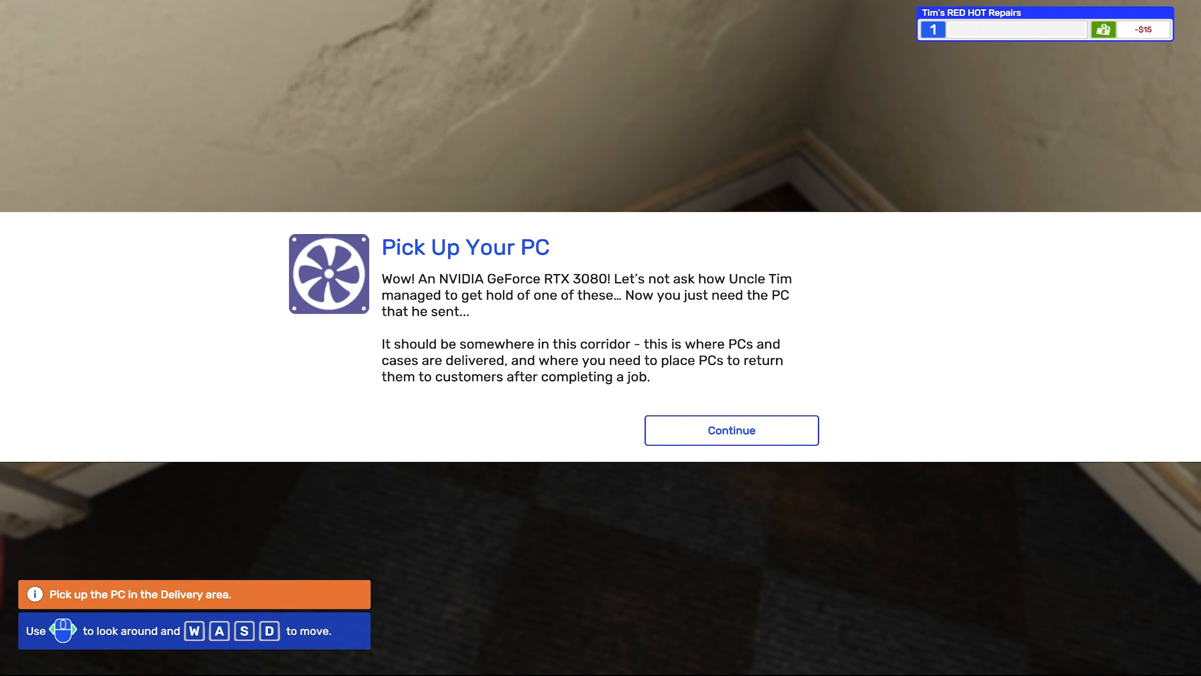
left_click(730, 430)
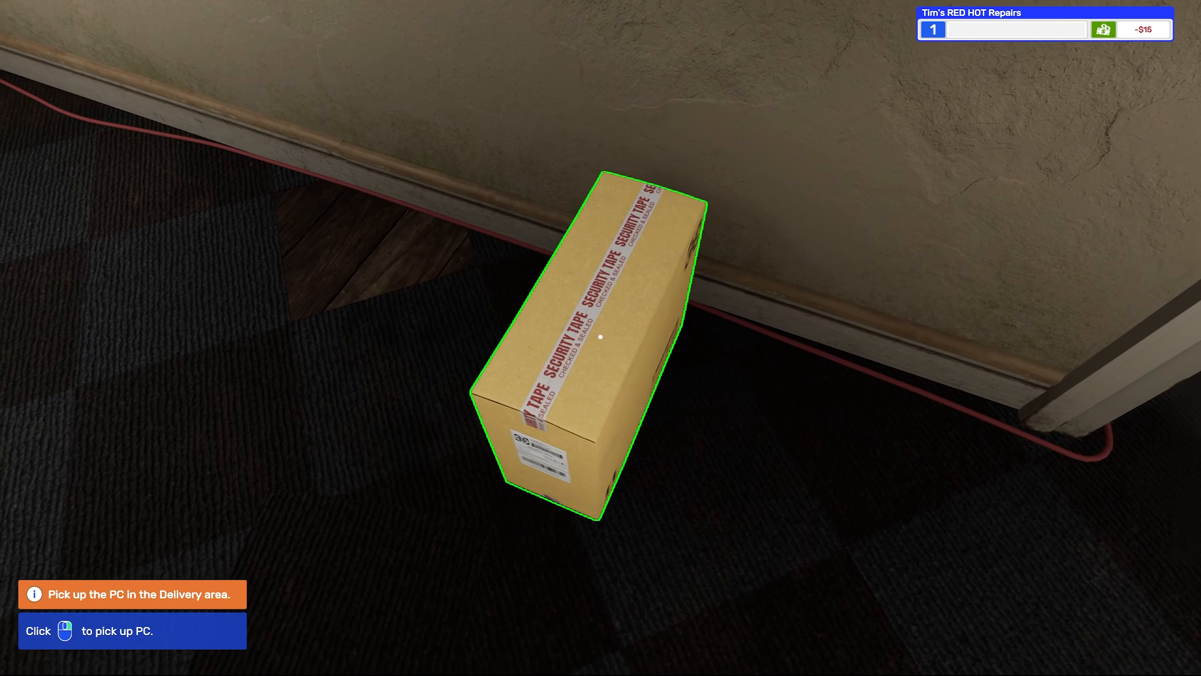
Place the DG-7 PC on the workbench and unscrew both side panel screws
left_click(599, 337)
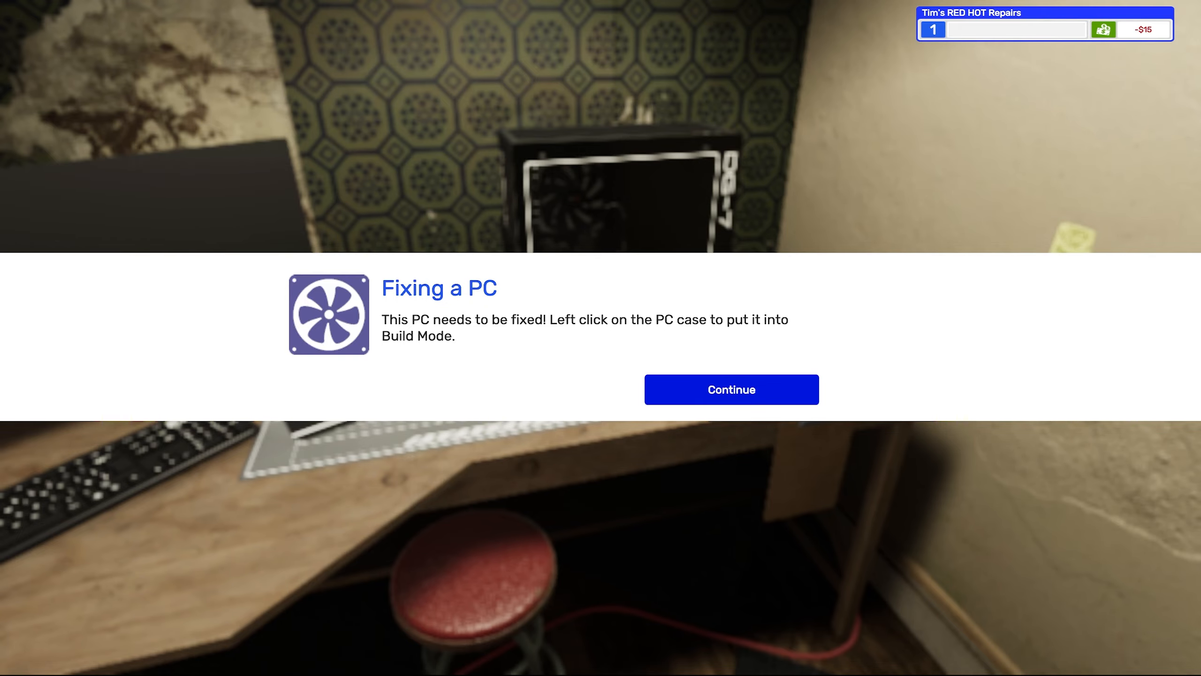
left_click(730, 389)
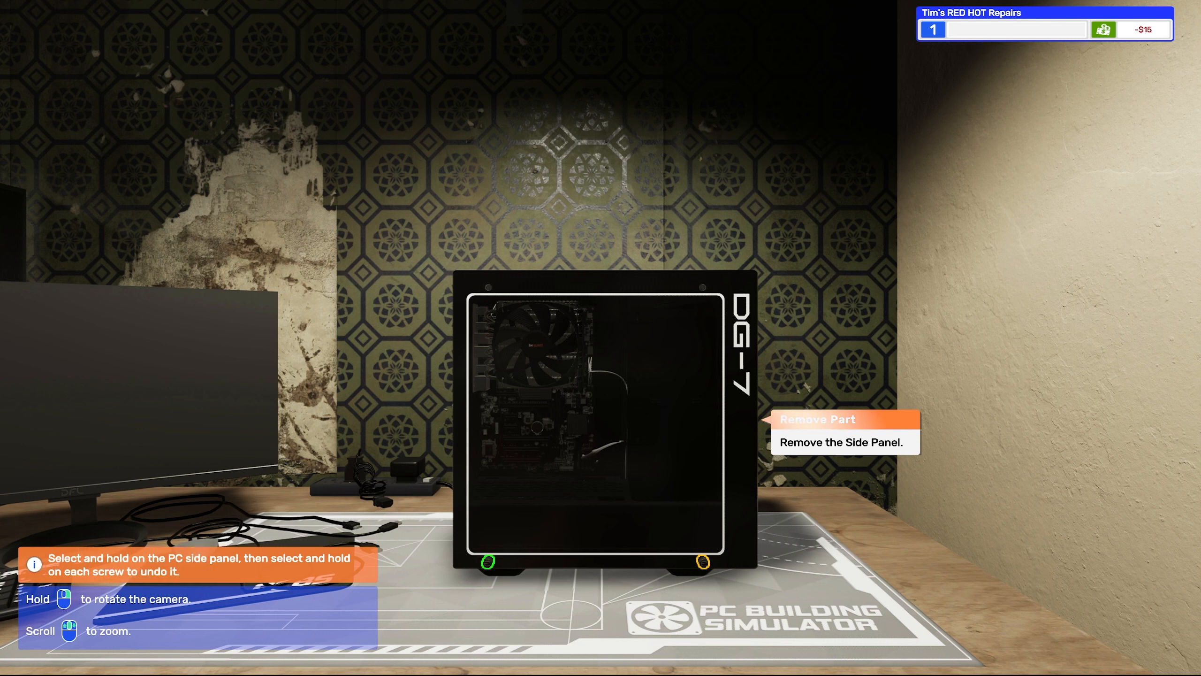
left_click(487, 562)
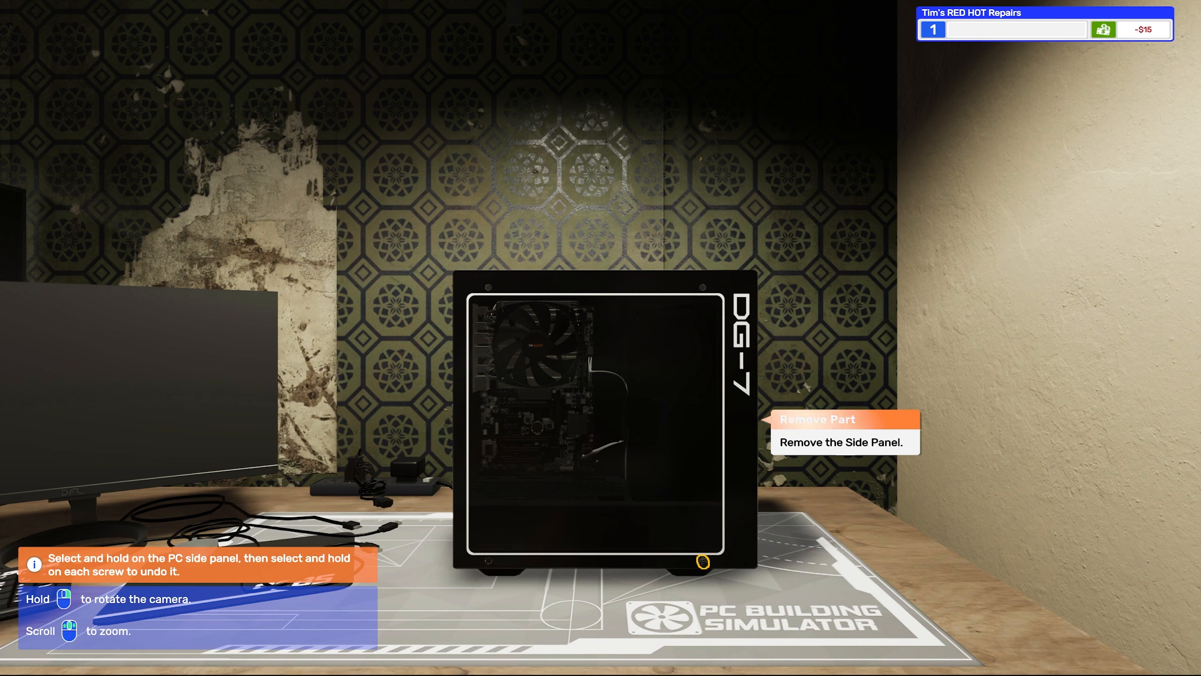
left_click(702, 562)
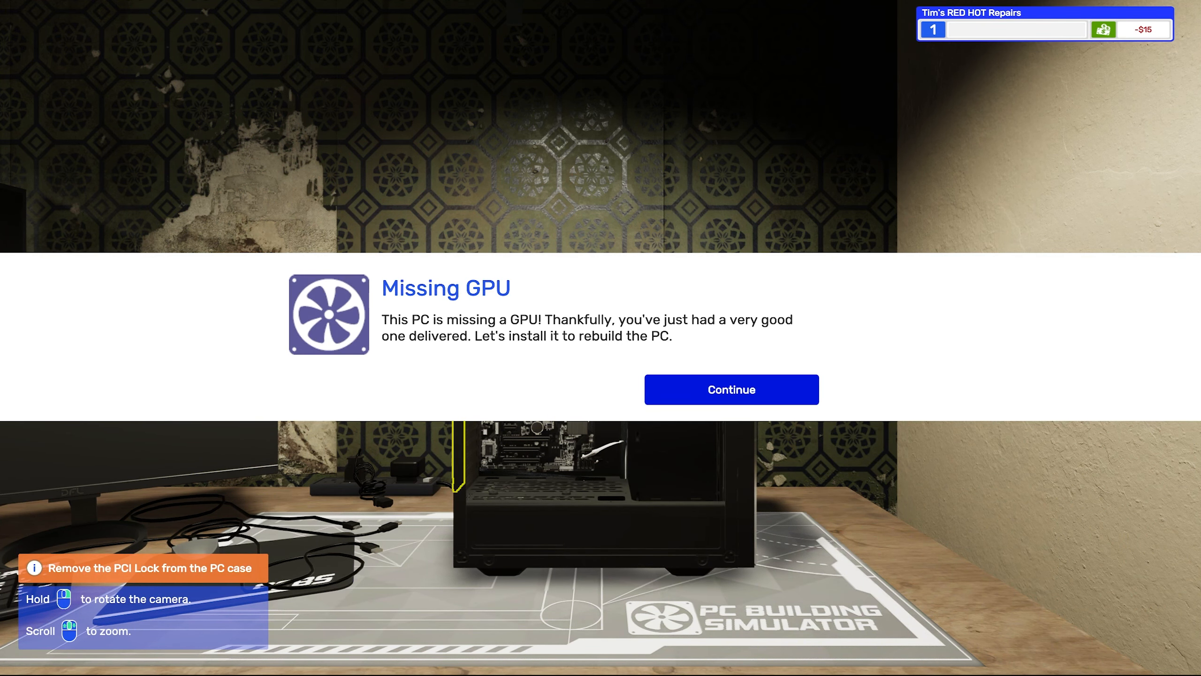
Install the RTX 3080 in the DG-7, screw it down and connect its power cable
left_click(730, 389)
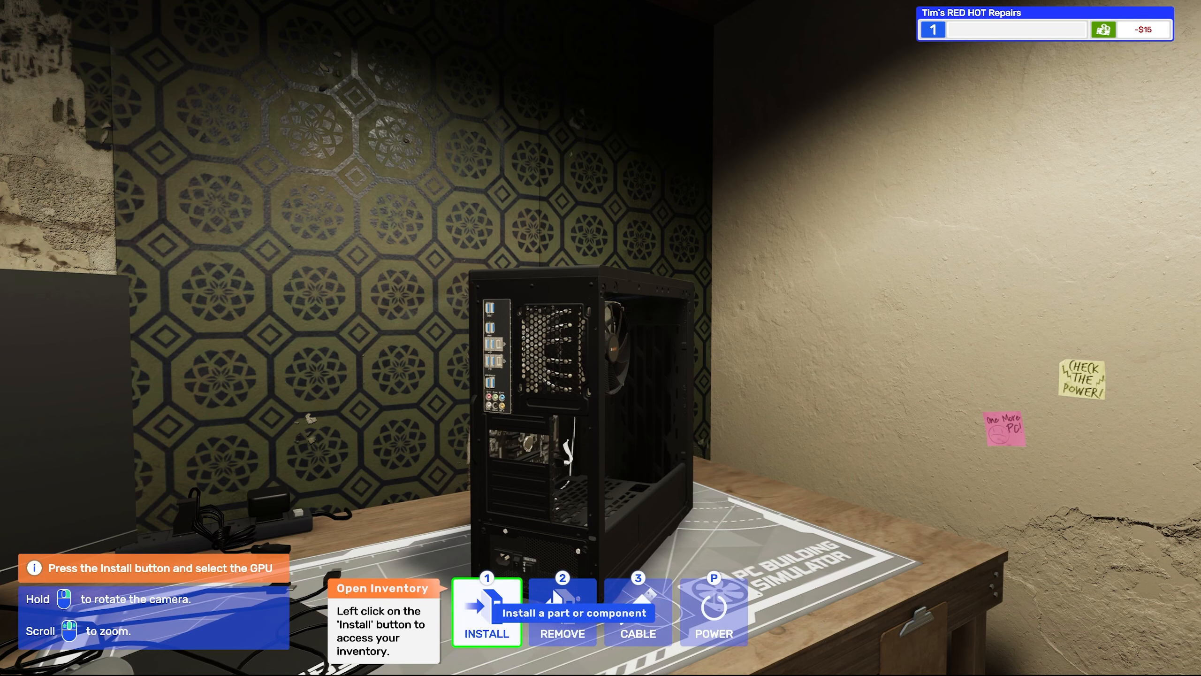
left_click(486, 610)
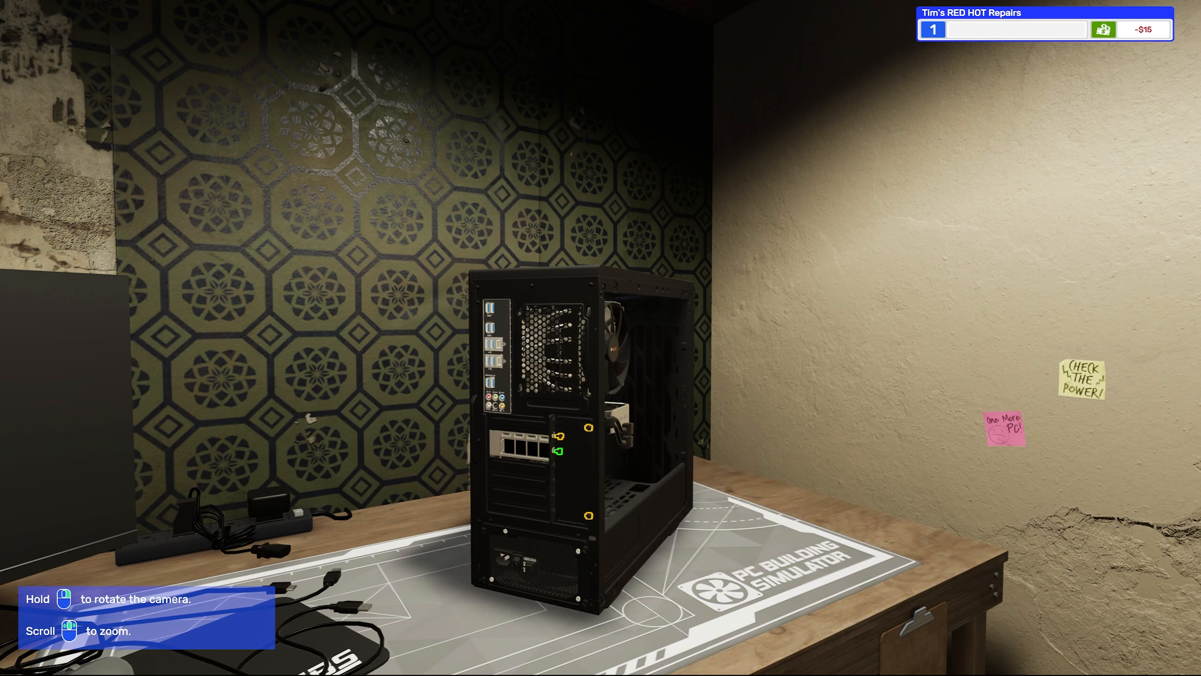
left_click(559, 437)
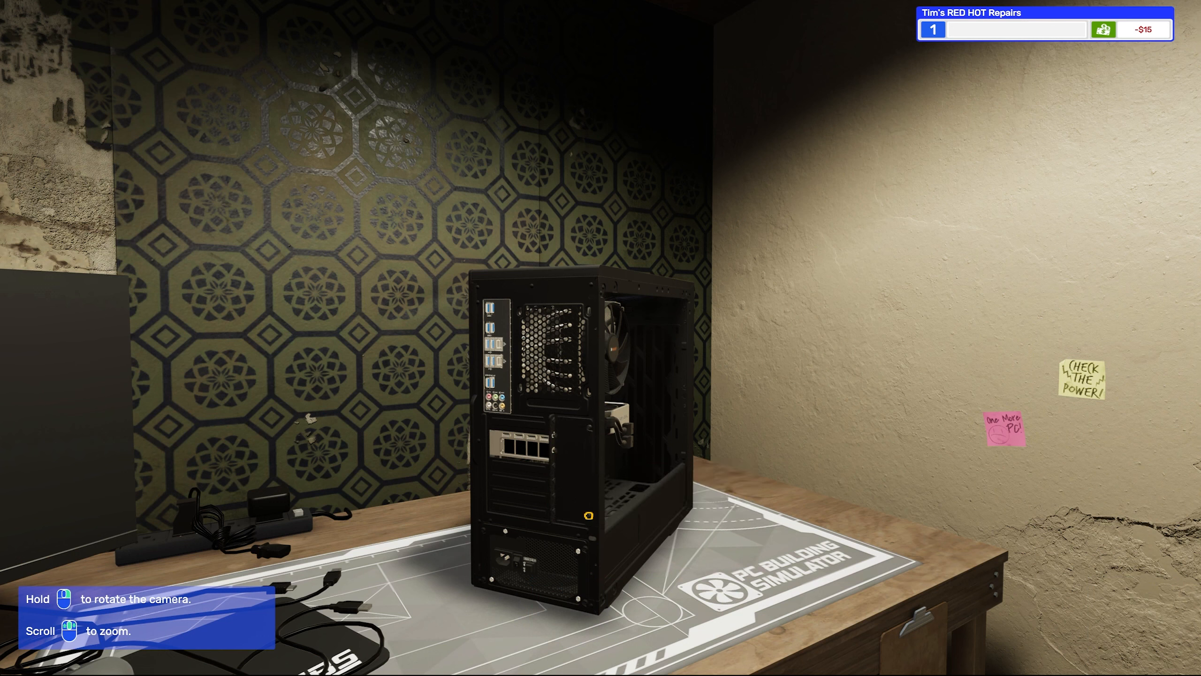
left_click(637, 610)
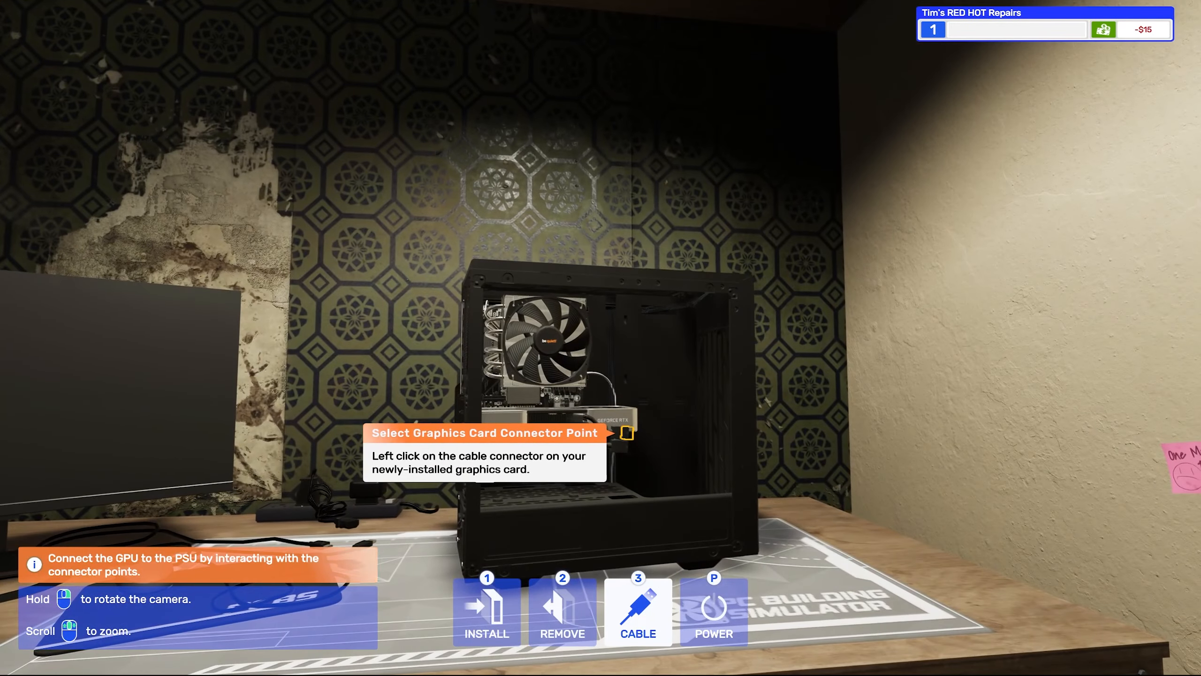
left_click(626, 432)
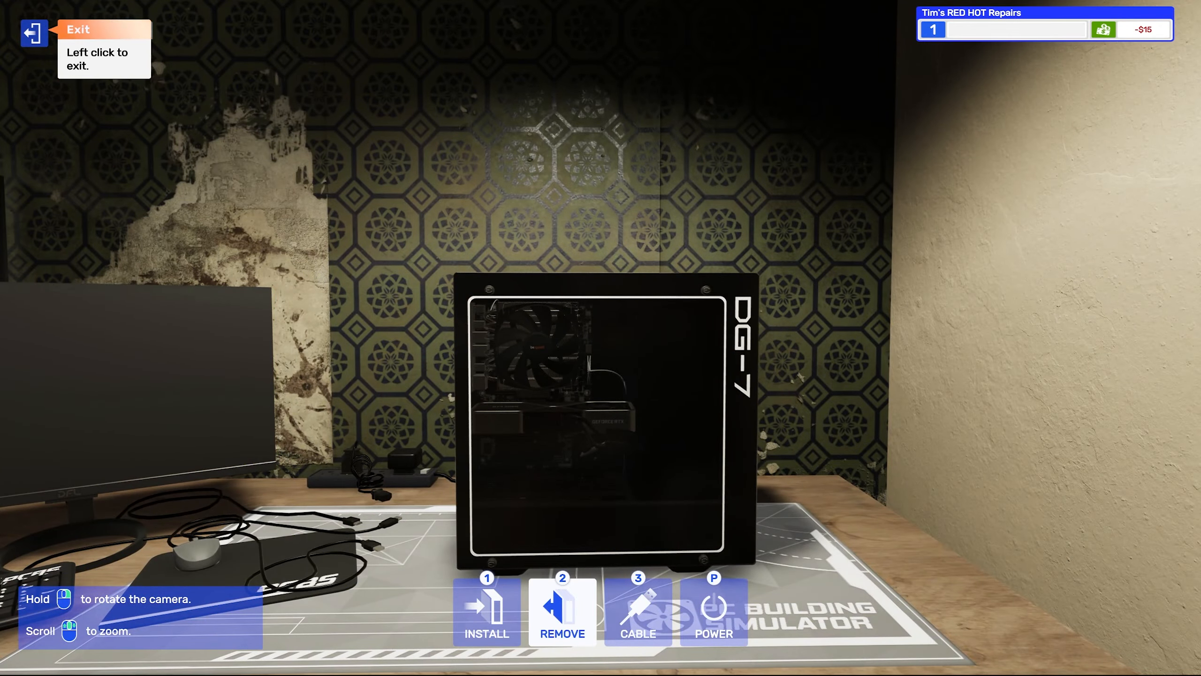
Start the virus-removal job from email and put the customer's PC on the workbench
left_click(33, 34)
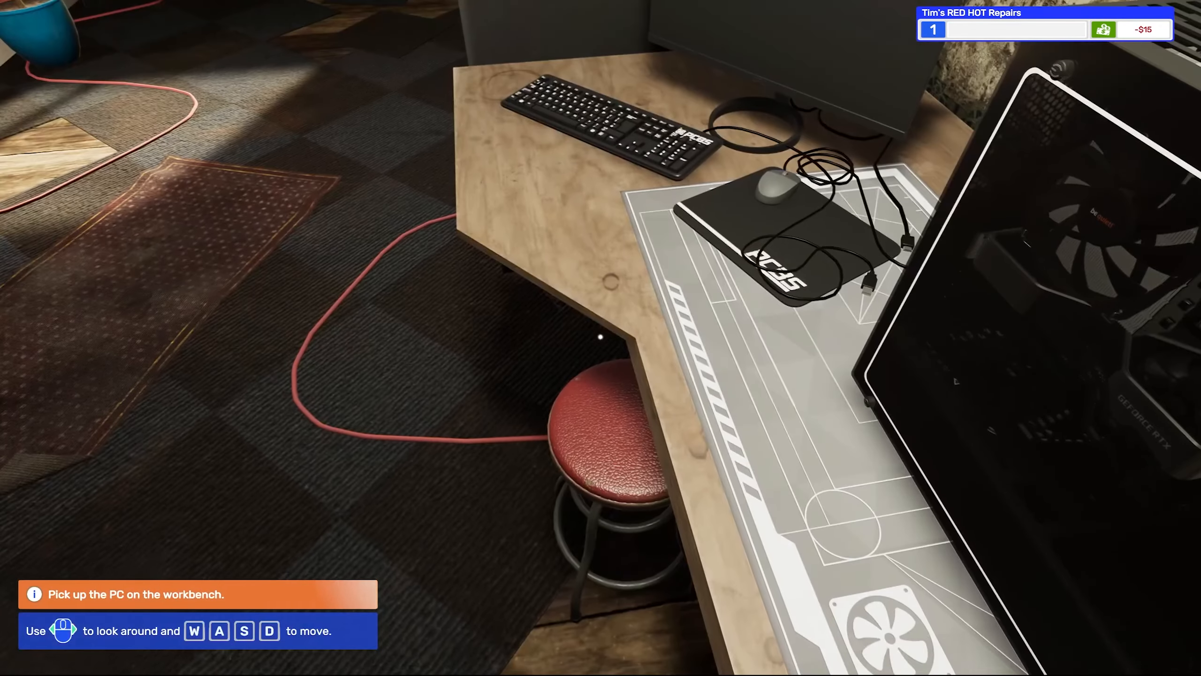
mouse_move(601, 337)
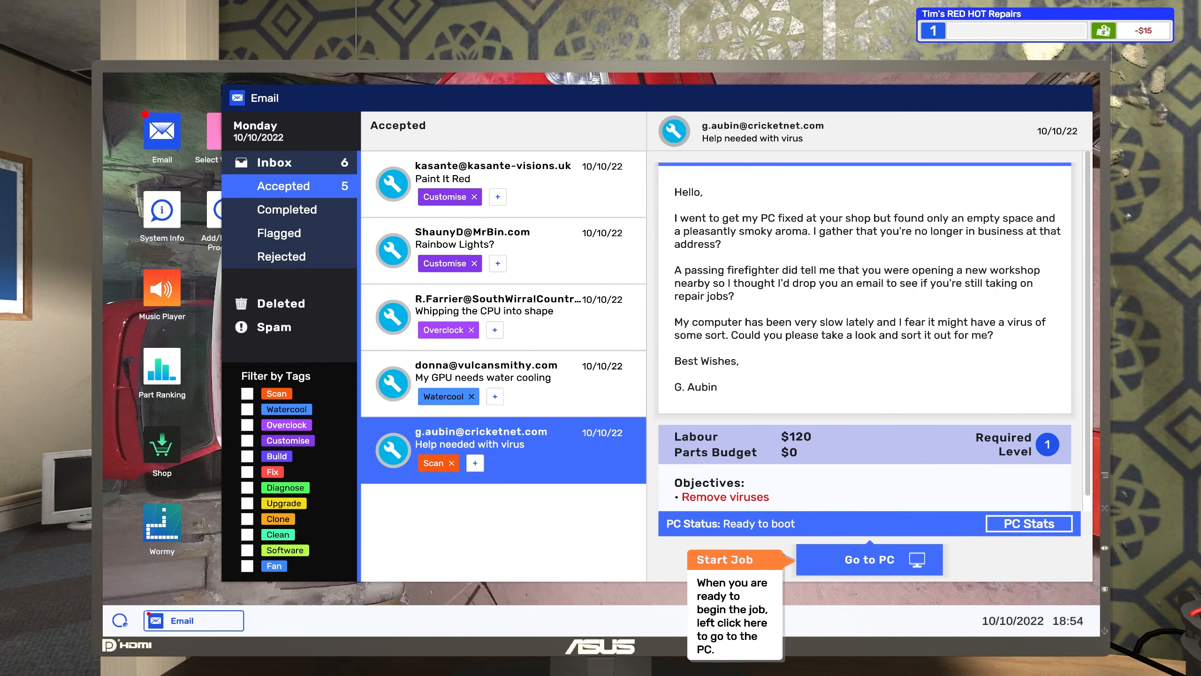
left_click(869, 559)
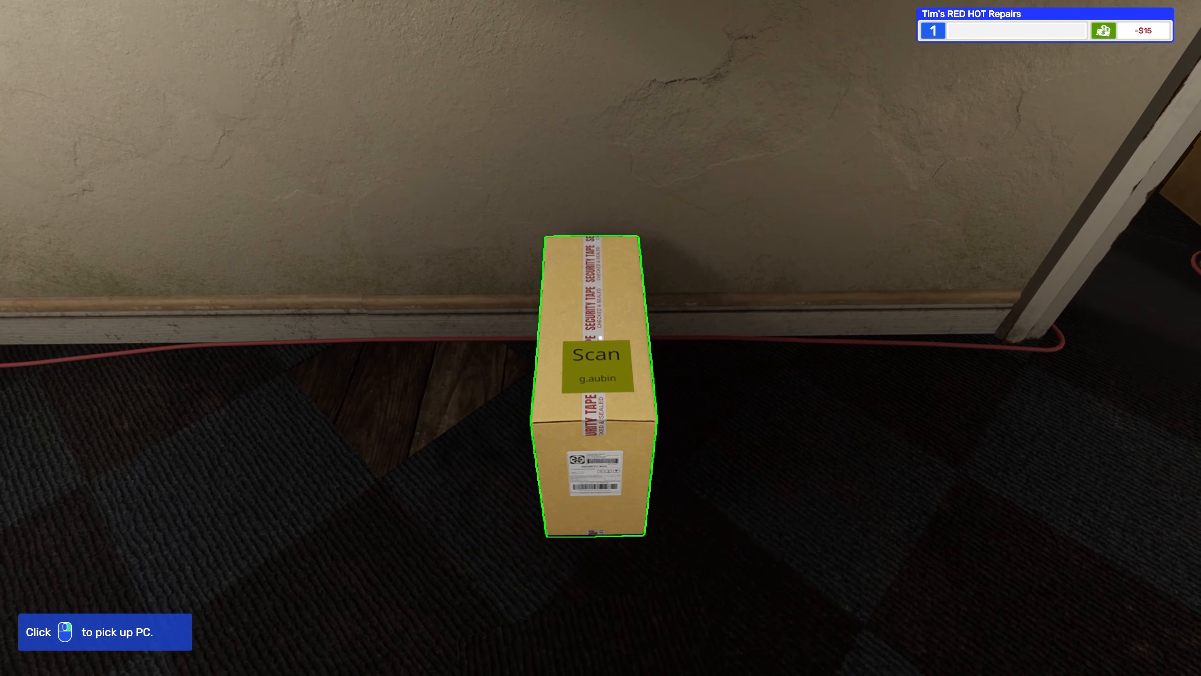
left_click(600, 383)
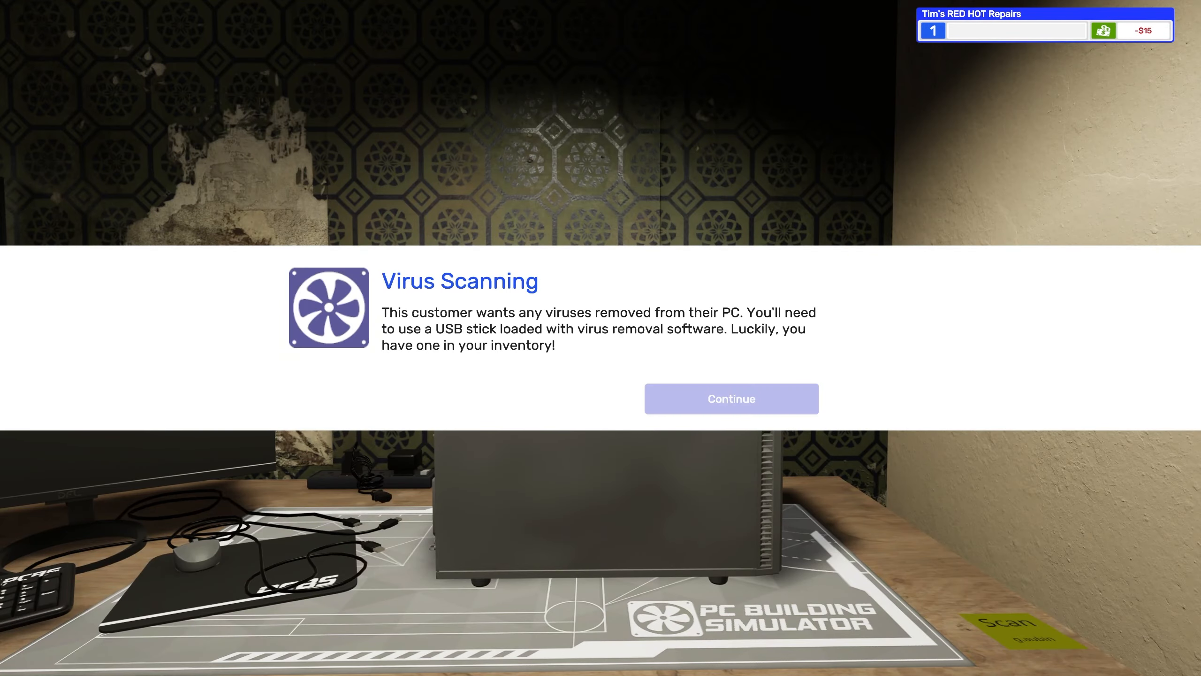
Insert the USB Drive into the customer's PC and power it on
left_click(731, 398)
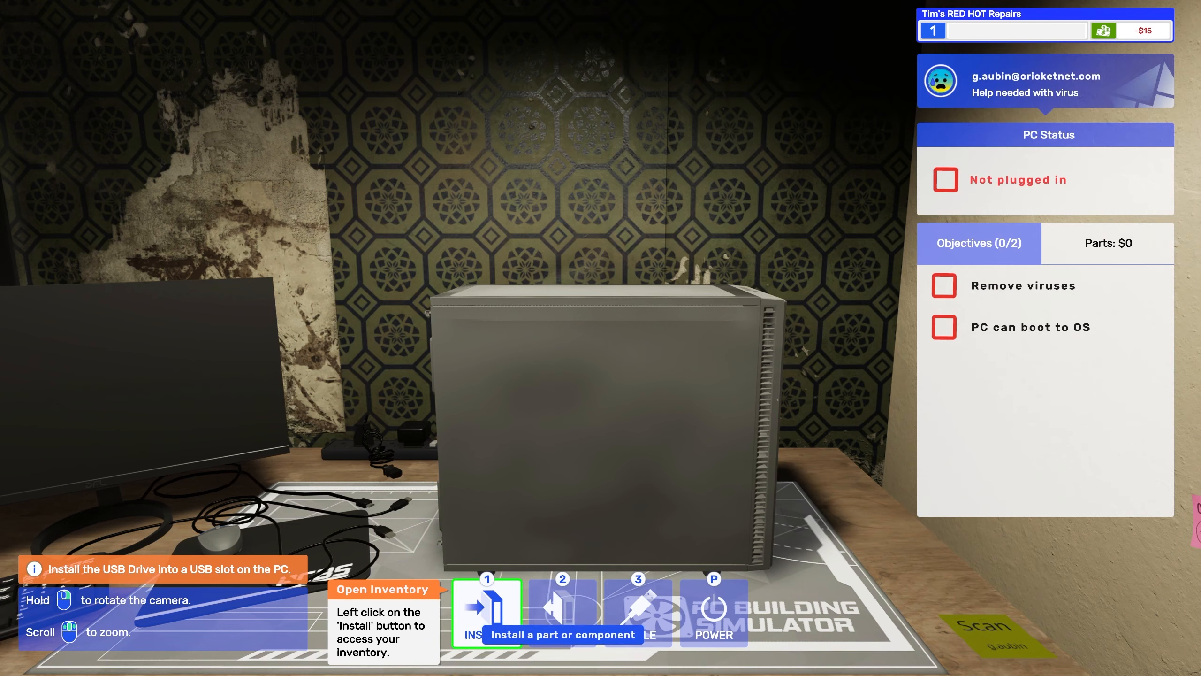
left_click(487, 613)
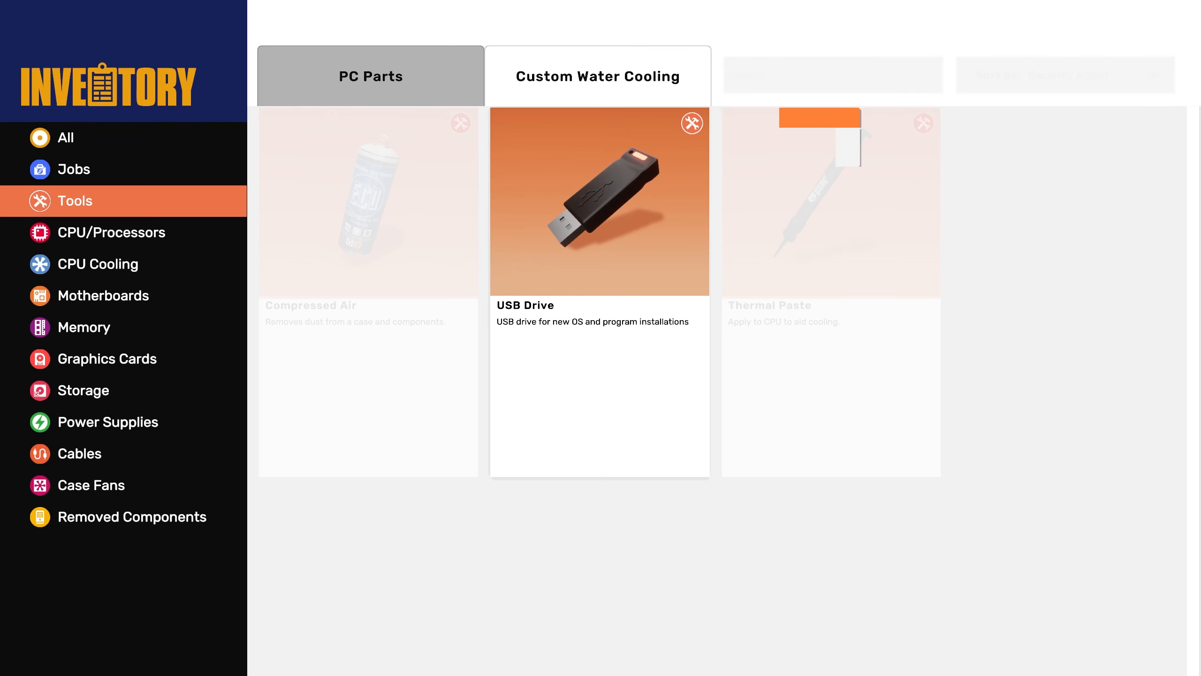
left_click(599, 201)
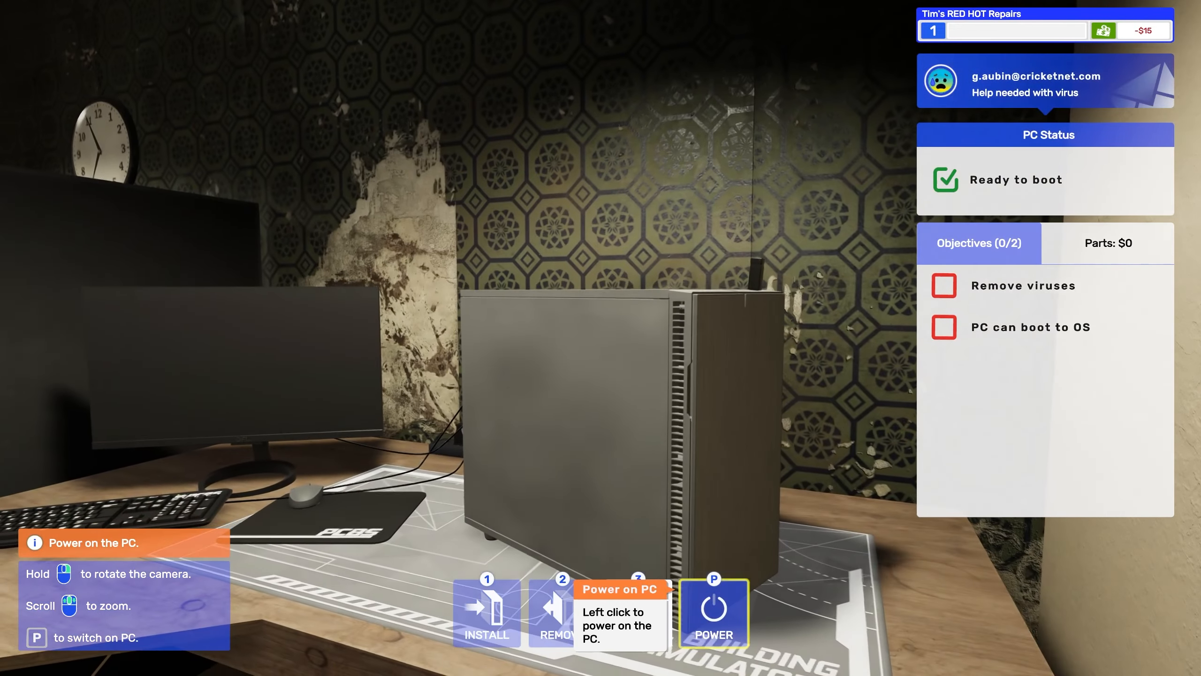
left_click(713, 613)
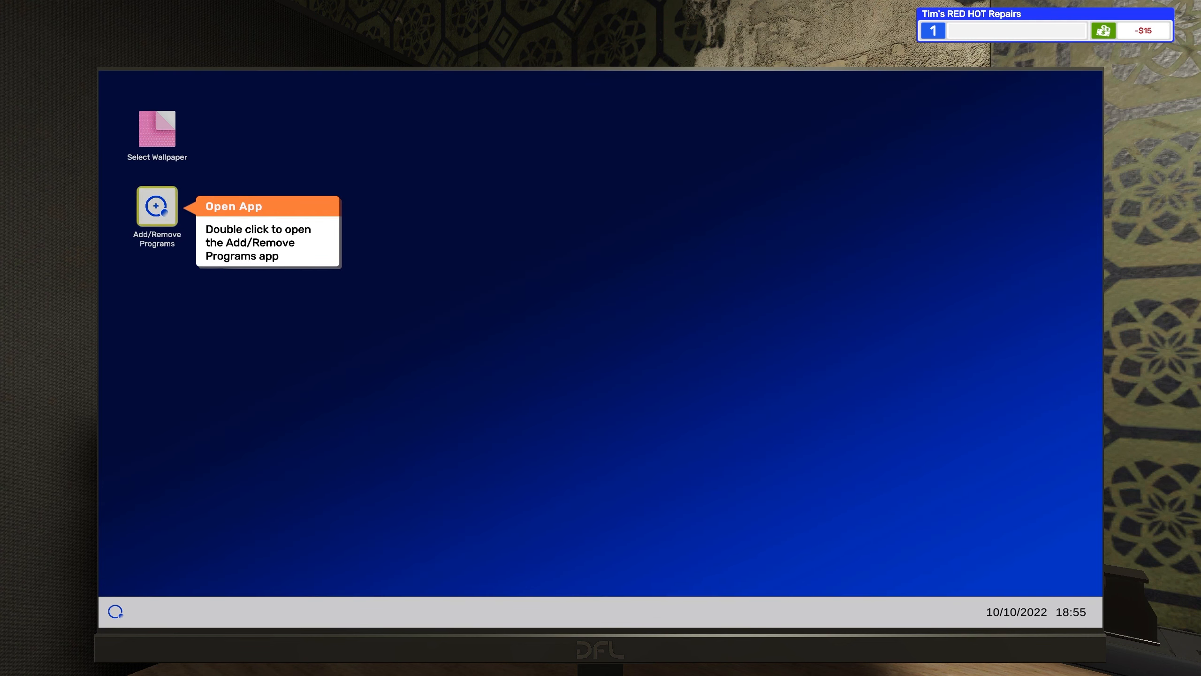
Install Virus Scanner through Add/Remove Programs and launch it from the desktop
left_click(156, 207)
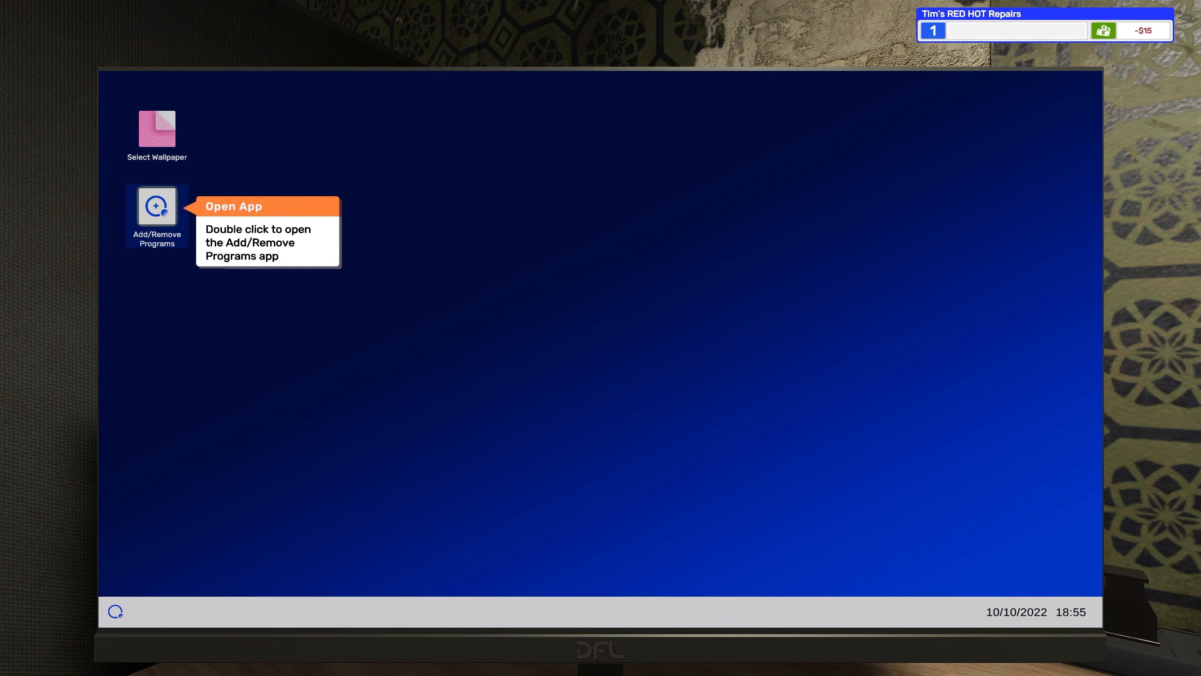
double_click(156, 206)
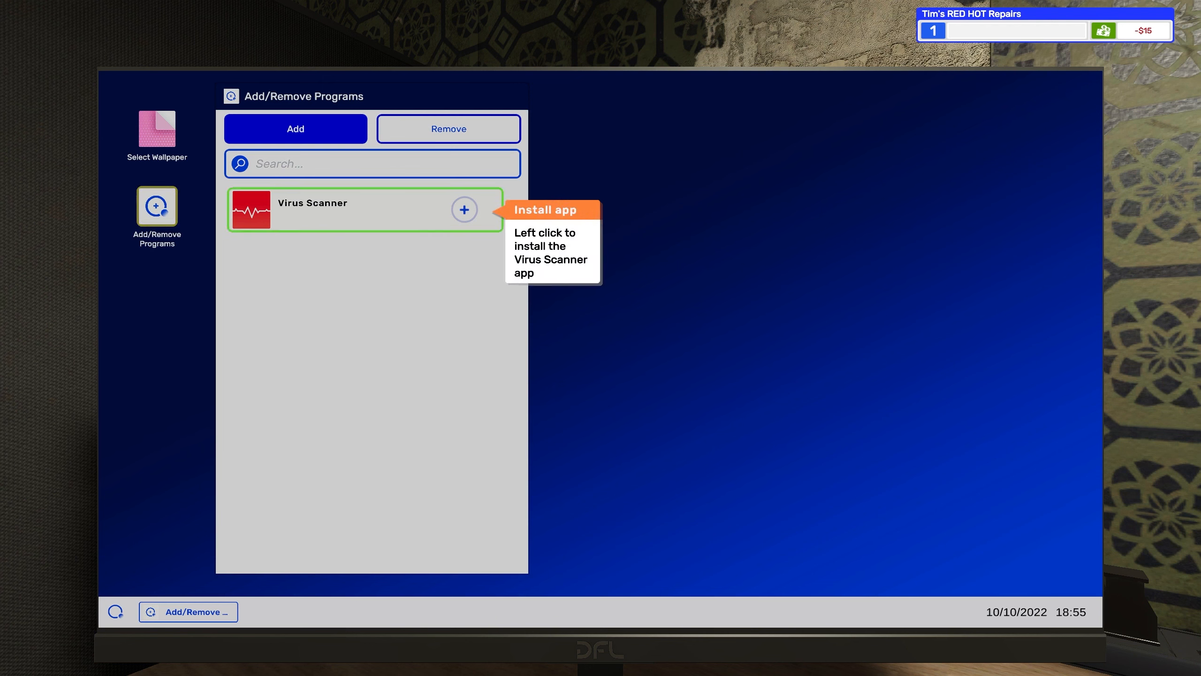
left_click(463, 209)
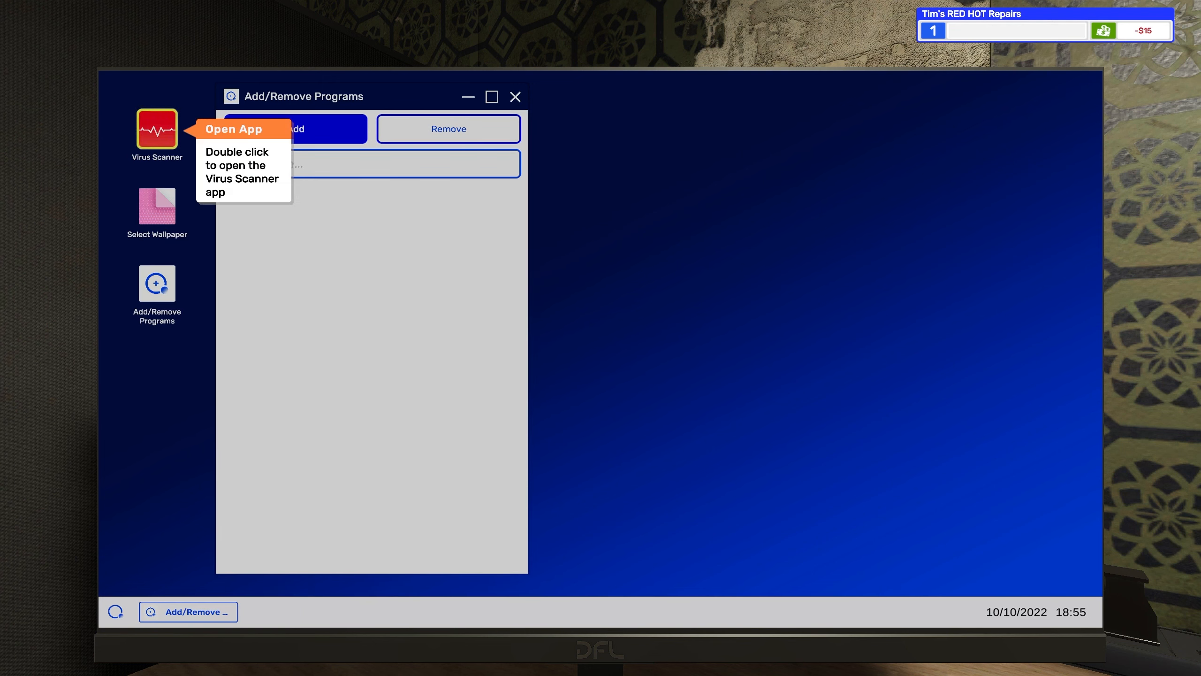
left_click(156, 135)
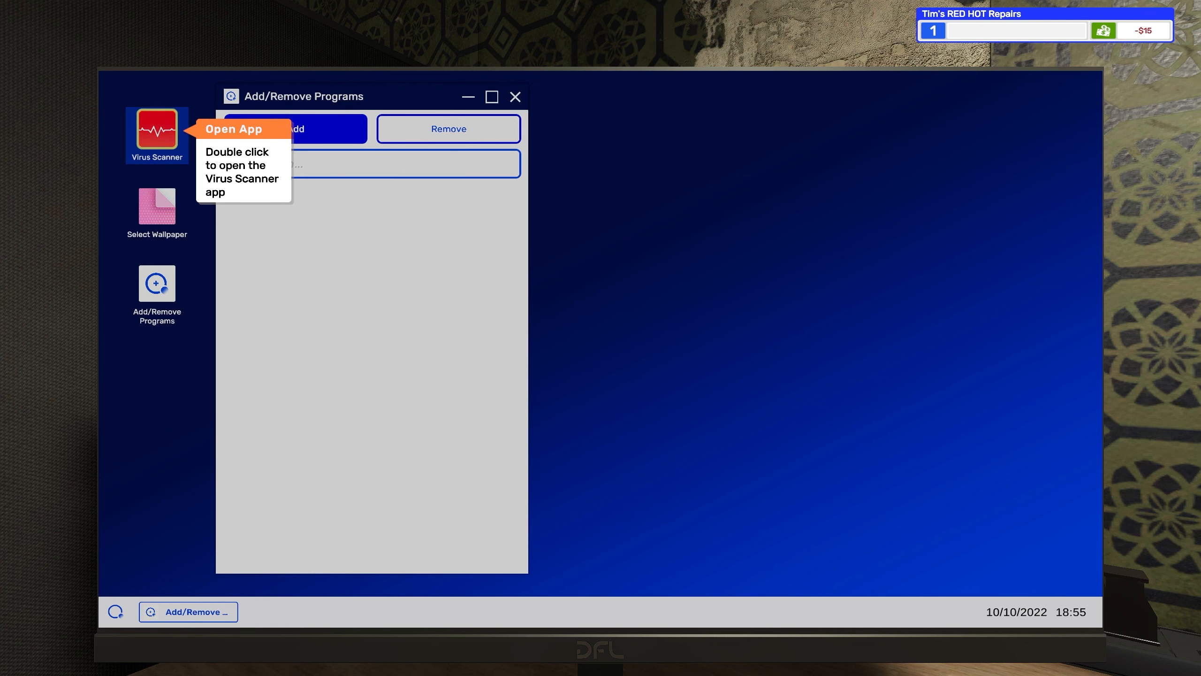
double_click(156, 134)
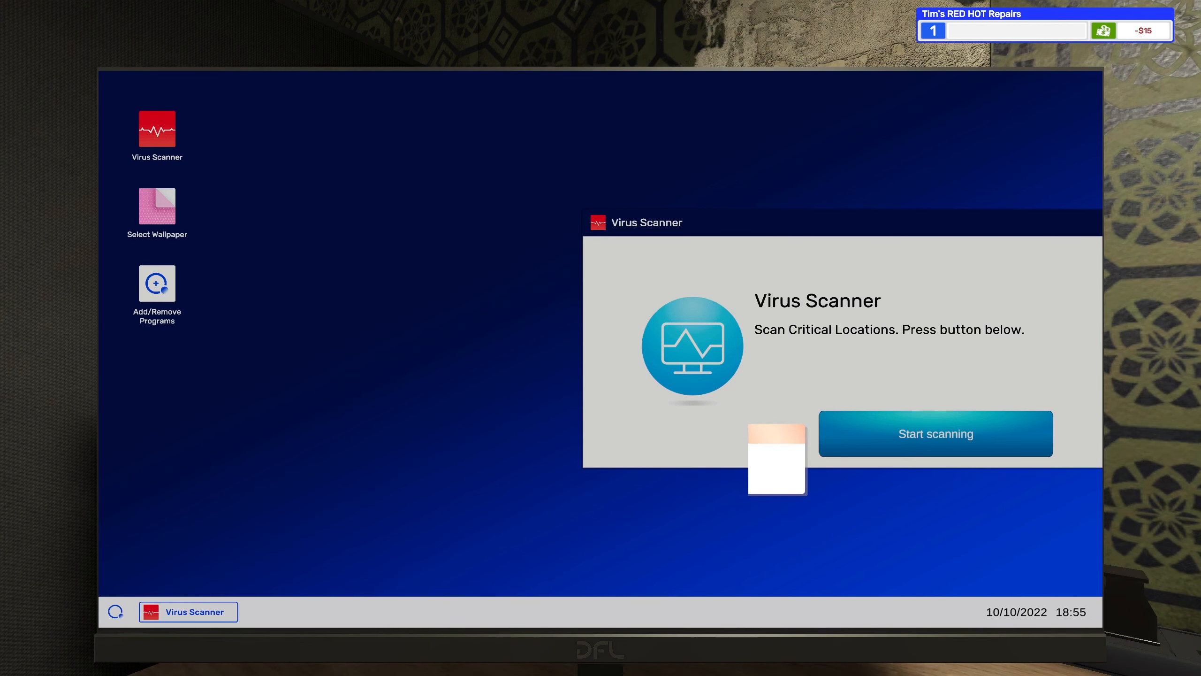
Scan the customer's PC, clean the 309 infected files and confirm All Done
left_click(935, 432)
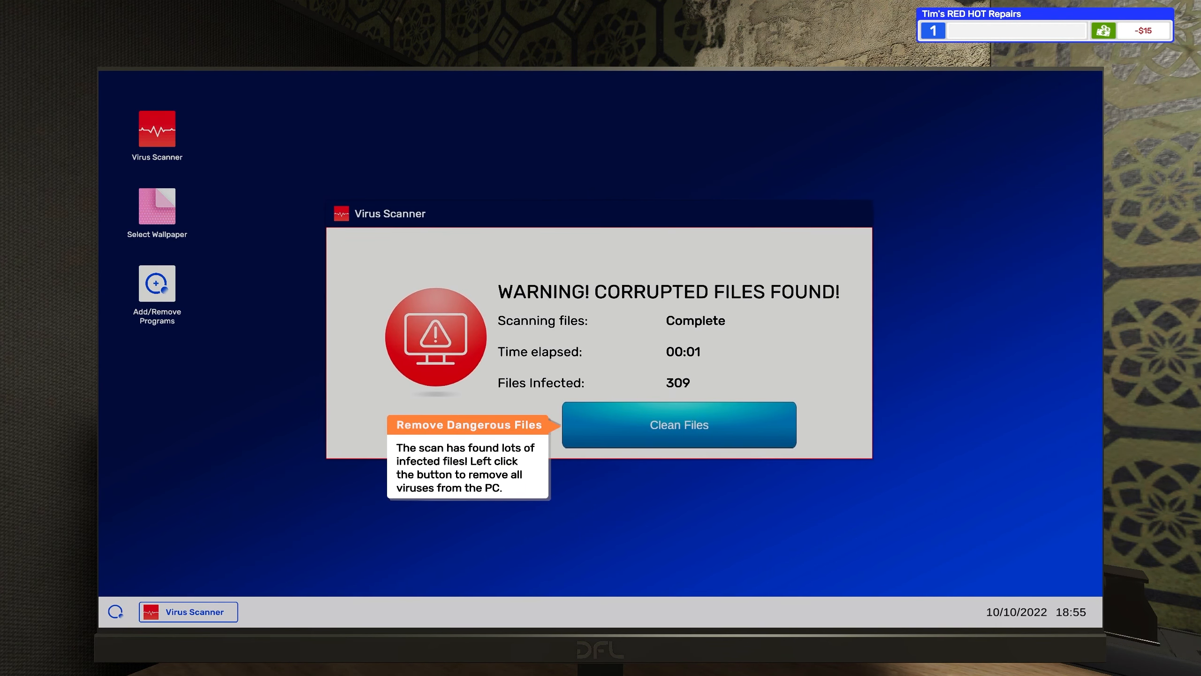
left_click(677, 424)
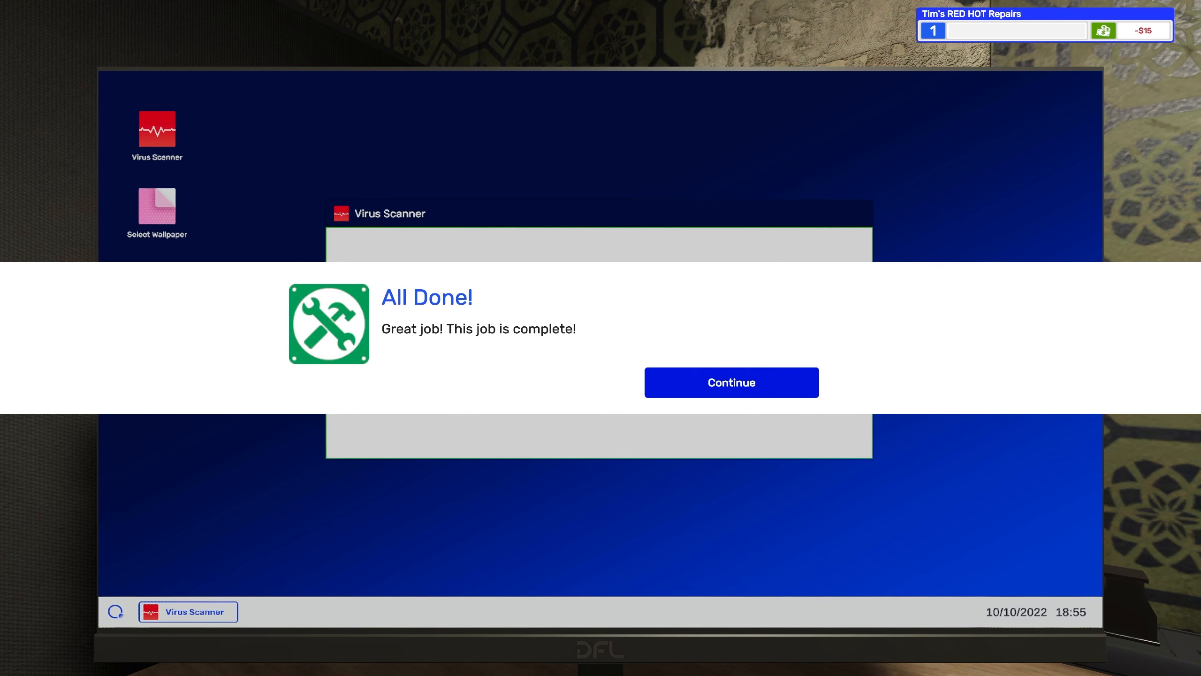
left_click(730, 382)
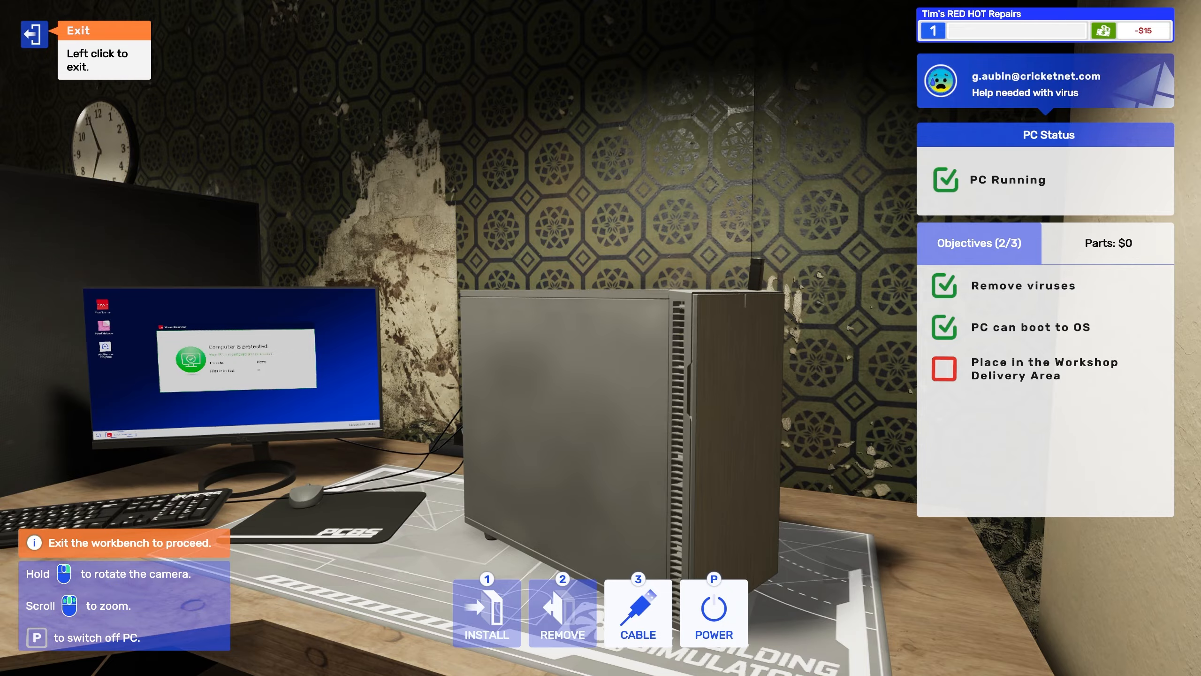
Leave the workbench with the cleaned PC to take it to the Delivery Area
left_click(34, 36)
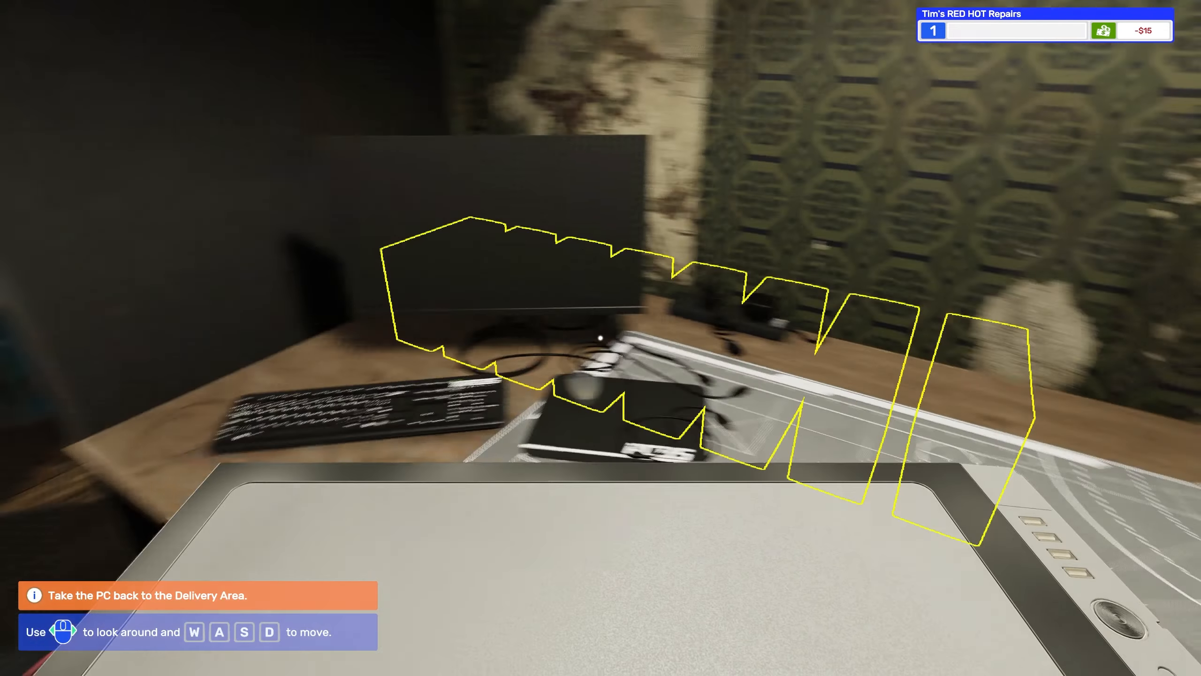
mouse_move(600, 338)
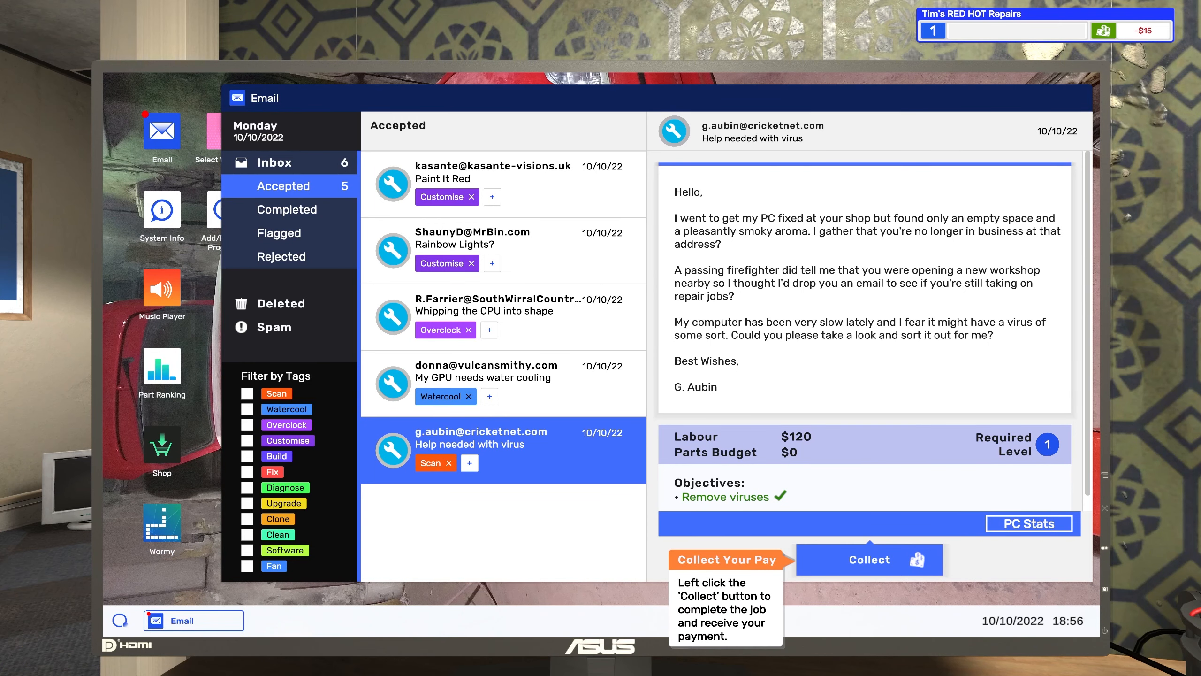
Collect the virus job's $120 payment and dismiss the invoice and First Job Complete notices
left_click(870, 560)
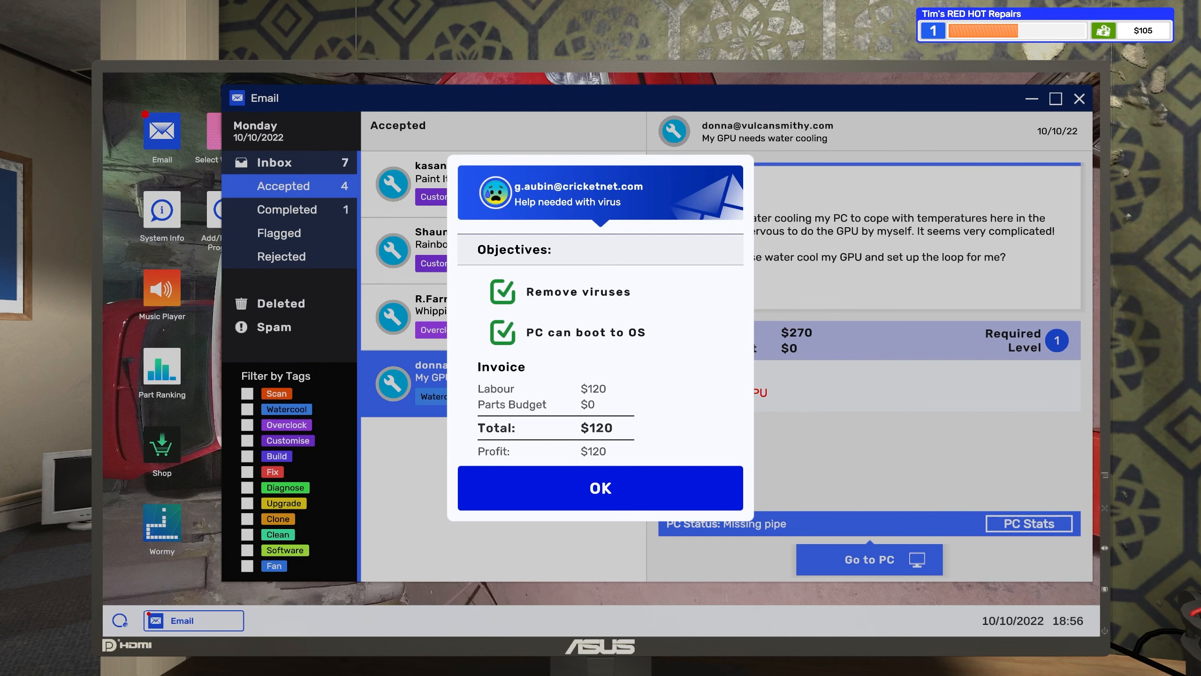
left_click(599, 487)
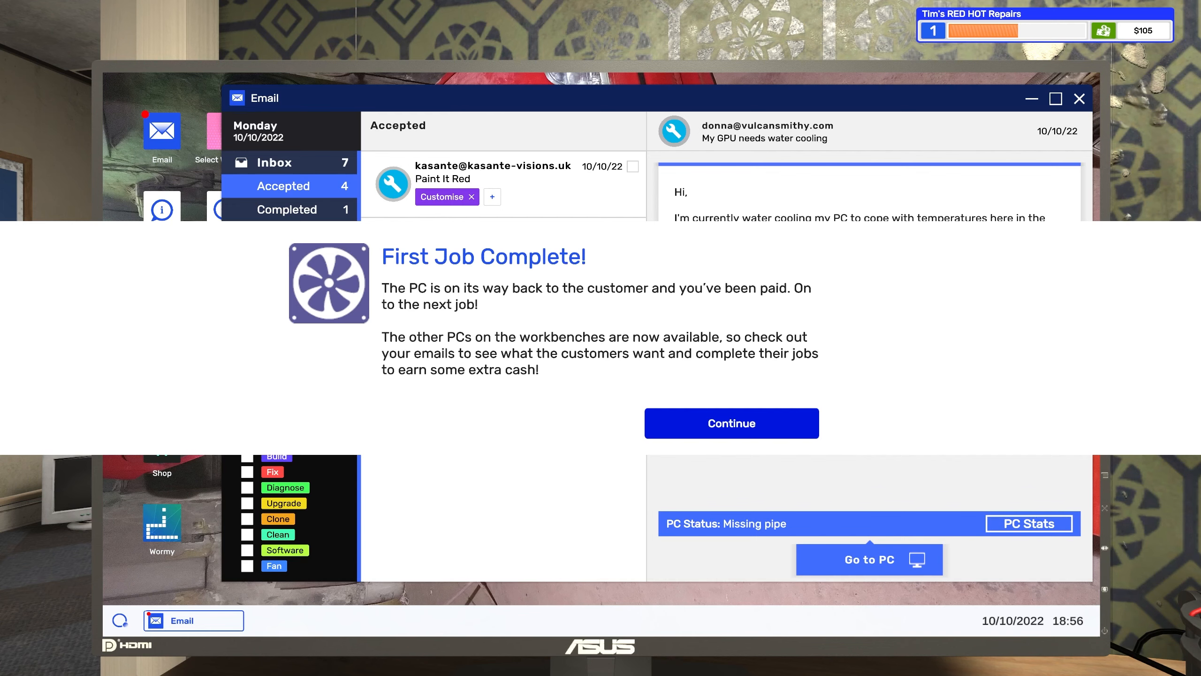
left_click(730, 423)
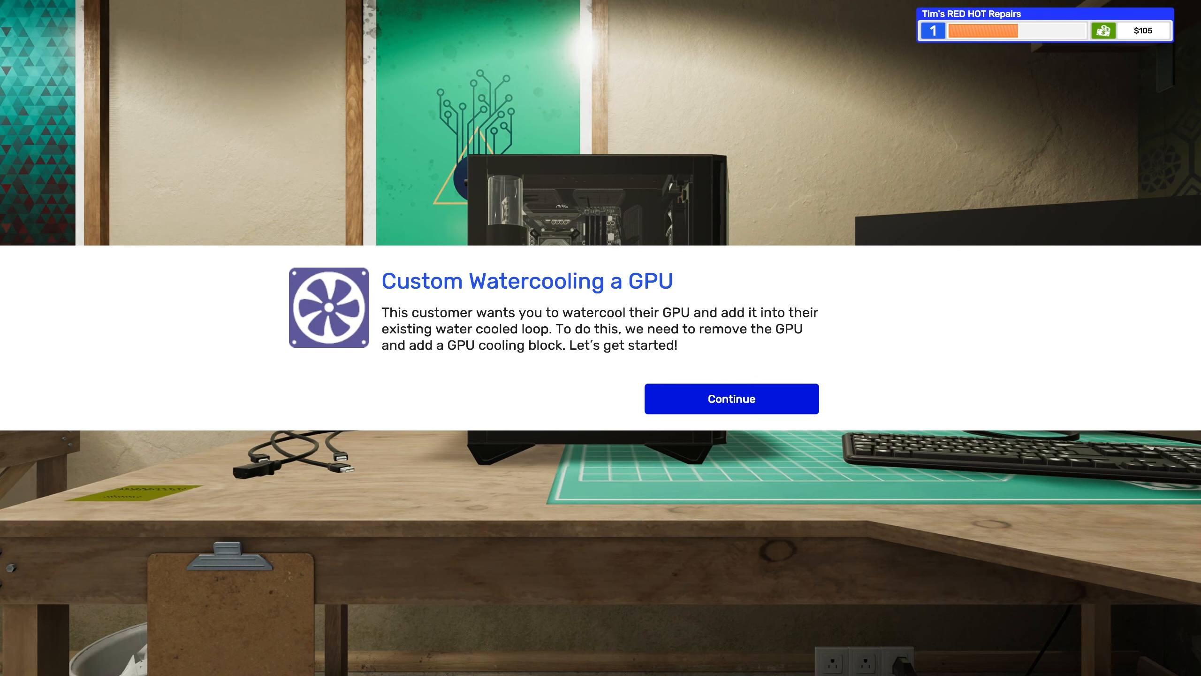
Dismiss the Custom Watercooling a GPU introduction to put the GPU on the workbench
left_click(730, 399)
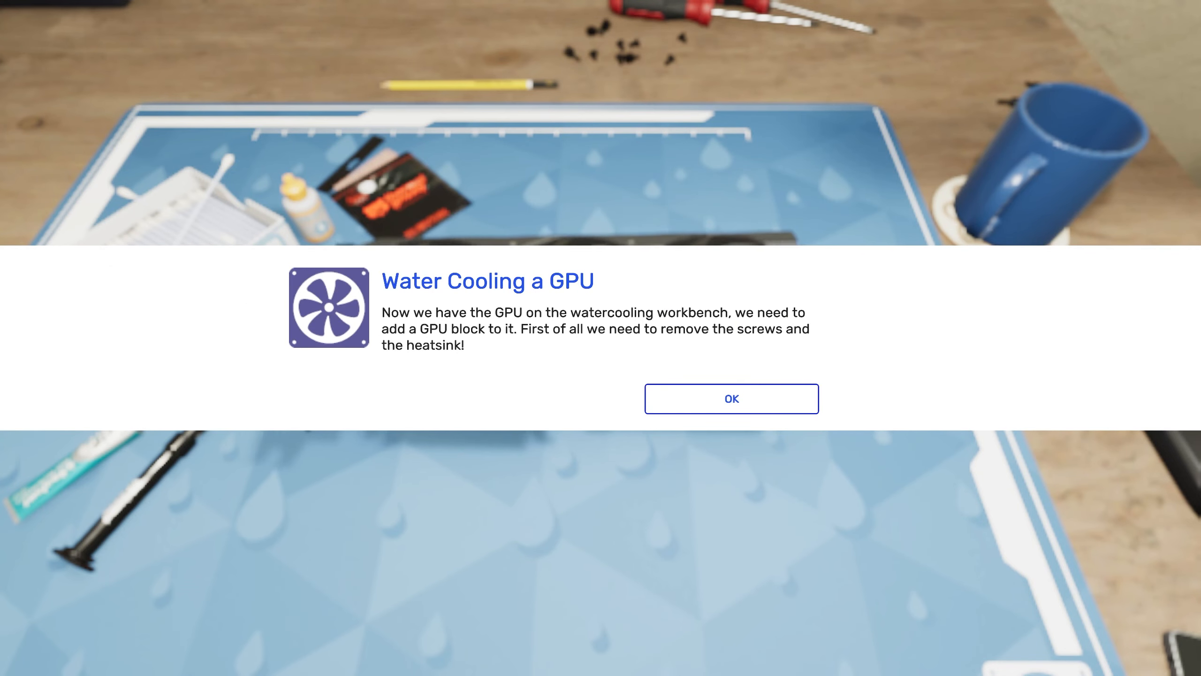
Acknowledge the heatsink removal instructions, then dismiss the thermal paste explanation after swapping pads
left_click(731, 399)
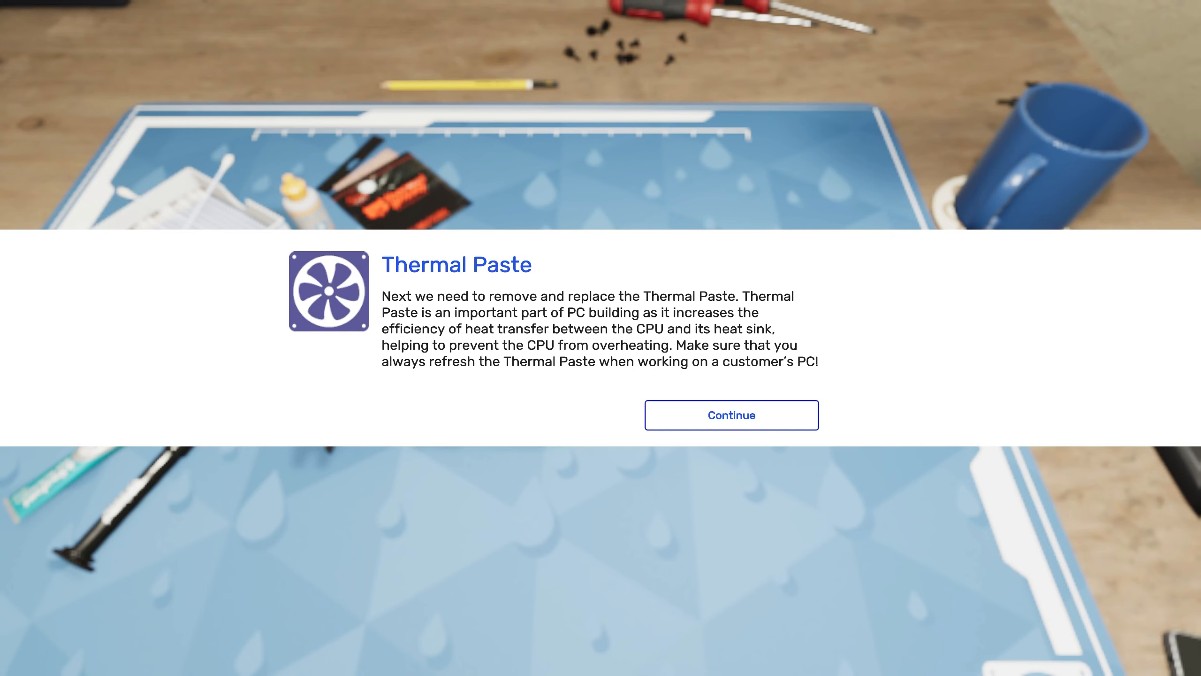
left_click(730, 415)
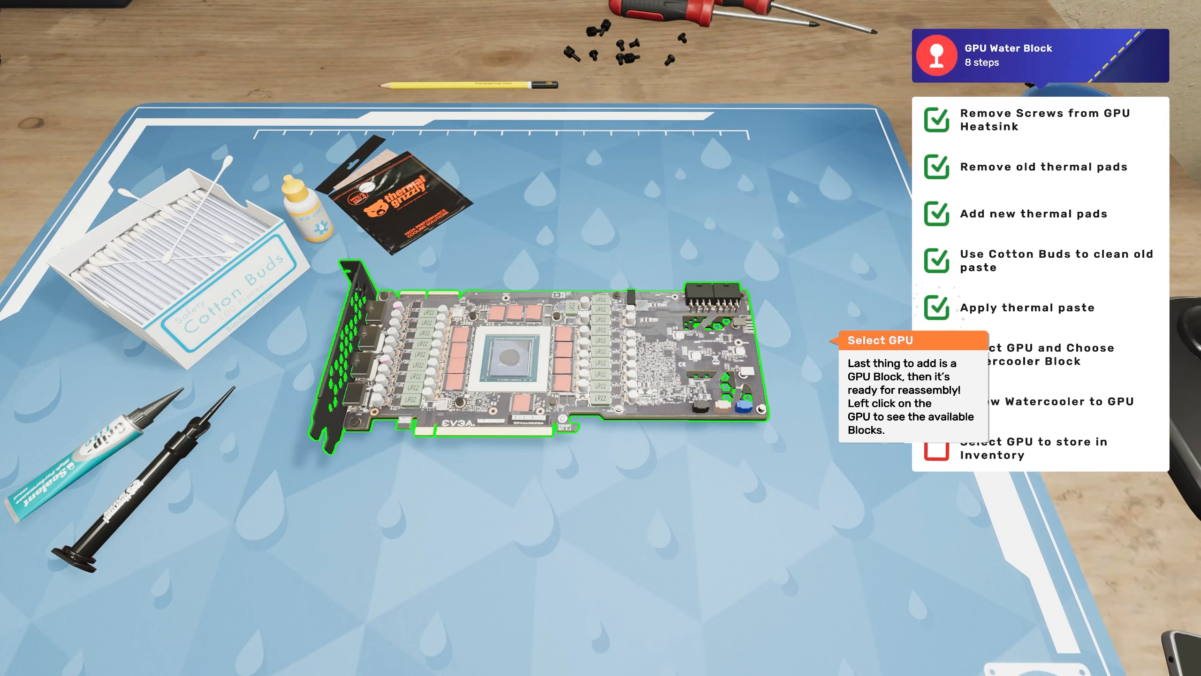
Choose a water block for the GPU and fasten its screws
left_click(536, 360)
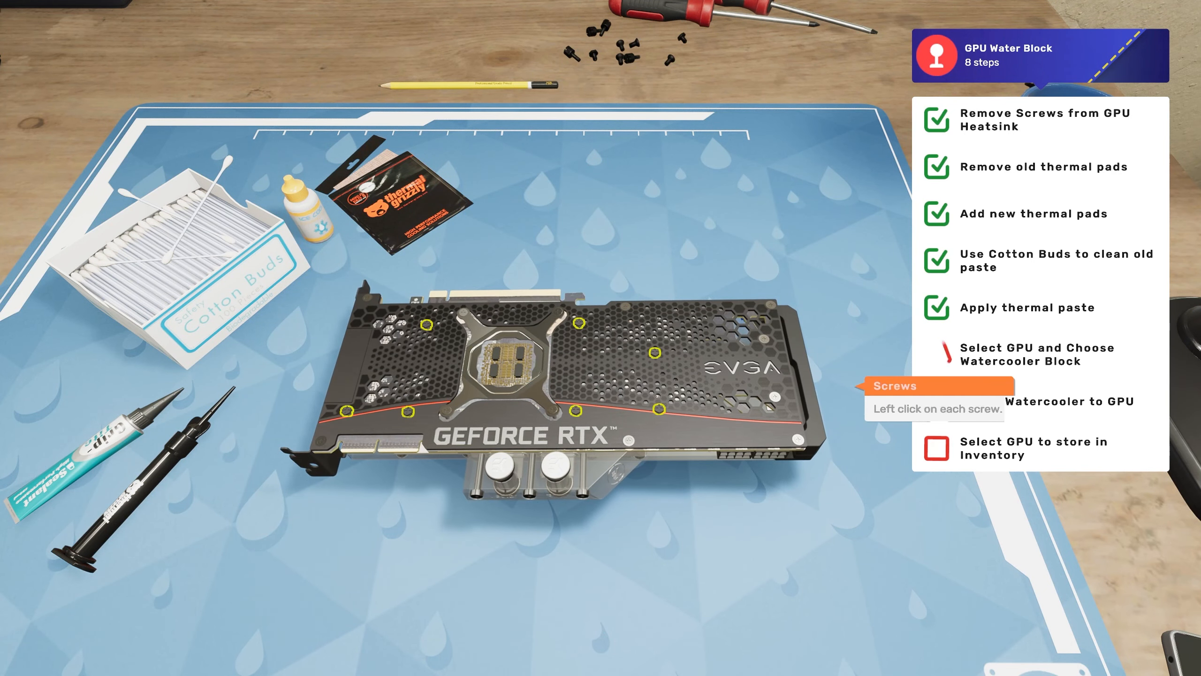
left_click(576, 321)
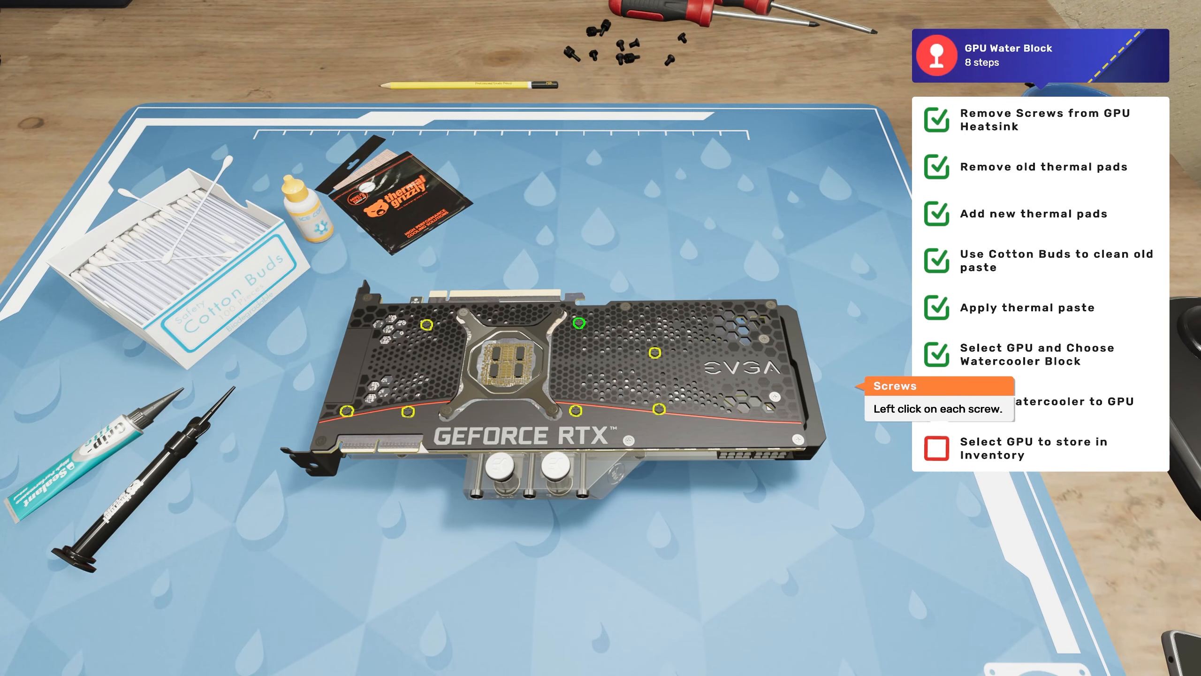
left_click(654, 353)
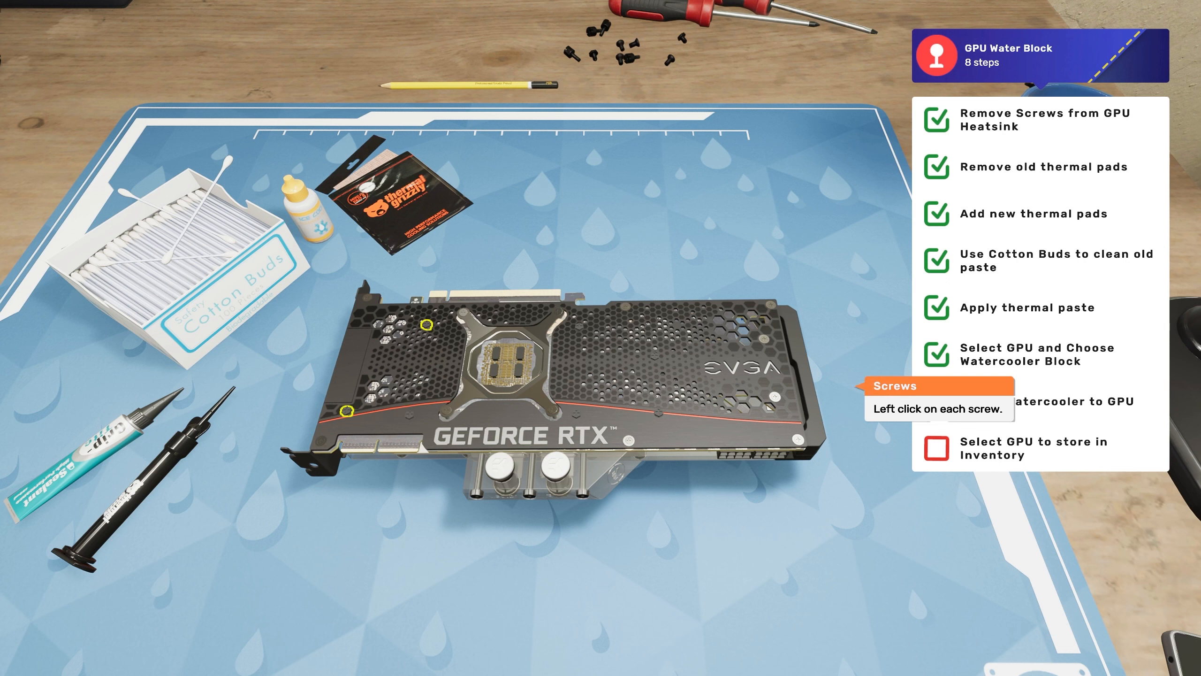
left_click(426, 324)
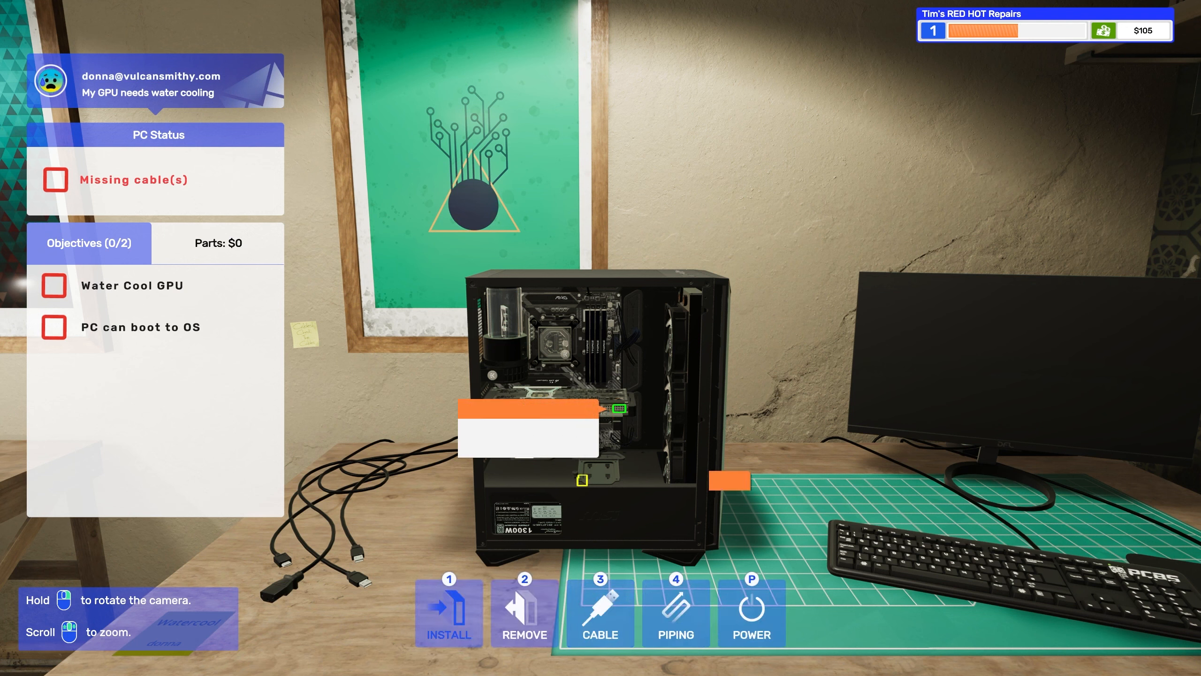
Connect the GPU's missing cable and switch the case into Piping mode
left_click(600, 612)
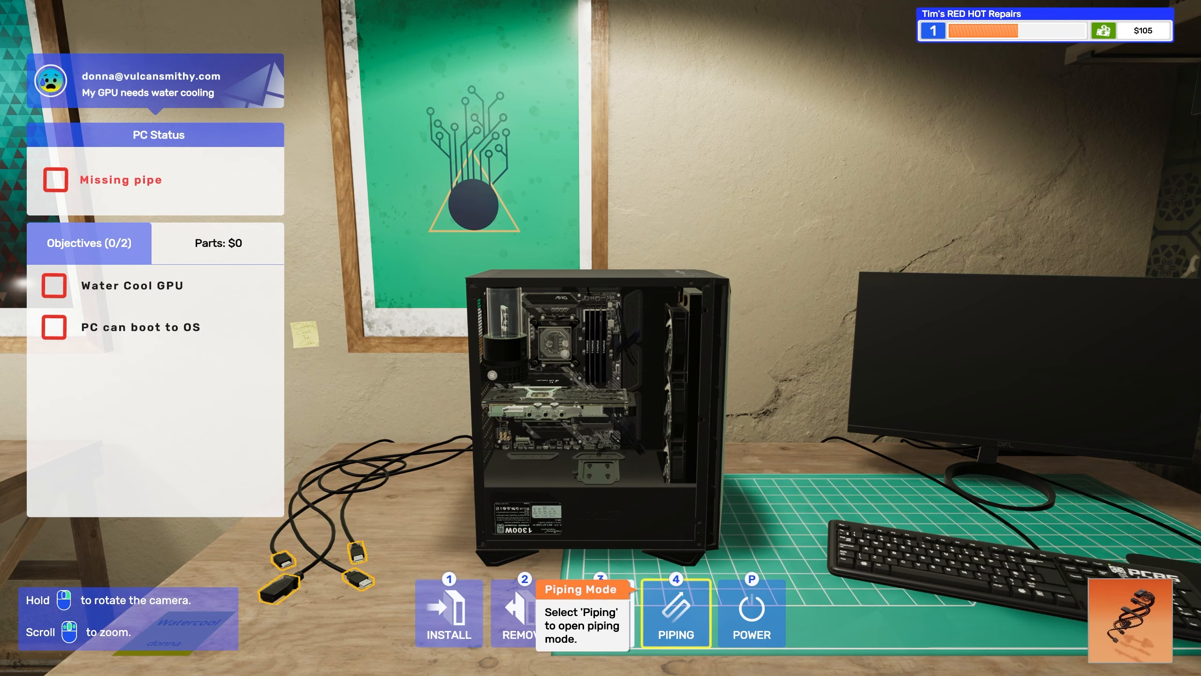
left_click(674, 611)
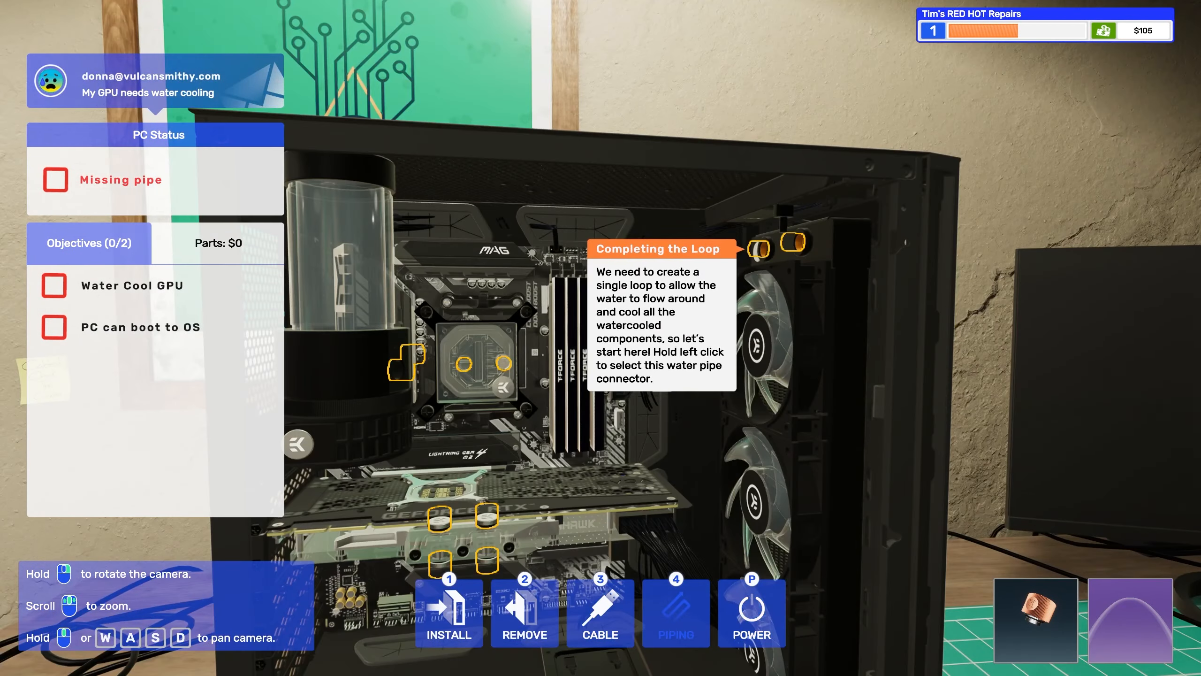
Route water pipes from the top connector to the CPU block and down to the GPU block
left_click(501, 363)
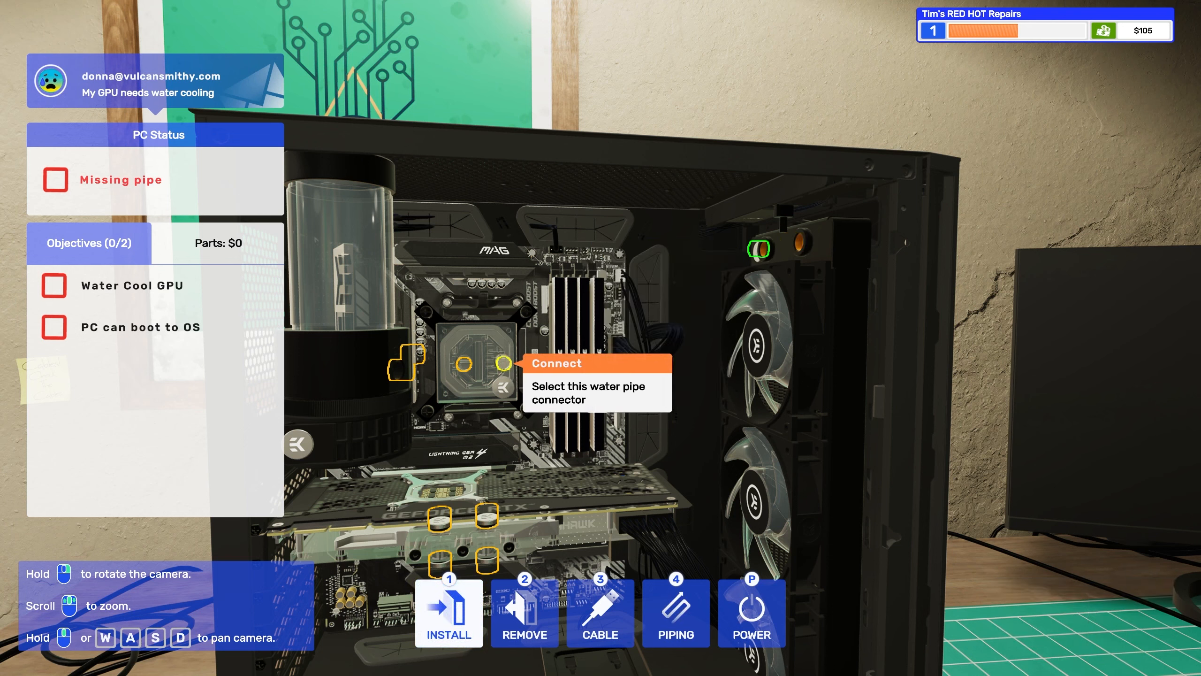
left_click(504, 362)
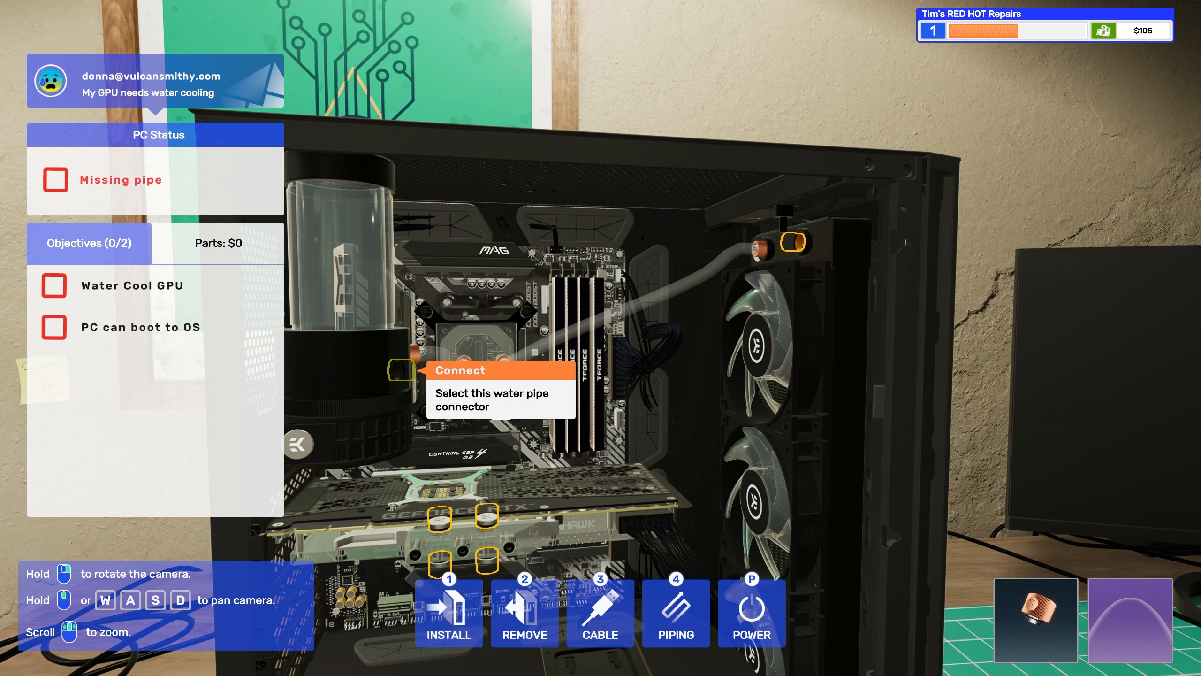
left_click(400, 370)
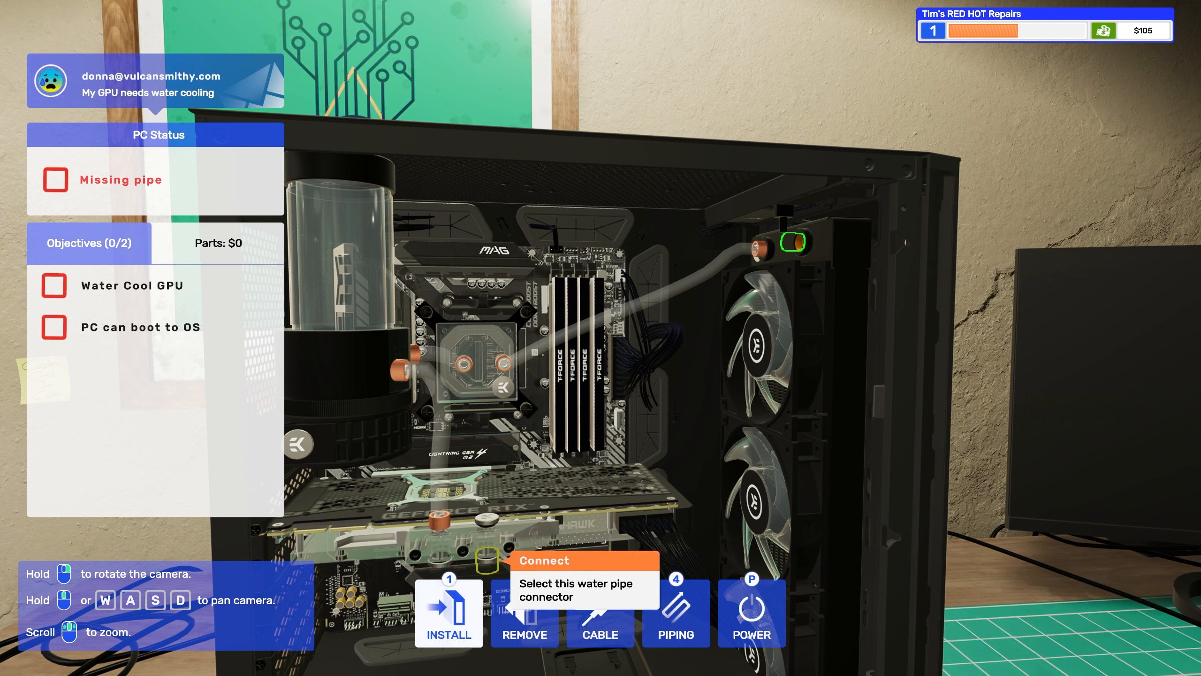
left_click(487, 559)
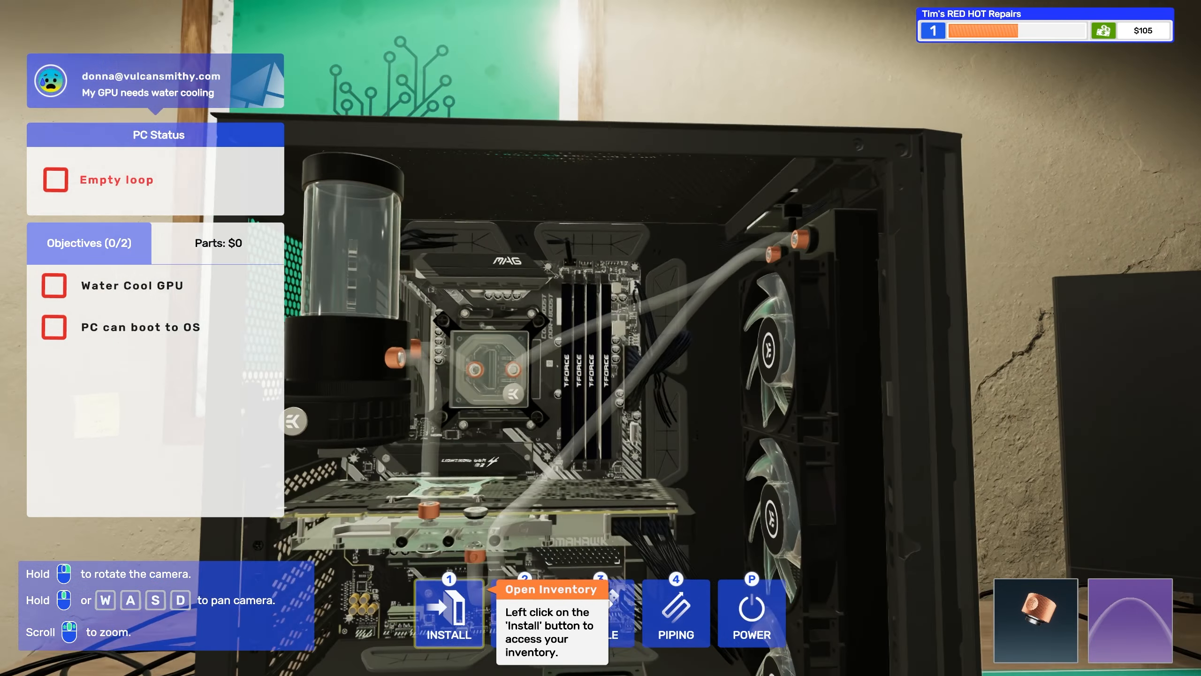
scroll("down", 3)
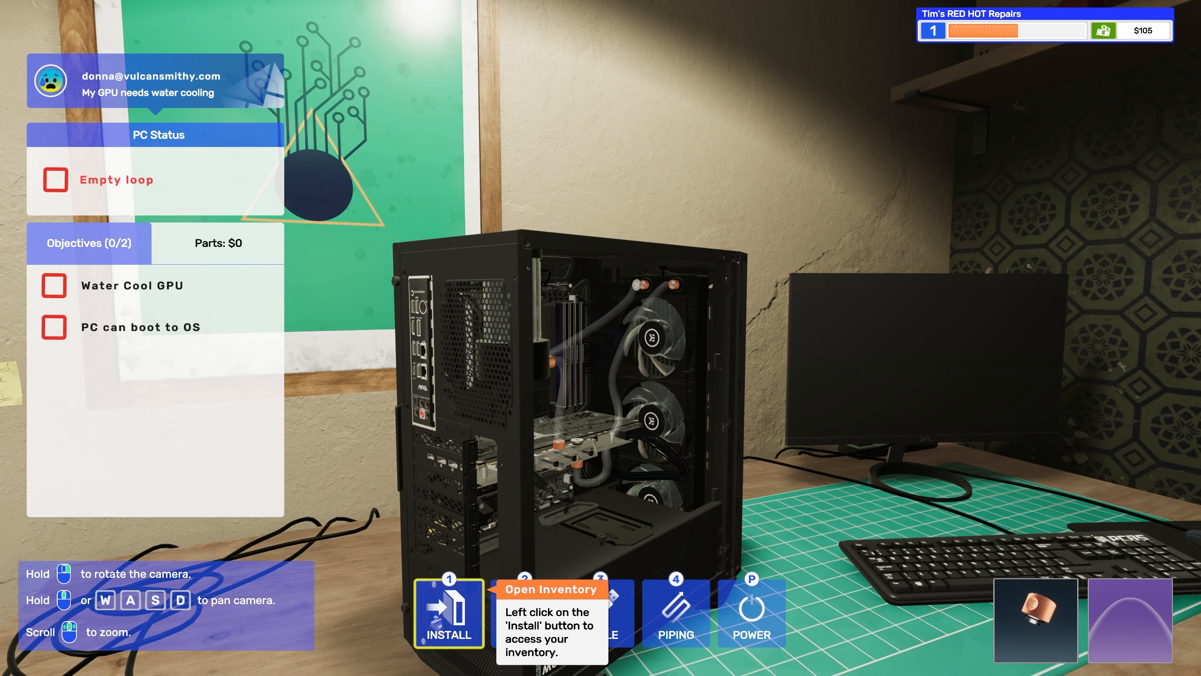
Pick a coolant from the inventory and fill the loop through the pump
left_click(449, 613)
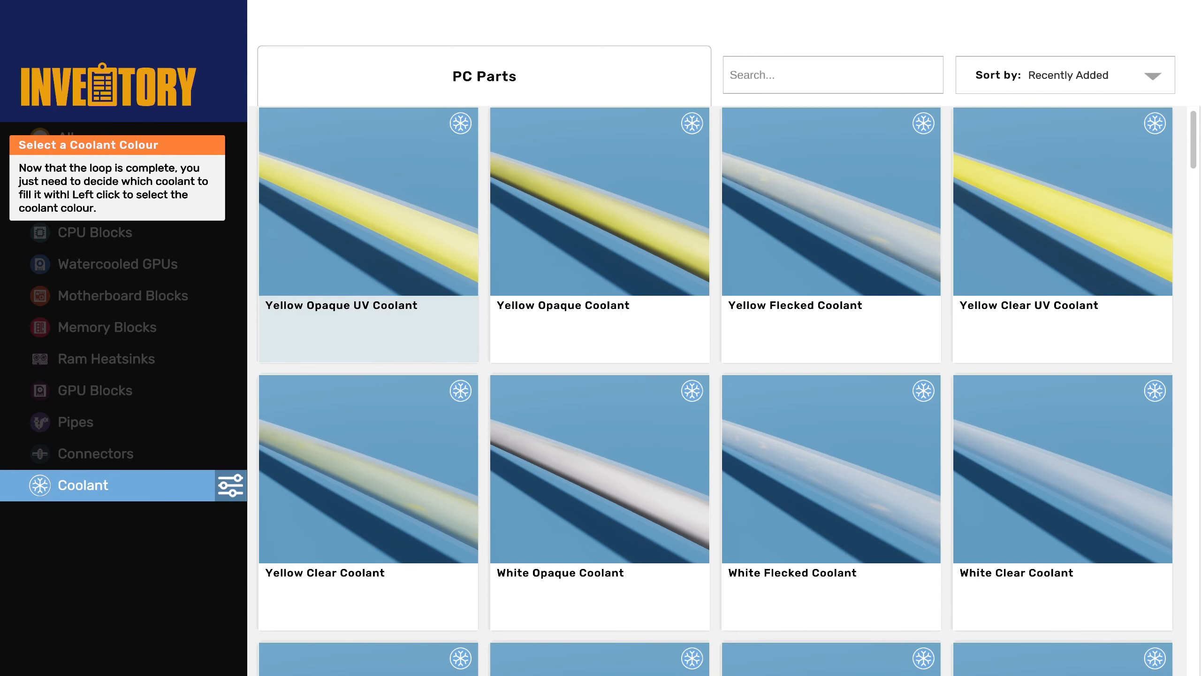
mouse_move(831, 329)
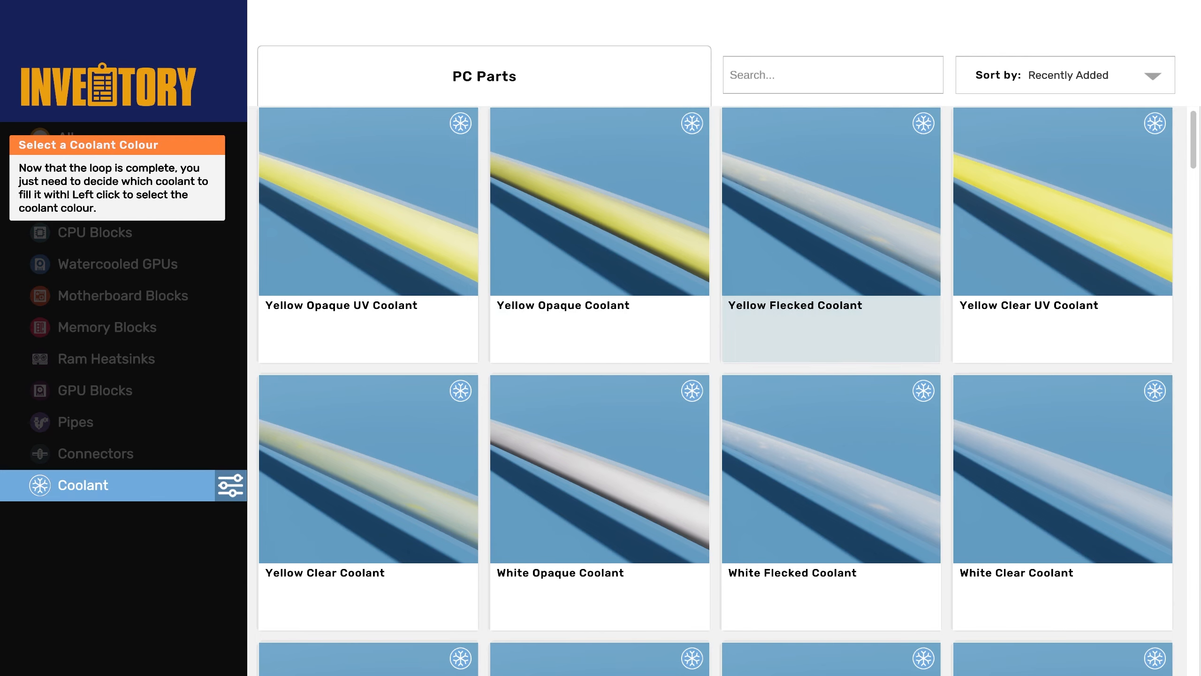
scroll("down", 3)
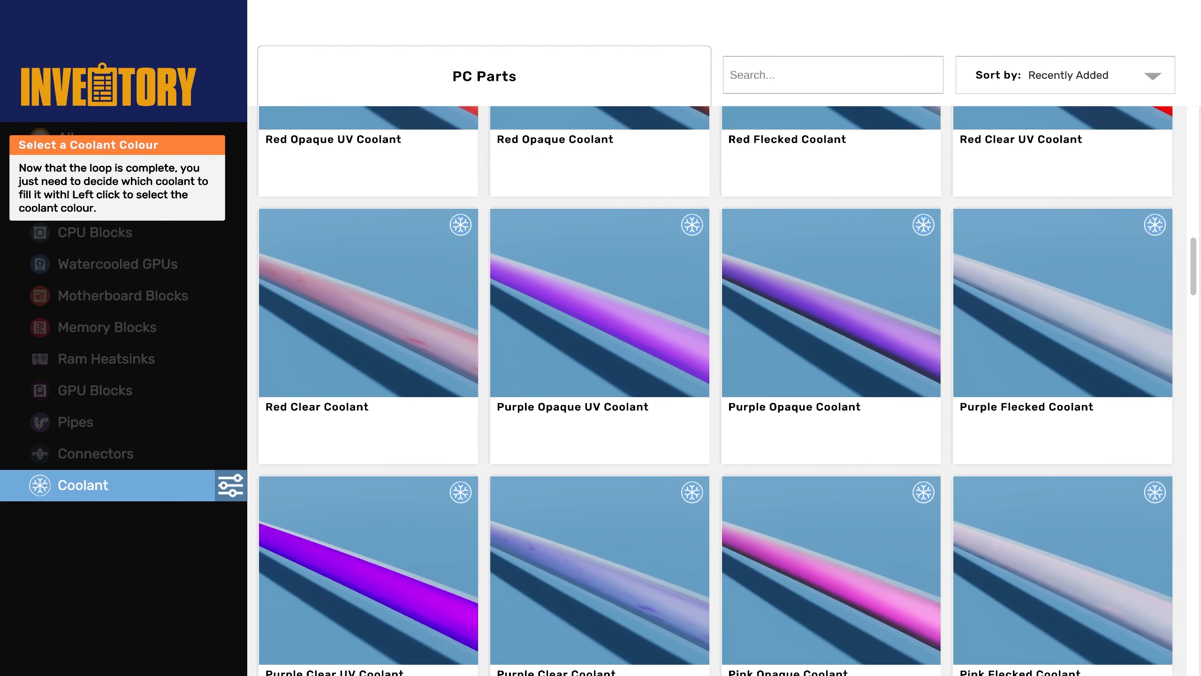
scroll("down", 3)
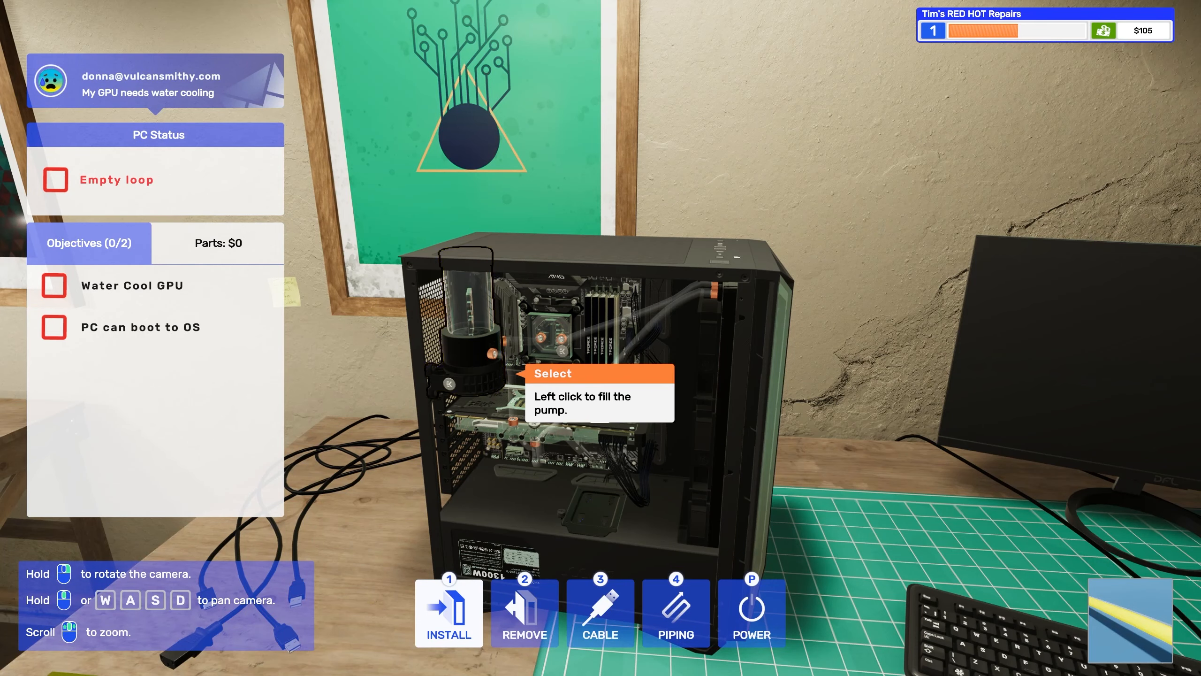
left_click(466, 322)
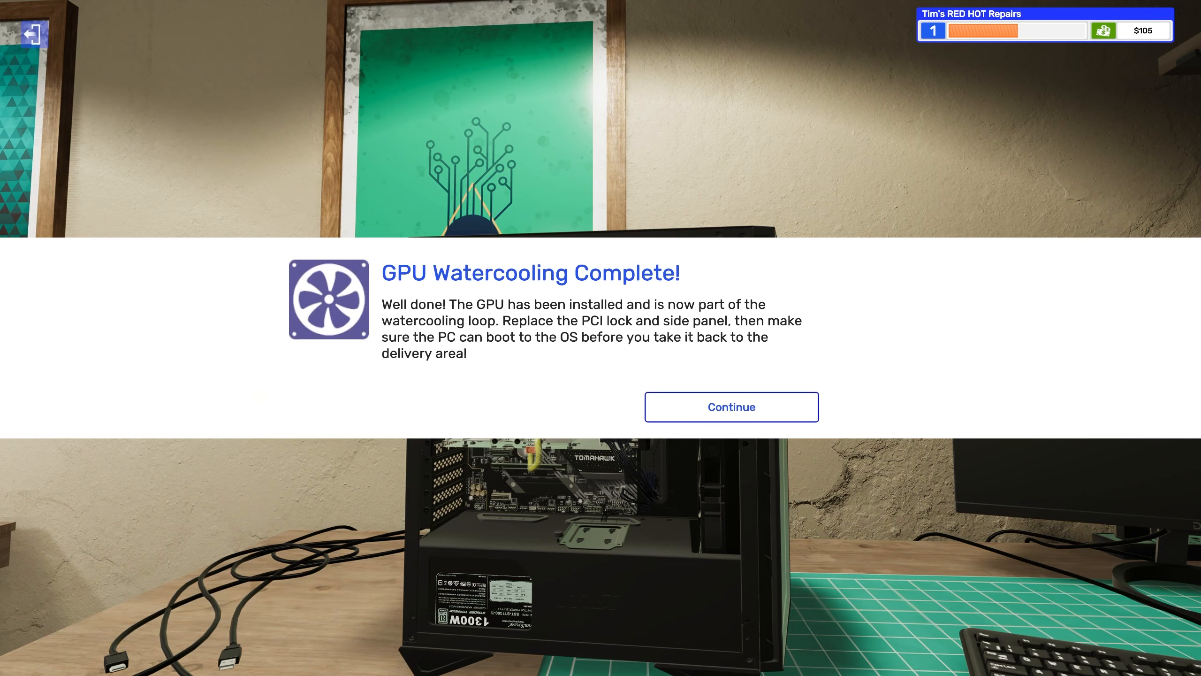
Continue past the watercooling complete message to boot the PC to its desktop
left_click(730, 405)
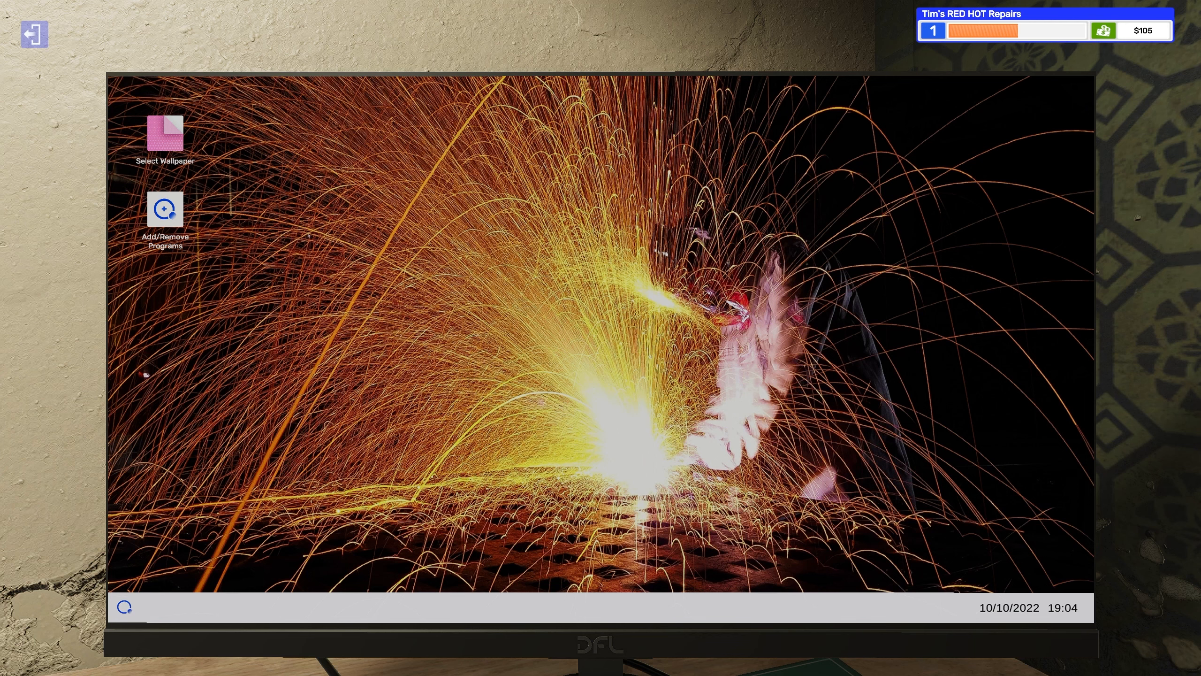
Set the Primate Tycoon wallpaper and leave the desktop for the workbench
left_click(165, 134)
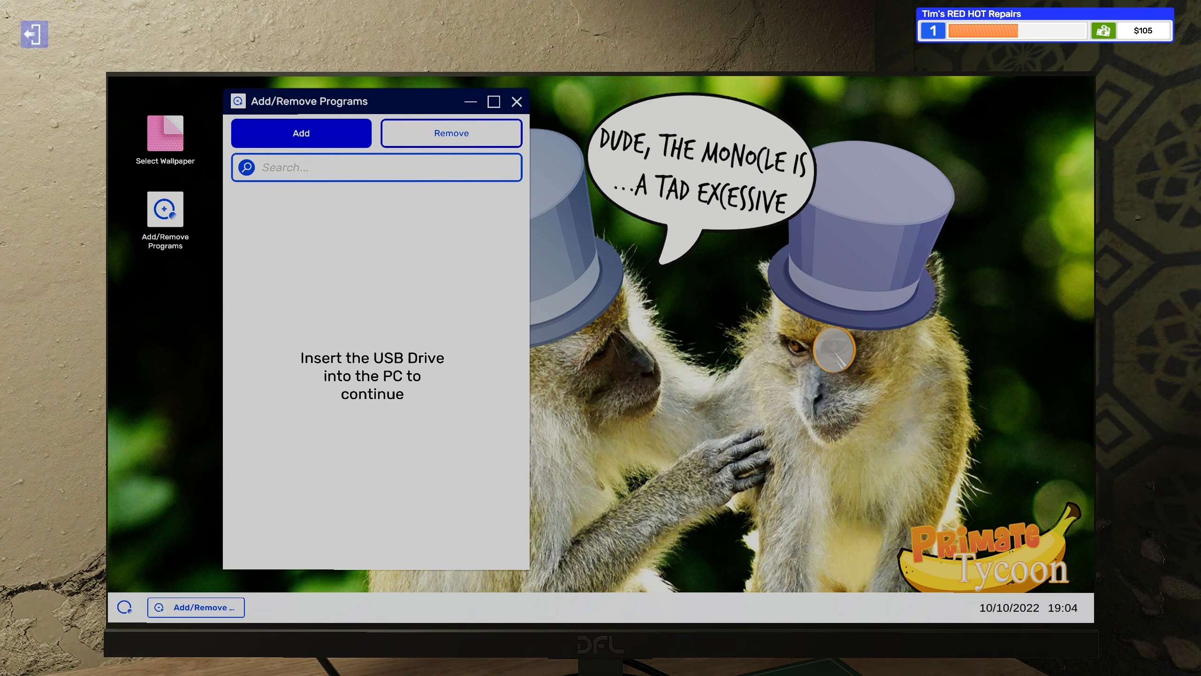
left_click(517, 101)
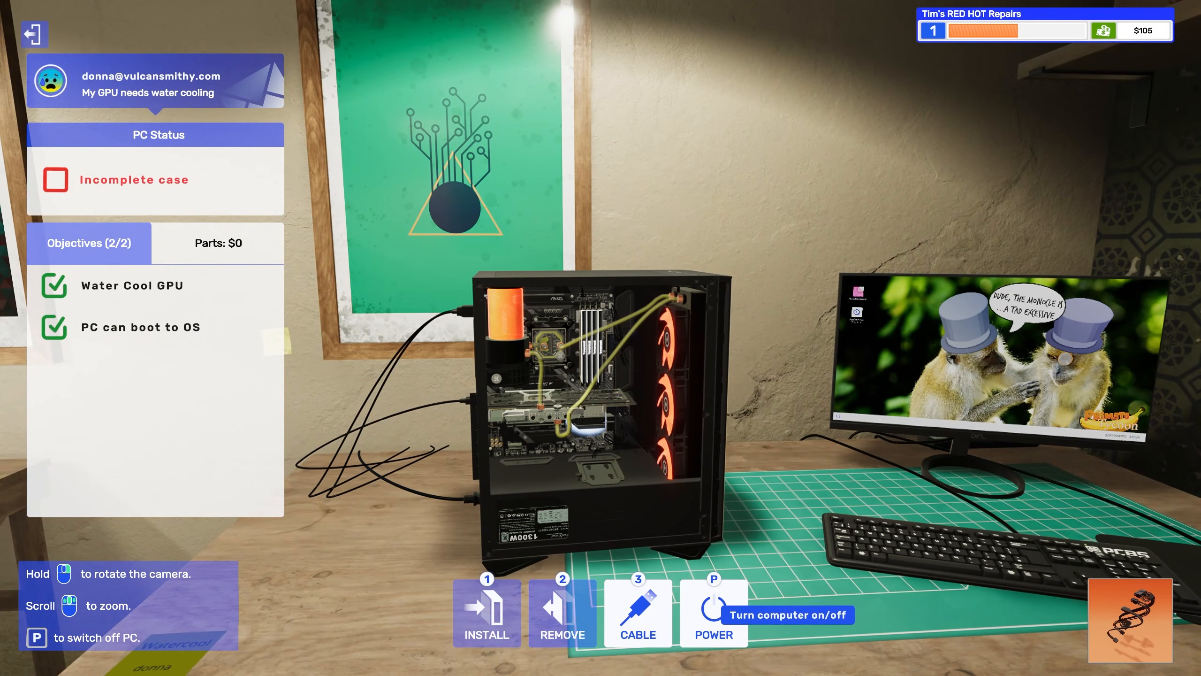
Switch off the finished watercooled PC for delivery
left_click(712, 613)
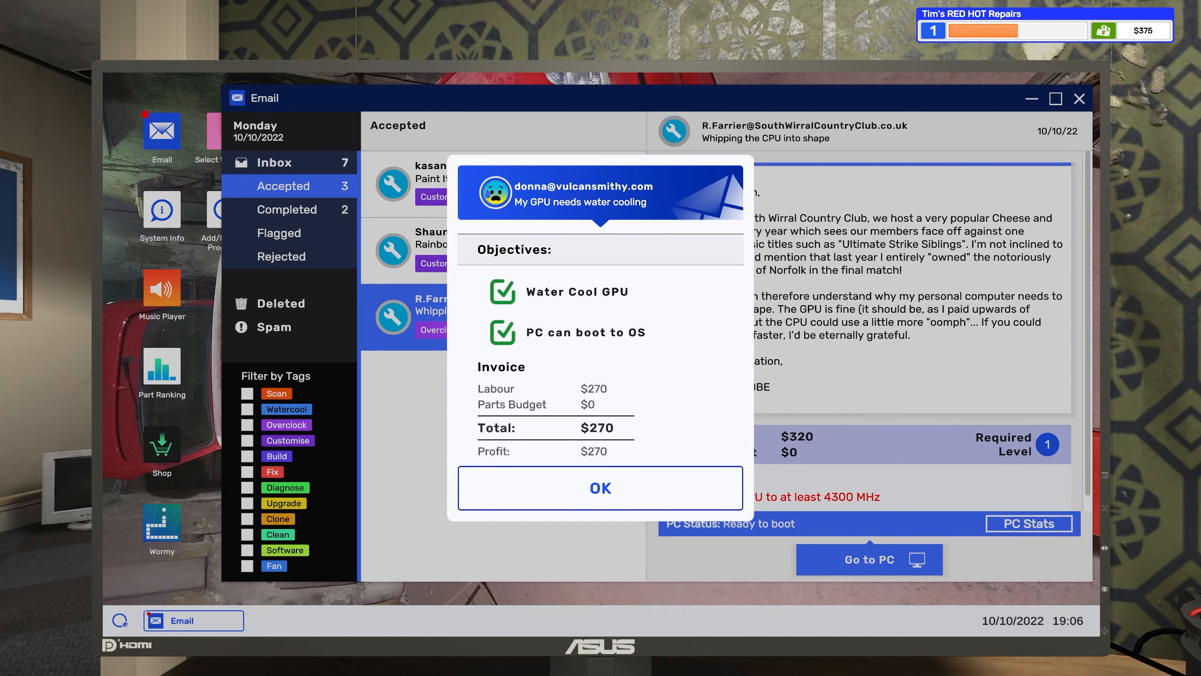
Acknowledge the paid invoice and bring the 'Whipping the CPU into shape' PC to the workbench
left_click(599, 488)
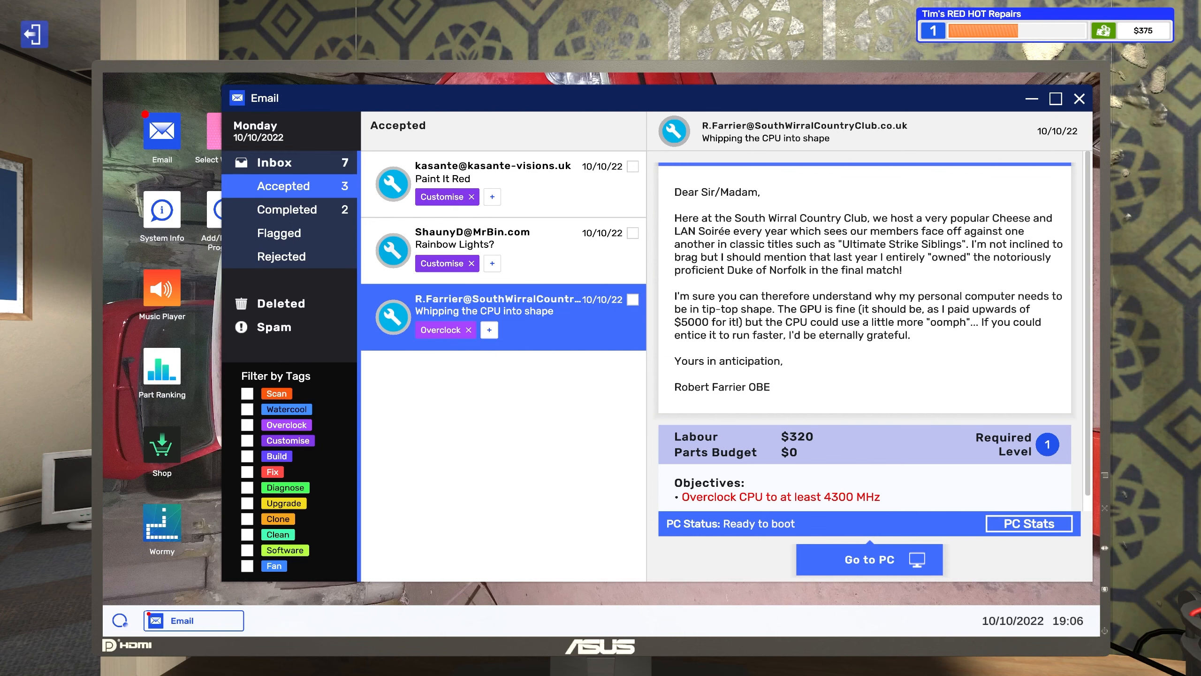
left_click(1079, 98)
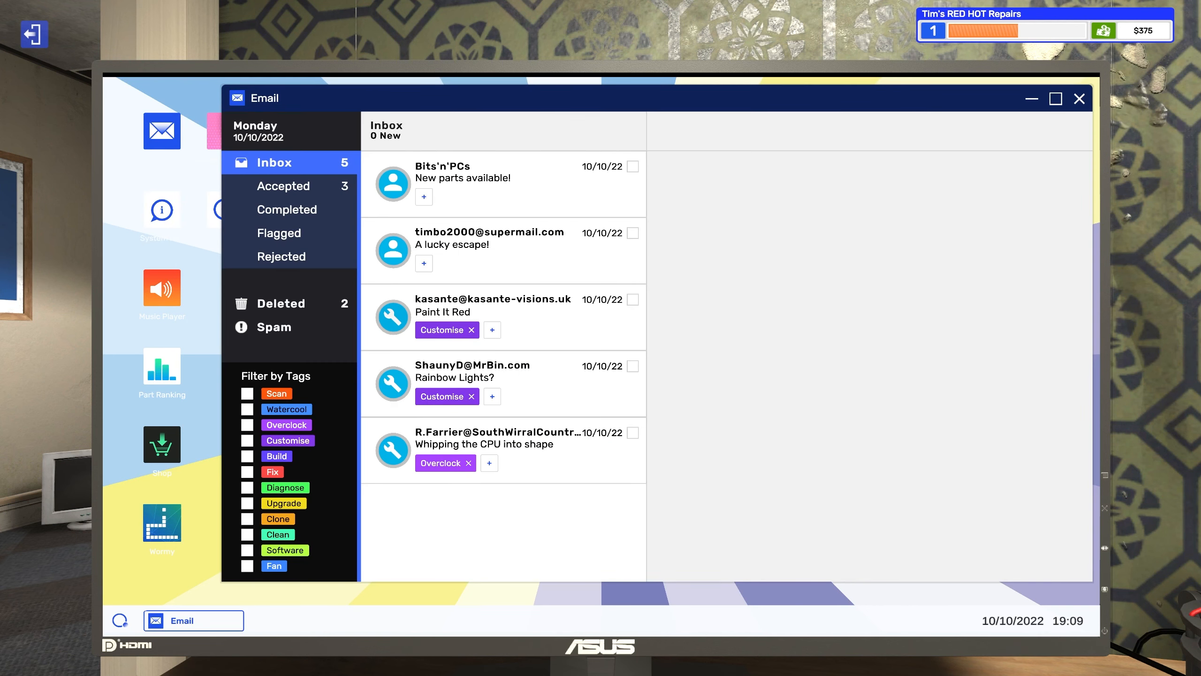
left_click(502, 446)
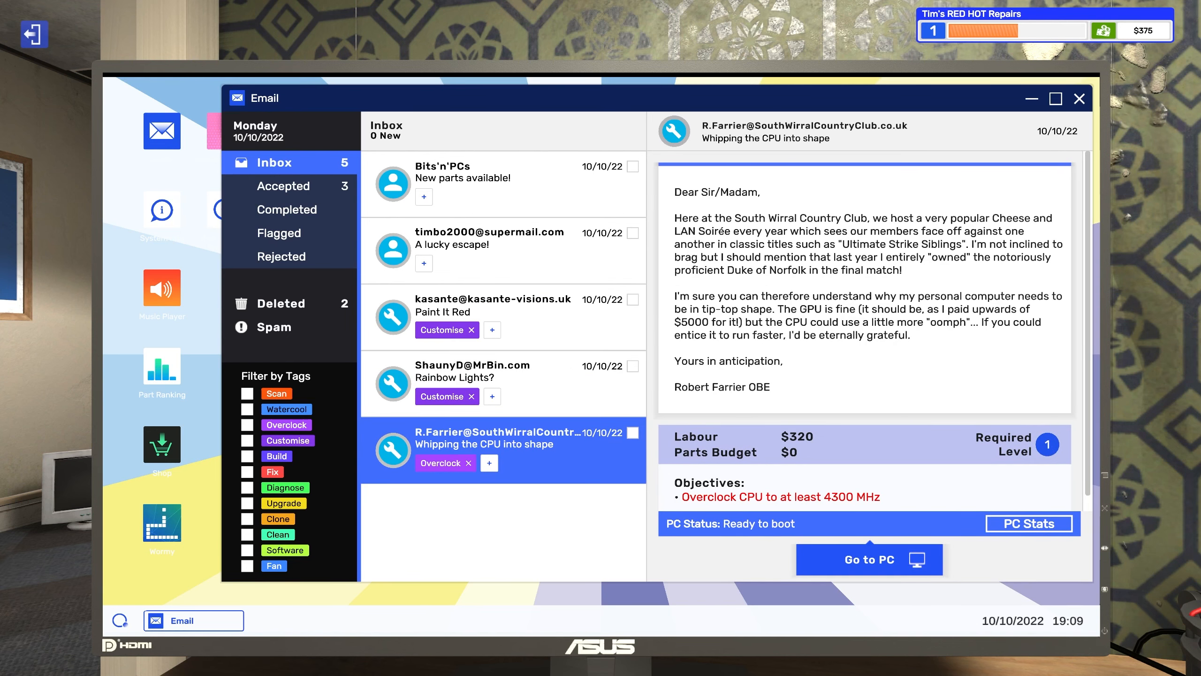
left_click(868, 558)
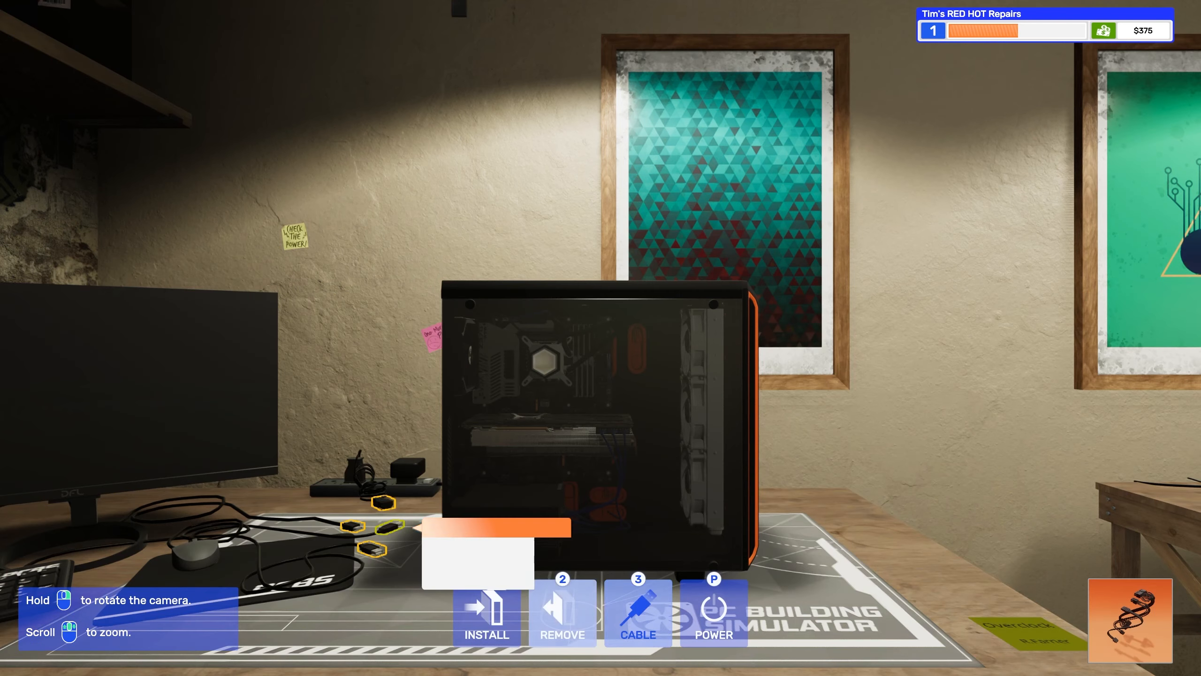
Power on the overclocking PC and boot into its BIOS with F2
left_click(637, 613)
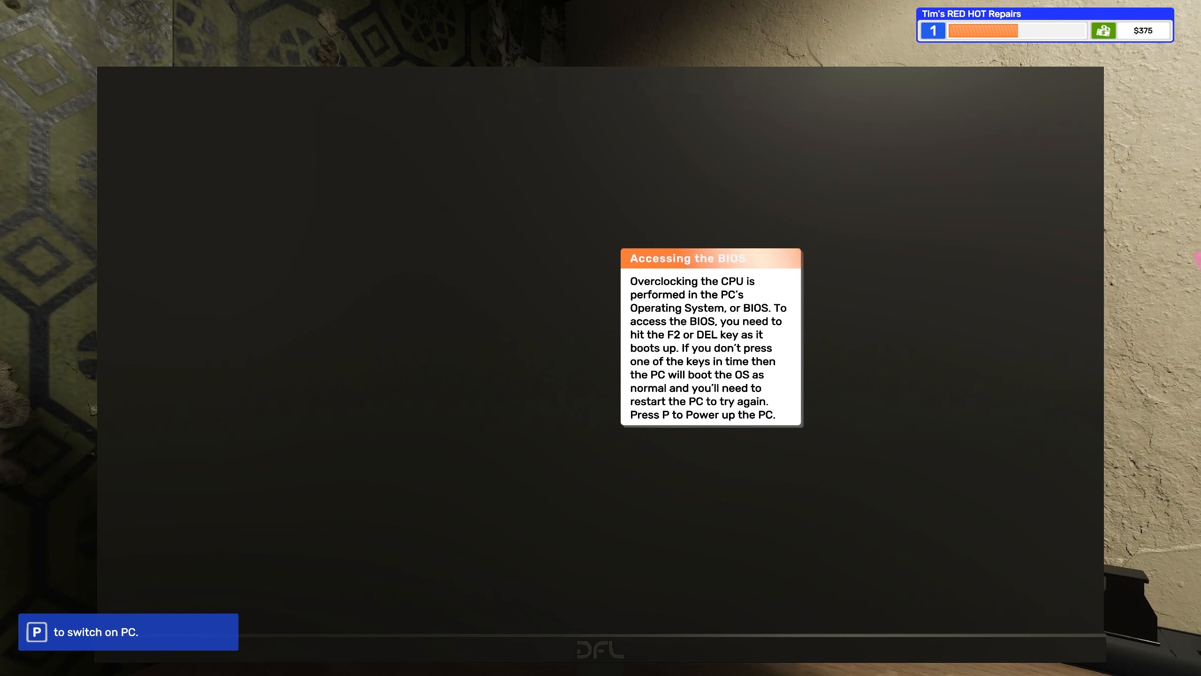
key("p")
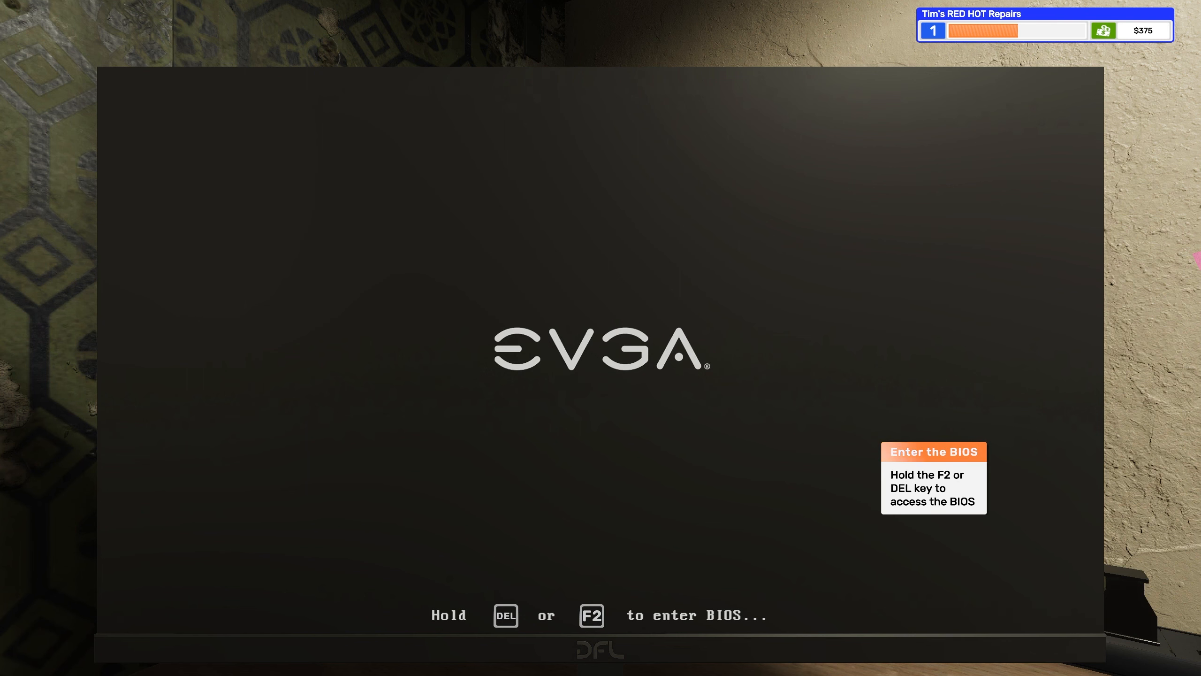
key("f2")
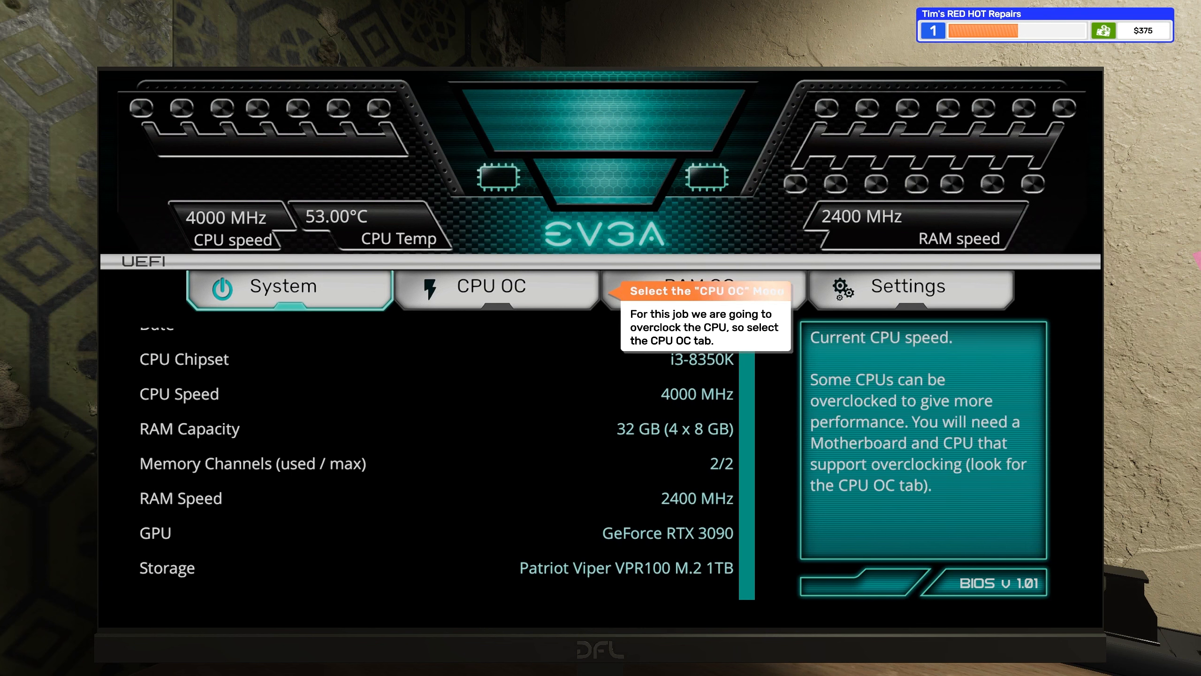
Raise the CPU ratio to x44 on the CPU OC page, reaching 4400 MHz
left_click(493, 286)
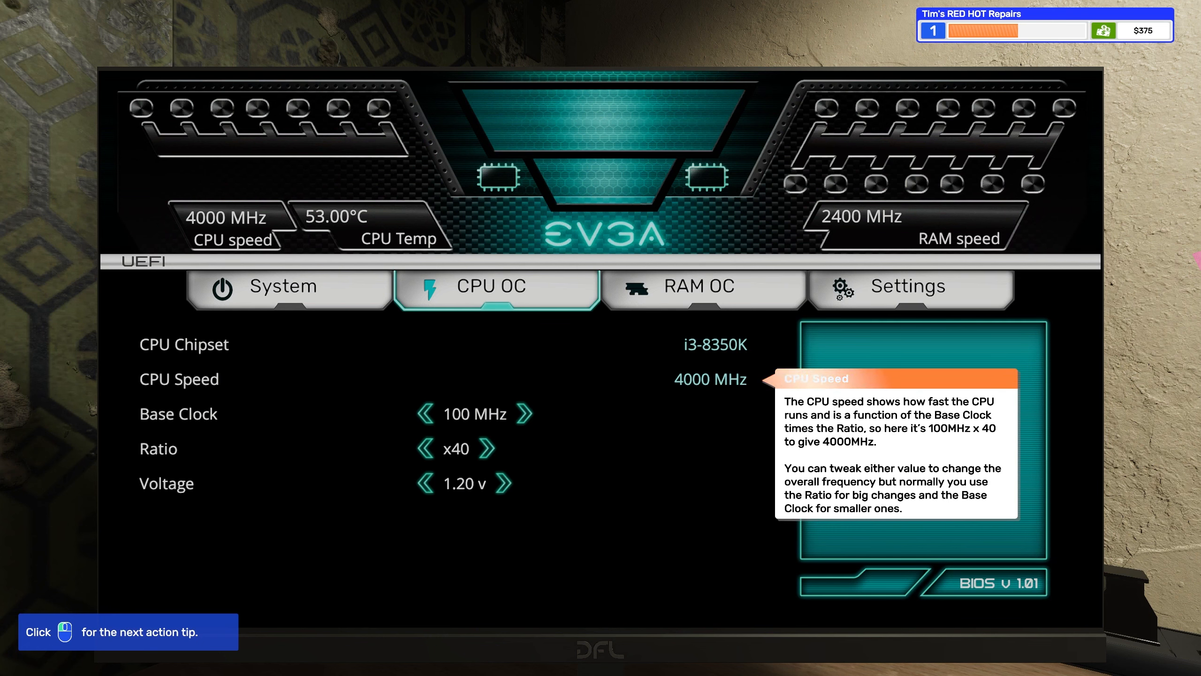
mouse_move(486, 448)
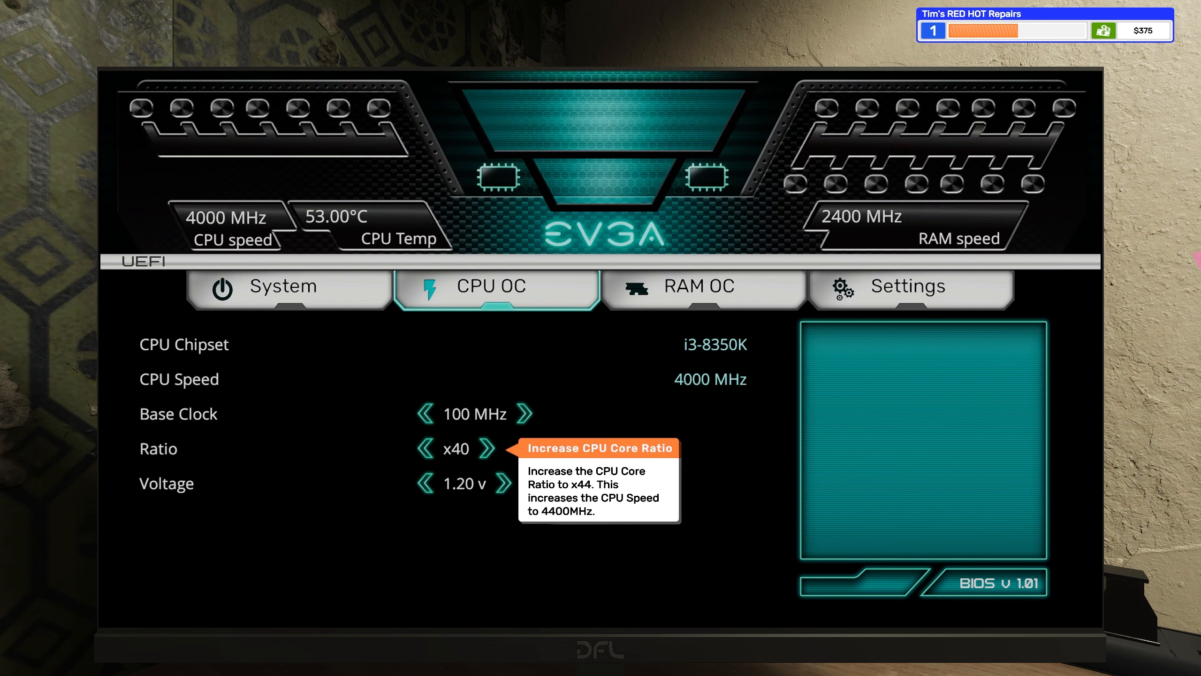
mouse_move(486, 448)
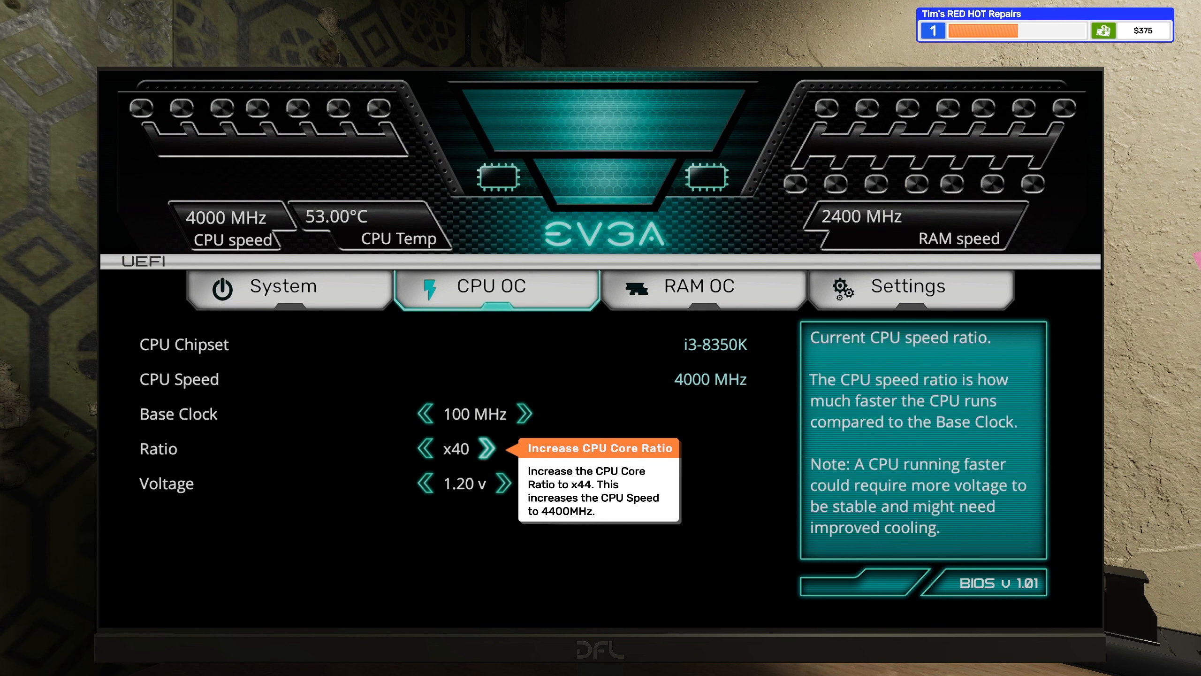
left_click(489, 448)
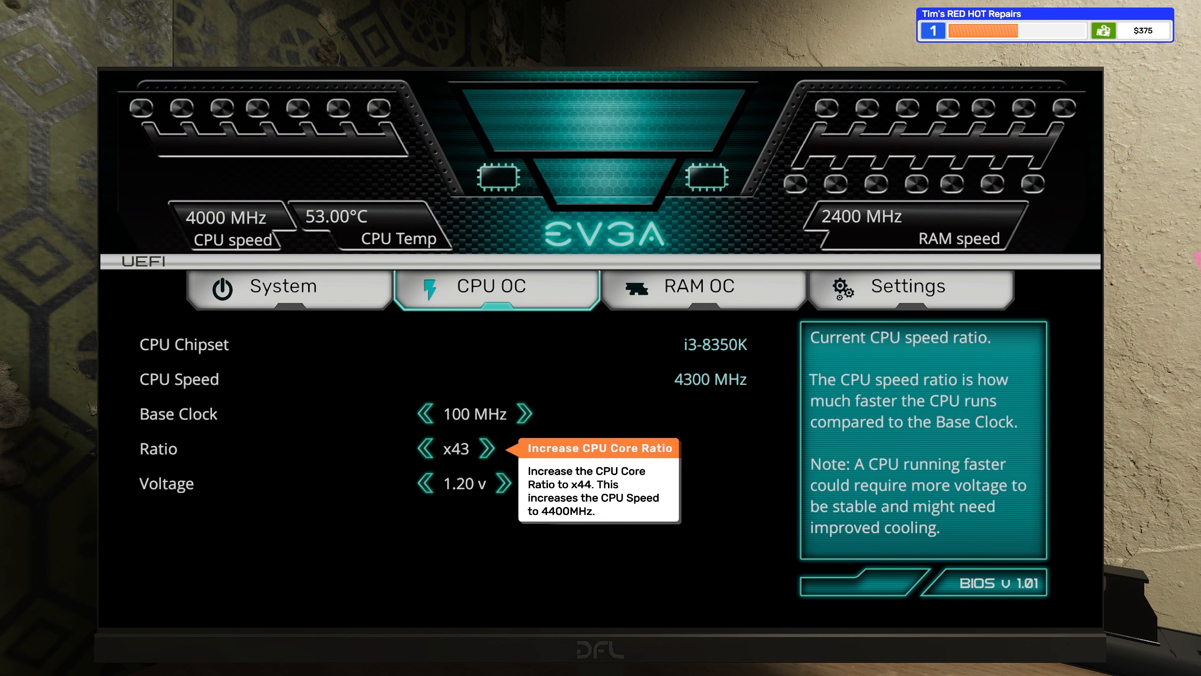
mouse_move(474, 413)
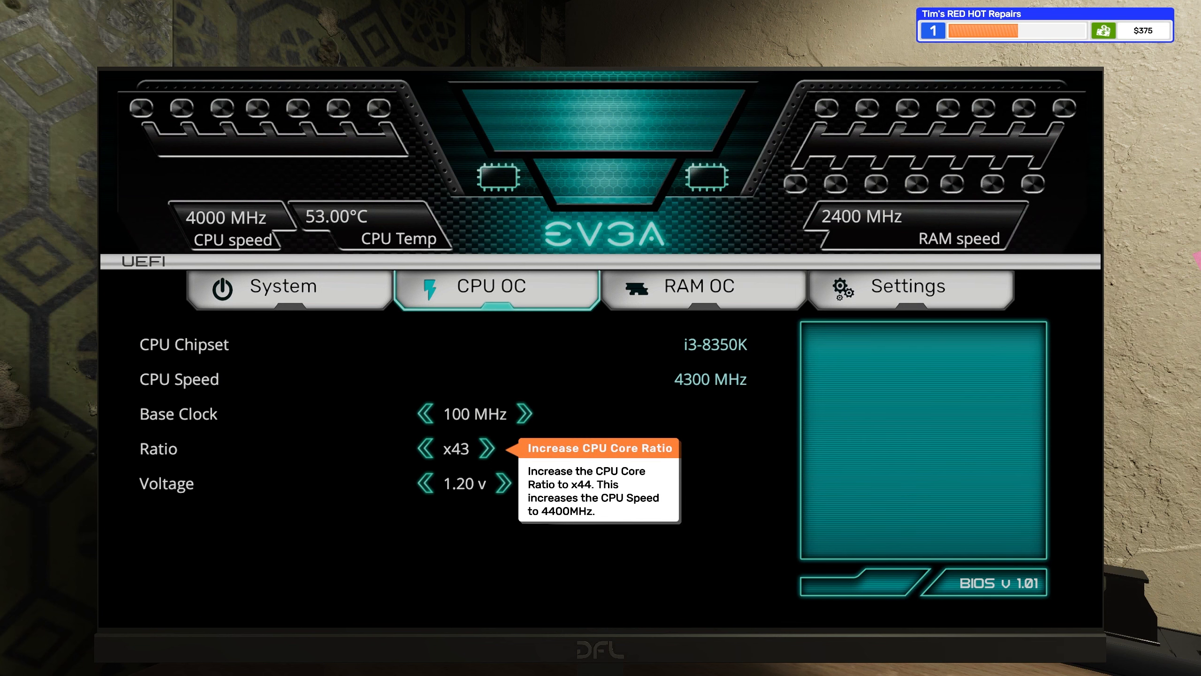
left_click(491, 448)
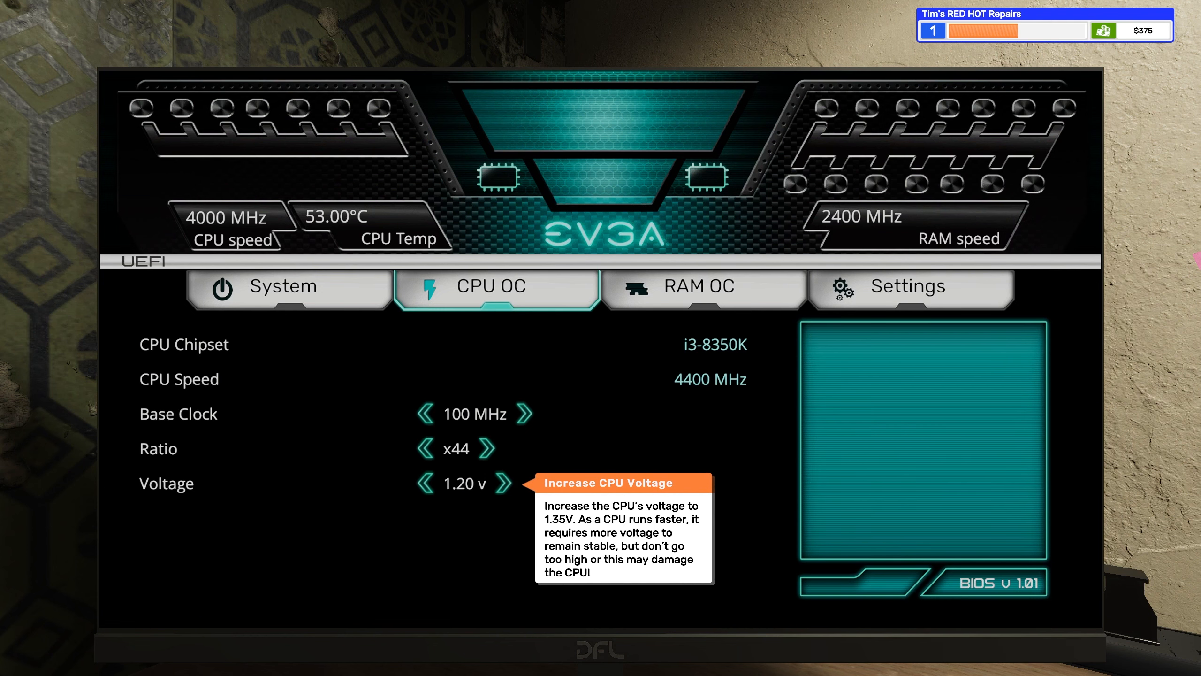
Raise the CPU voltage to 1.35 V and bring up the BIOS apply-and-restart options
left_click(506, 483)
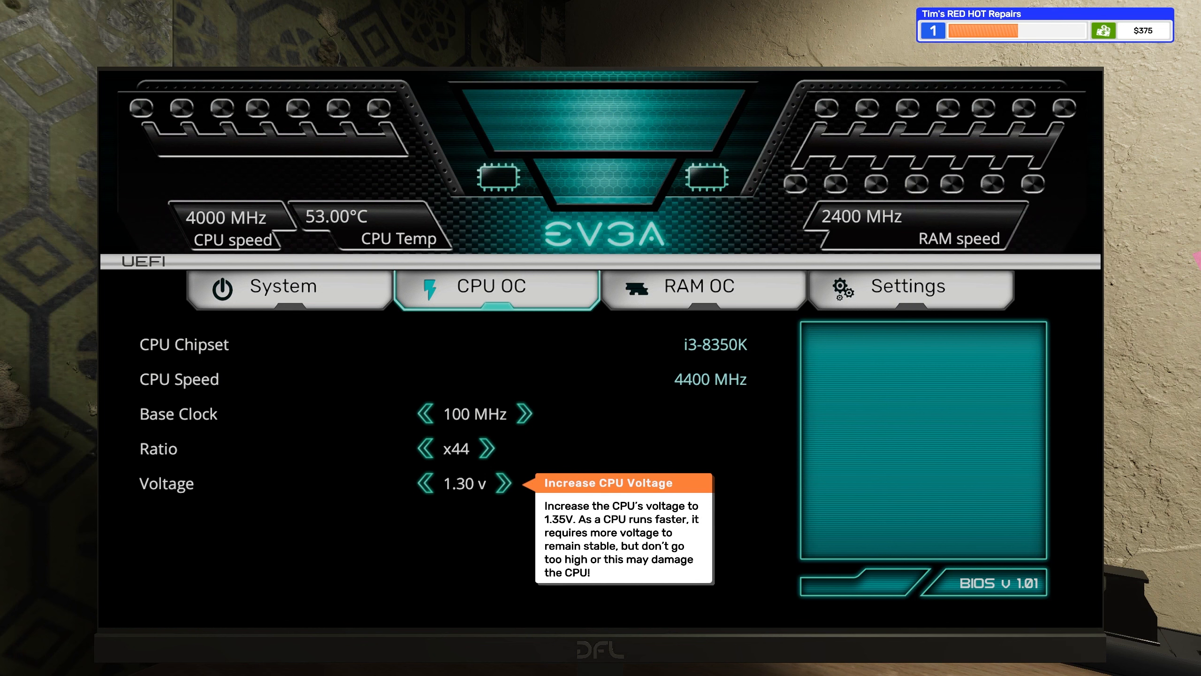
mouse_move(506, 483)
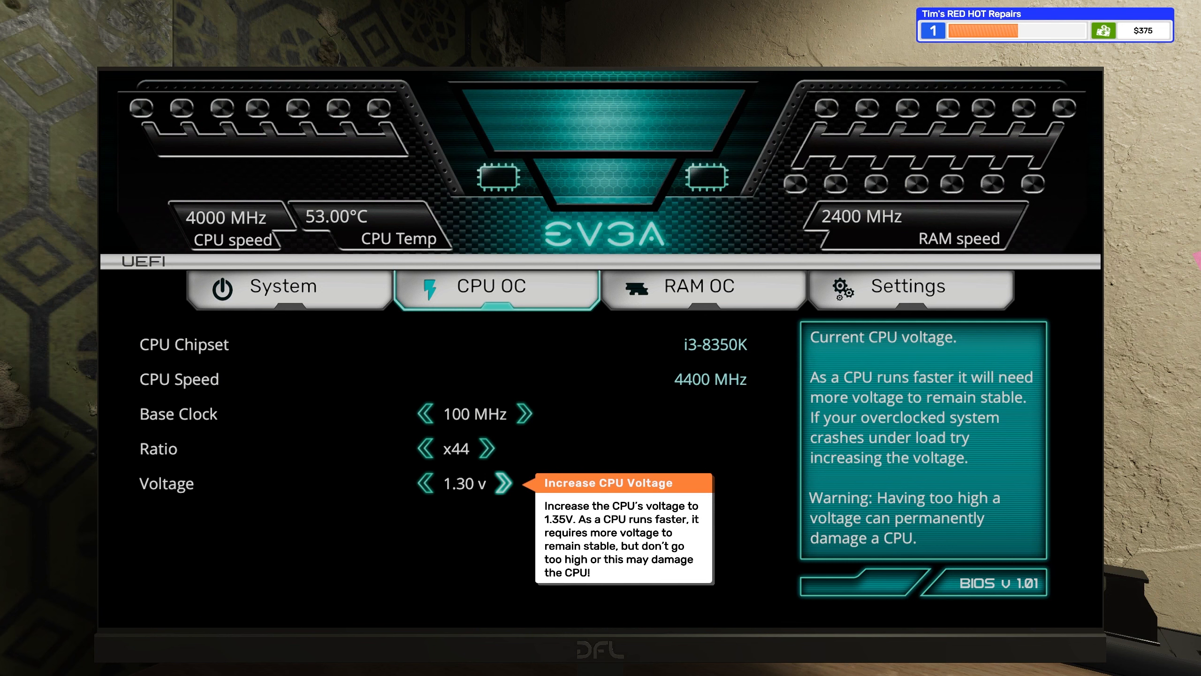
mouse_move(504, 448)
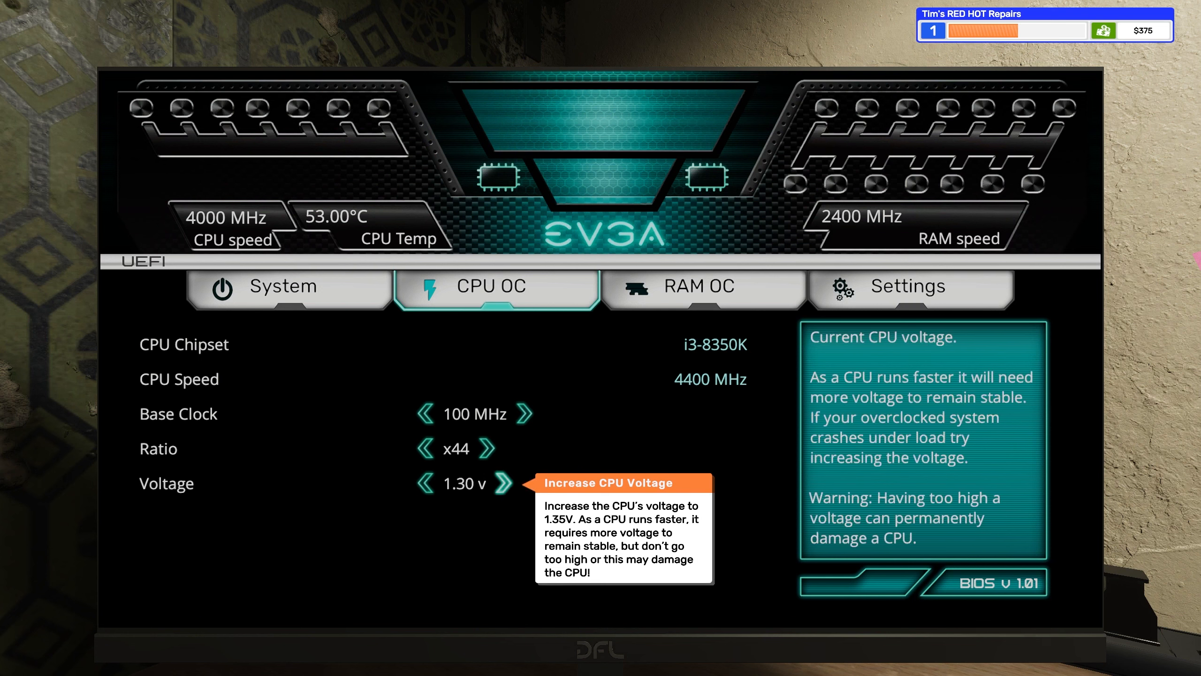
left_click(504, 483)
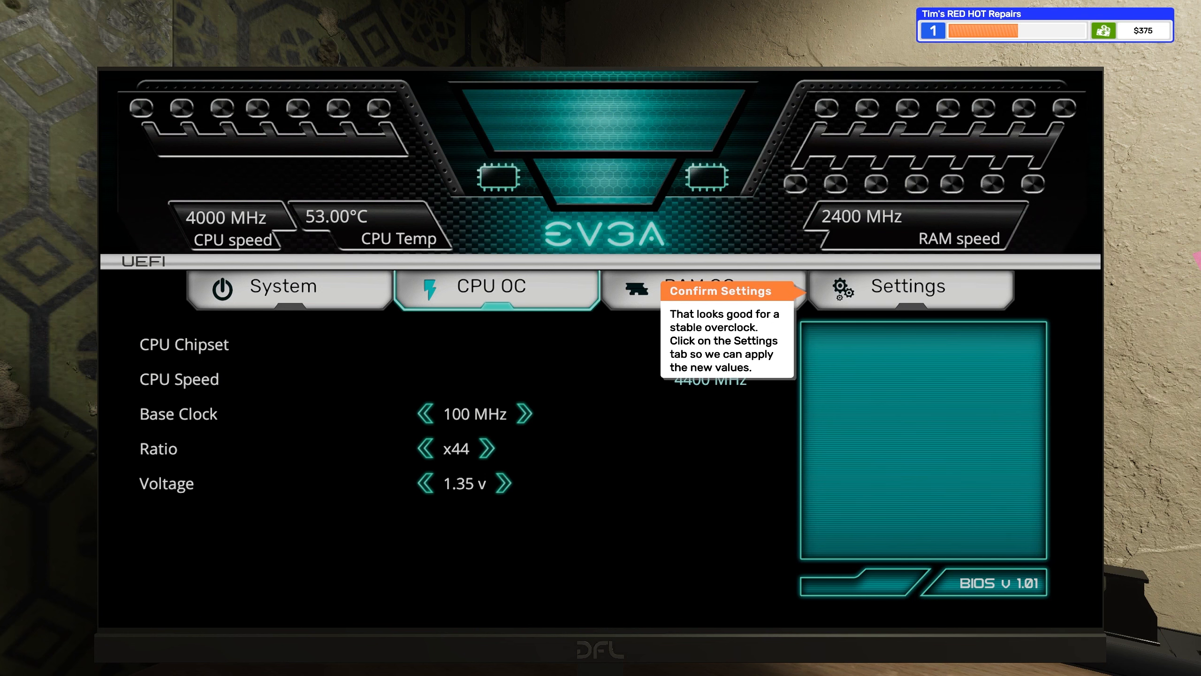
left_click(910, 285)
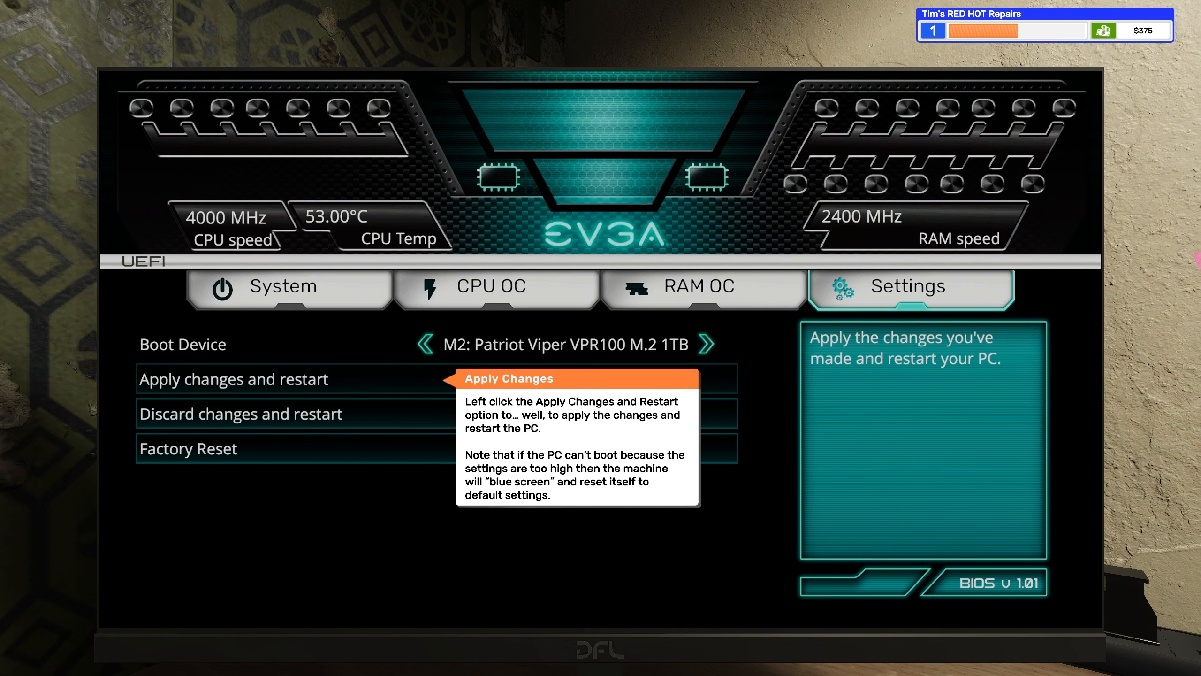
Apply the overclock, pass the OCCT stress test, then power off and leave the PC
left_click(235, 378)
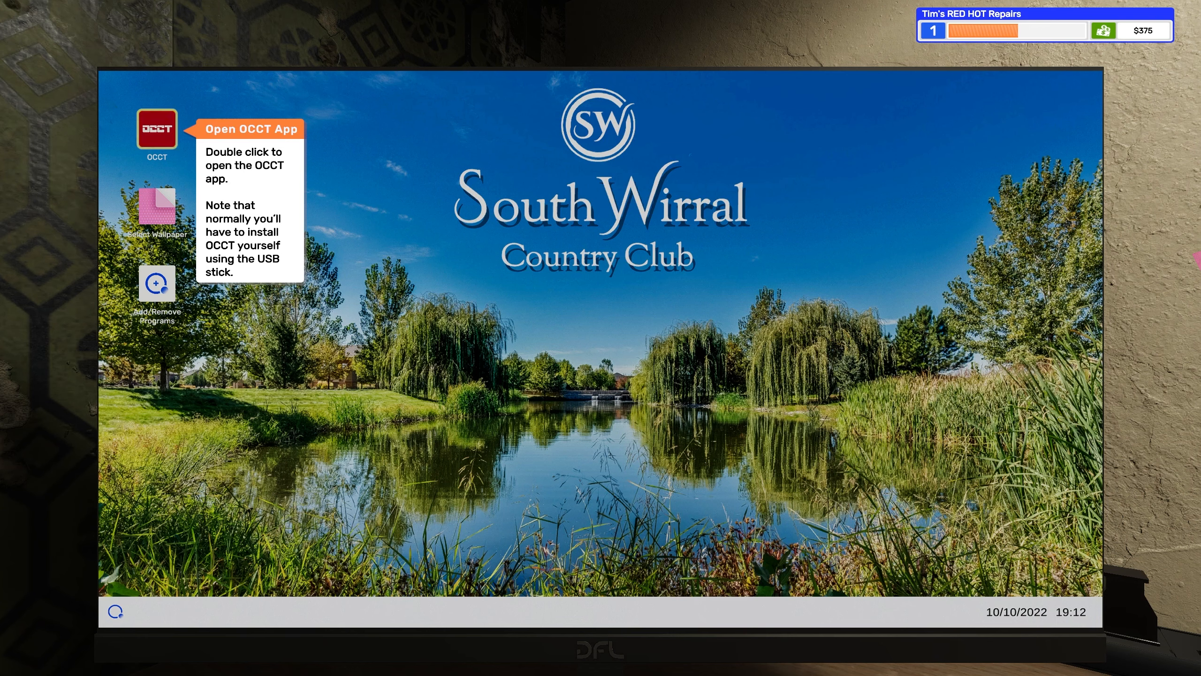
double_click(157, 128)
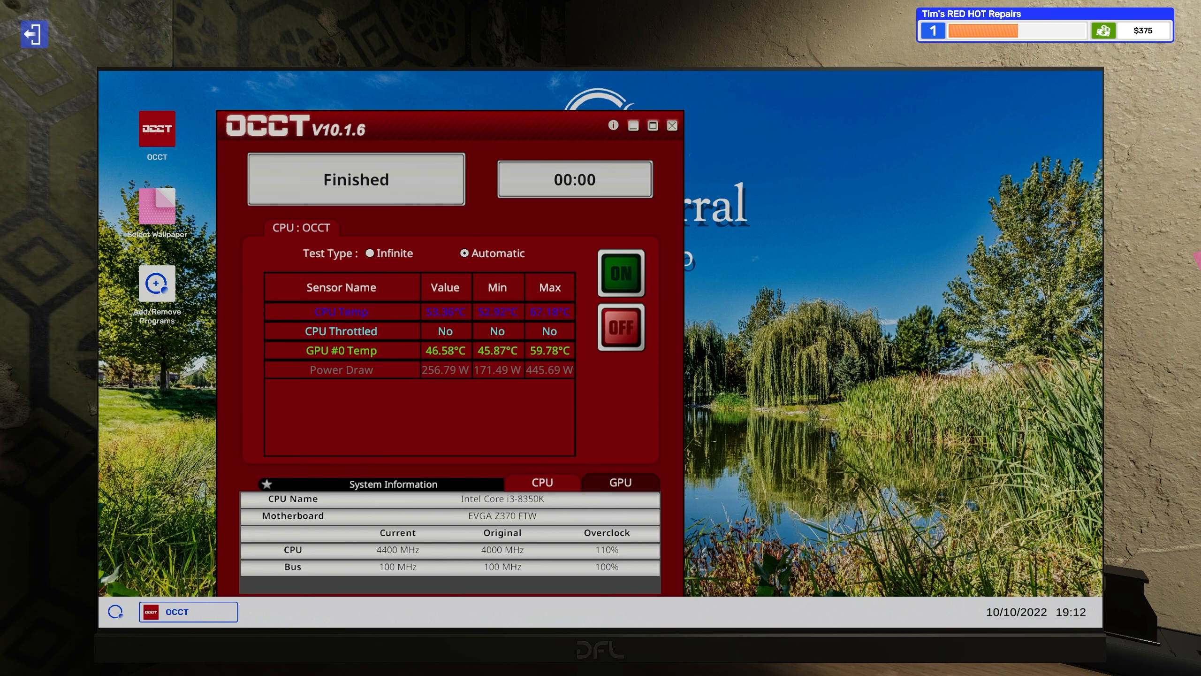
left_click(670, 125)
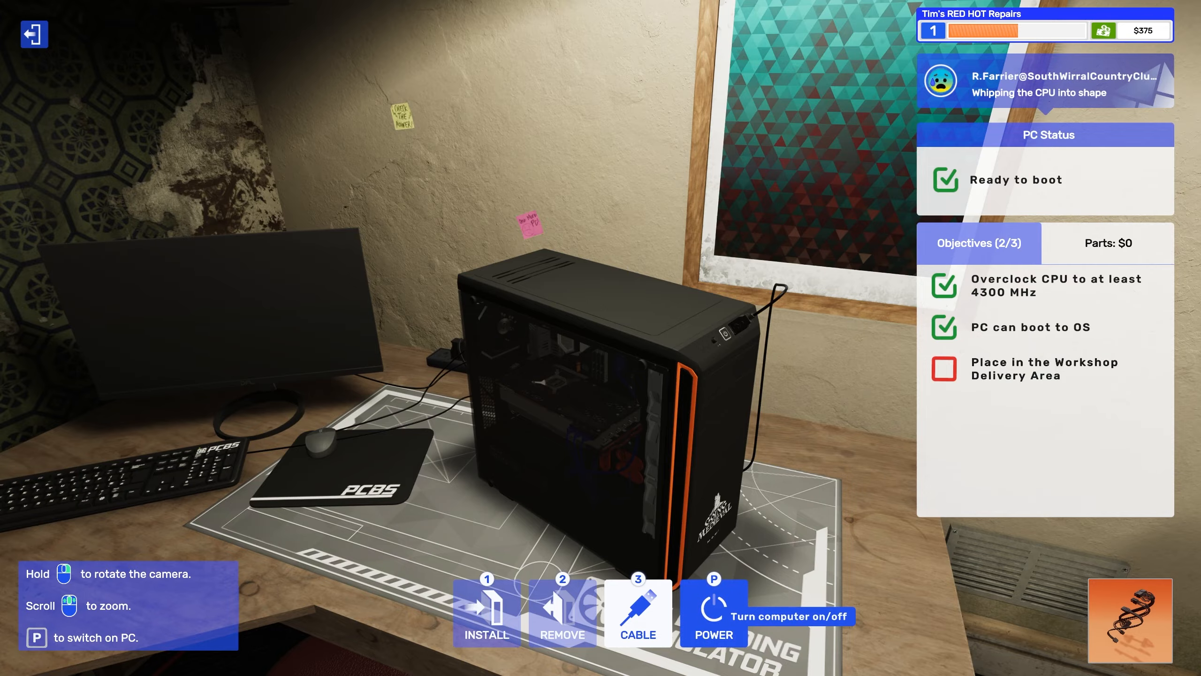
left_click(712, 613)
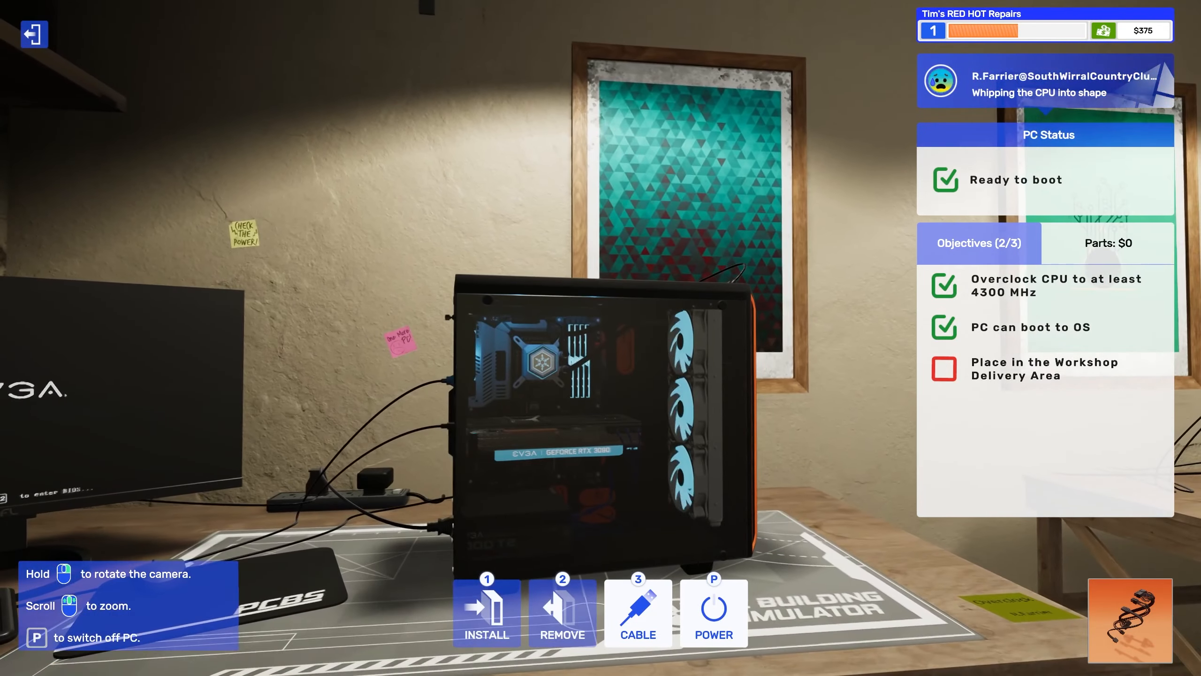
left_click(712, 605)
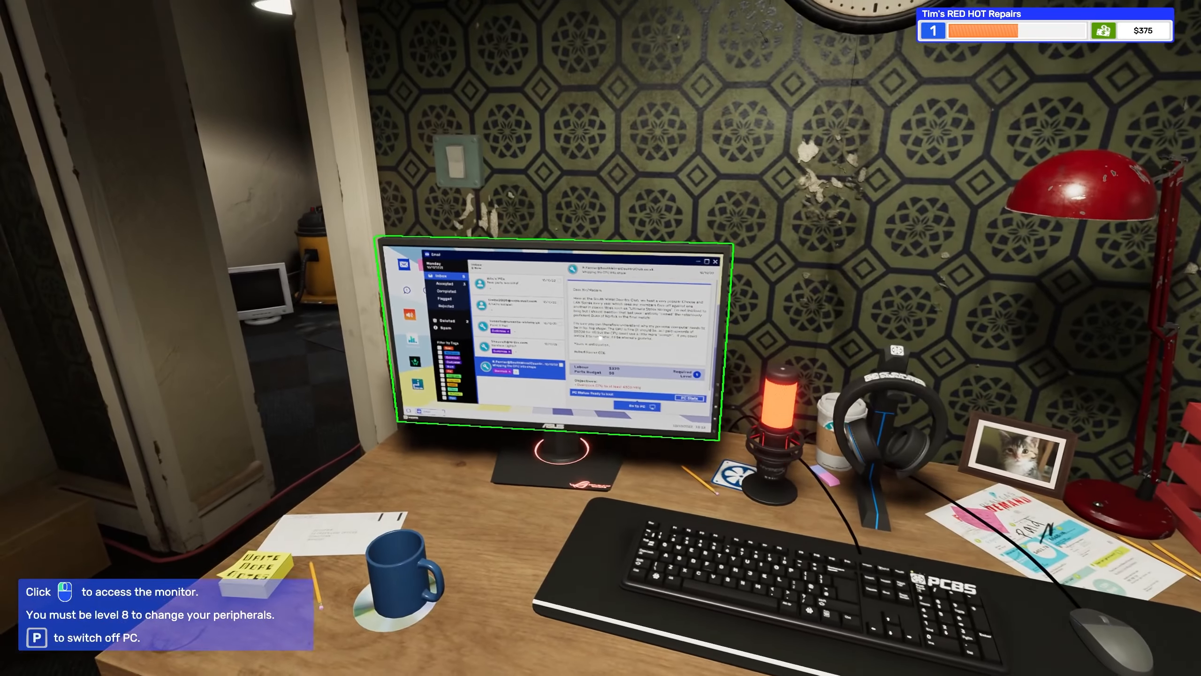
Collect the overclock payment ($695 balance) and bring the Rainbow Lights PC to the workbench
left_click(563, 337)
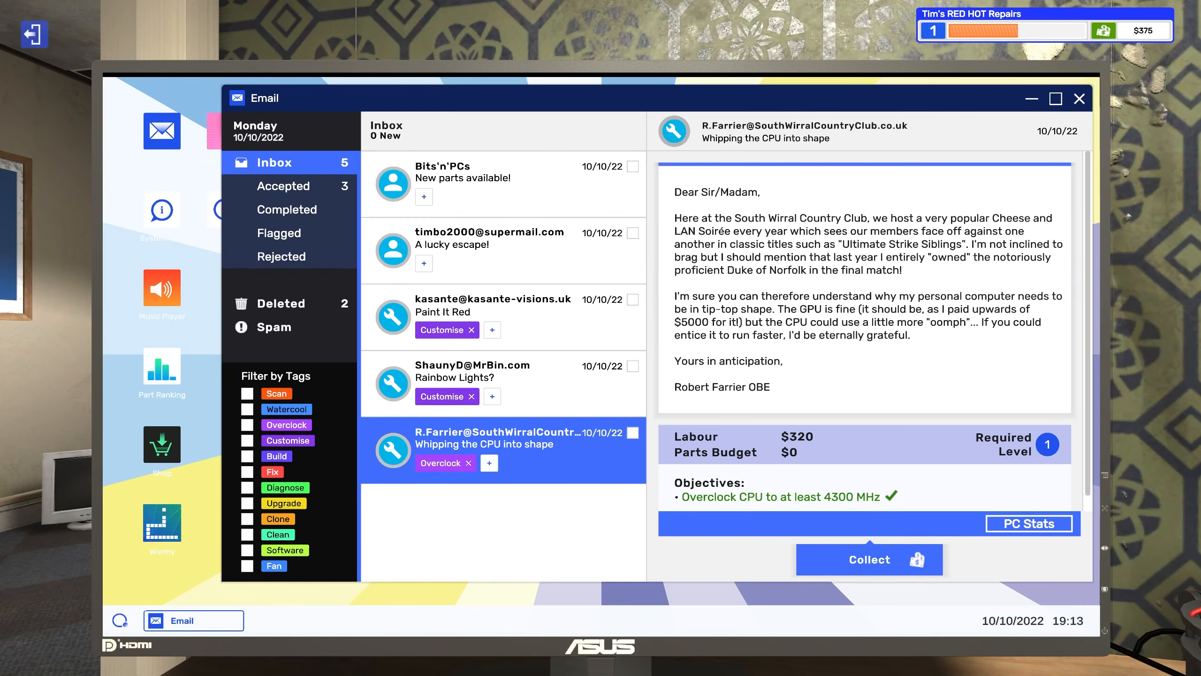
left_click(868, 560)
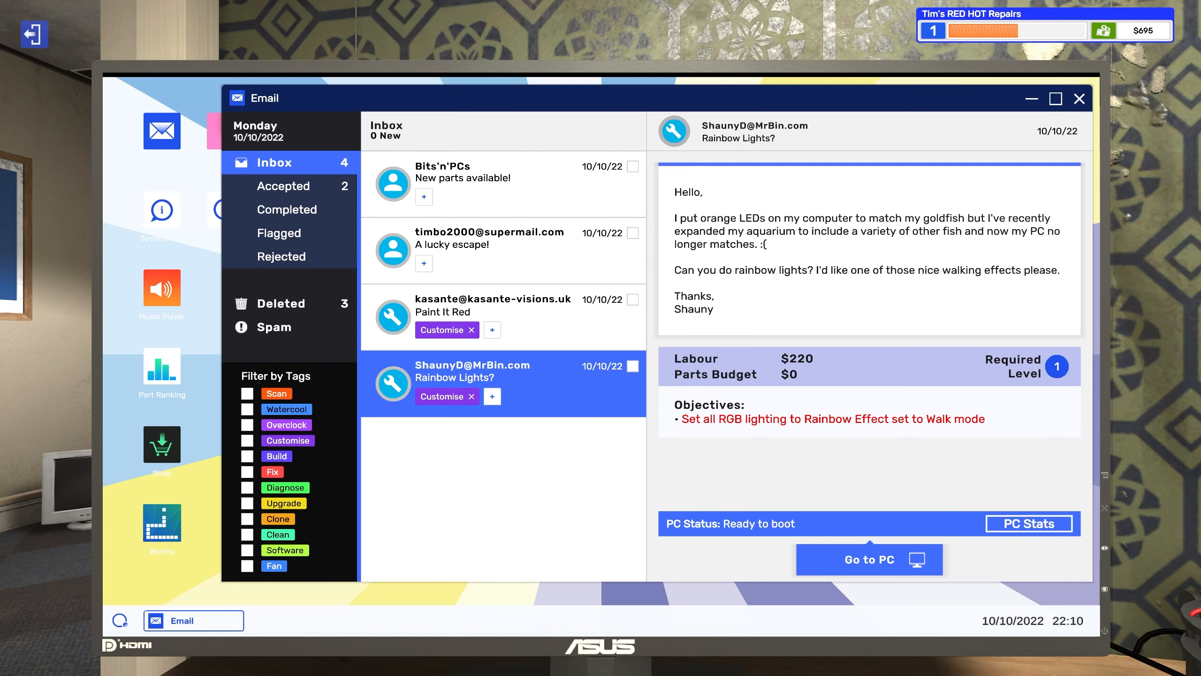
left_click(868, 559)
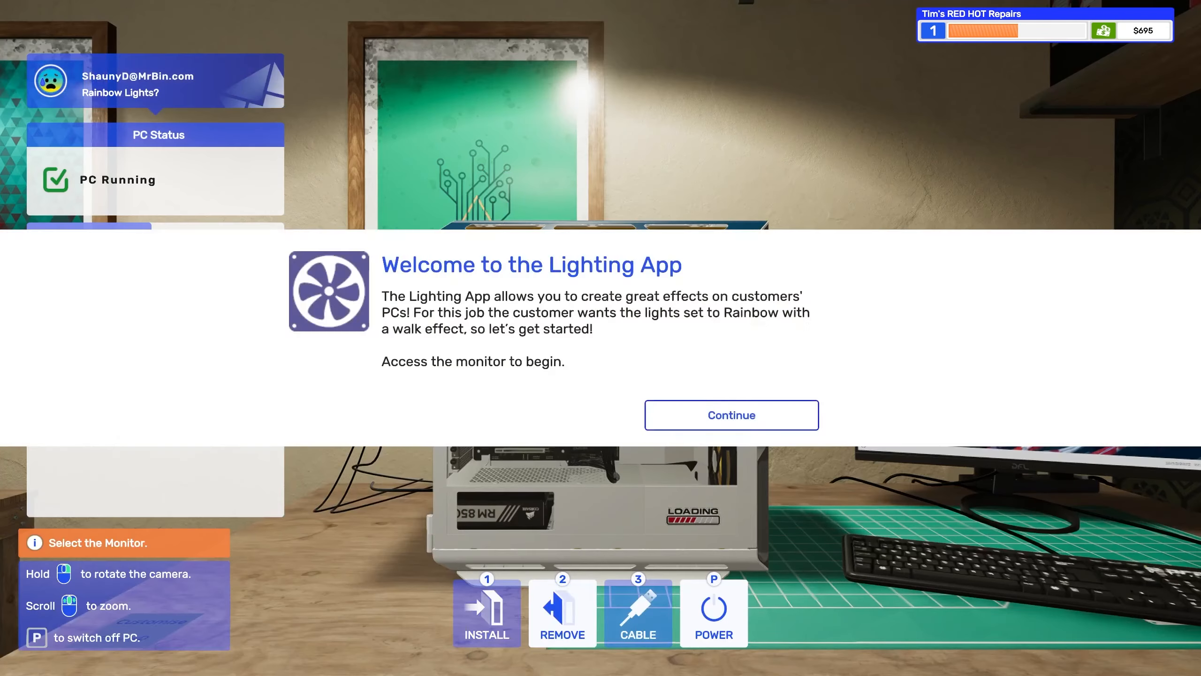
Dismiss the lighting introduction and launch the Lighting app on the customer PC
left_click(730, 414)
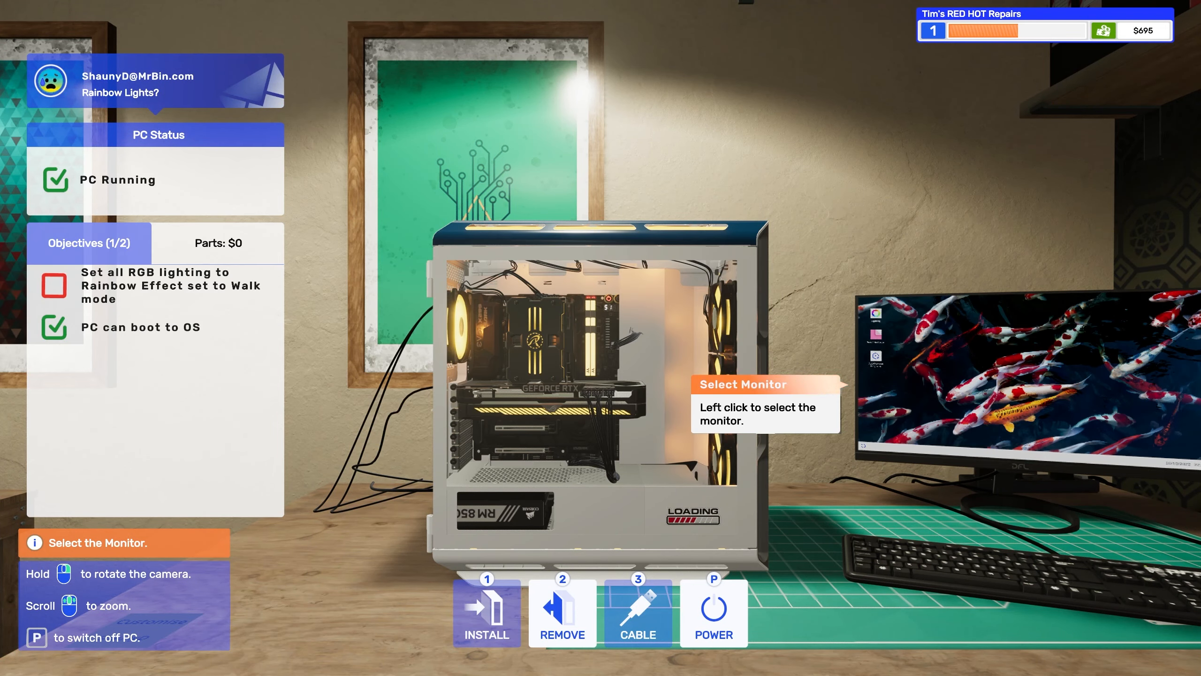
left_click(996, 368)
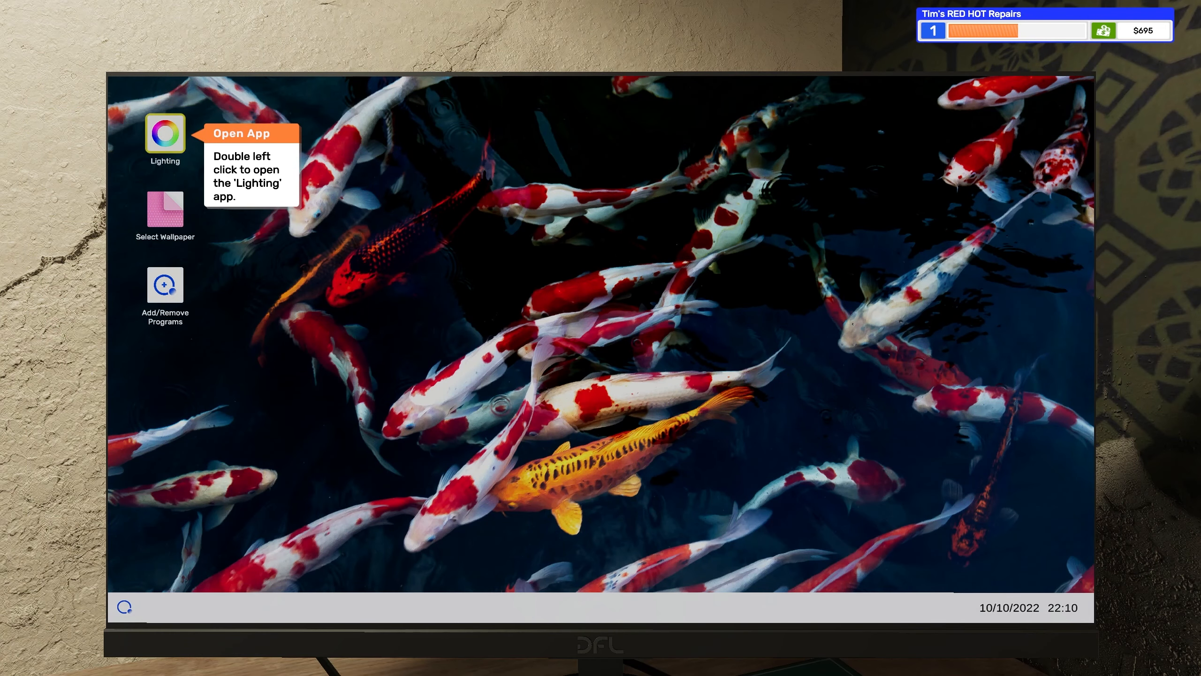
left_click(163, 136)
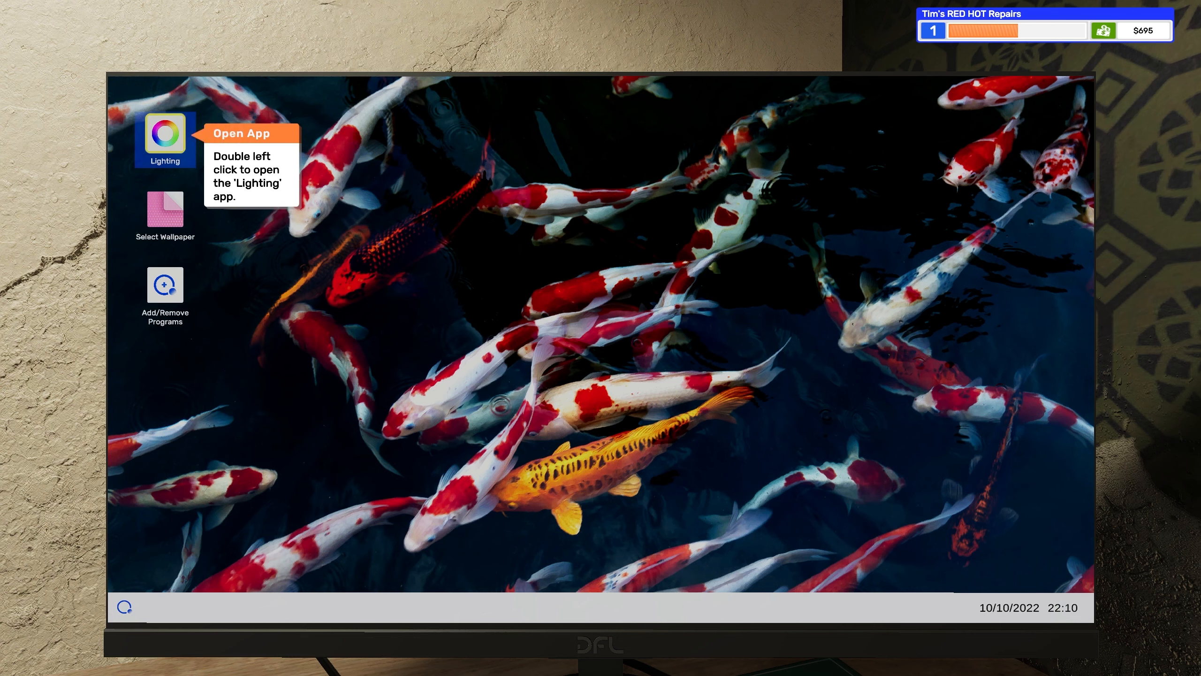
double_click(164, 136)
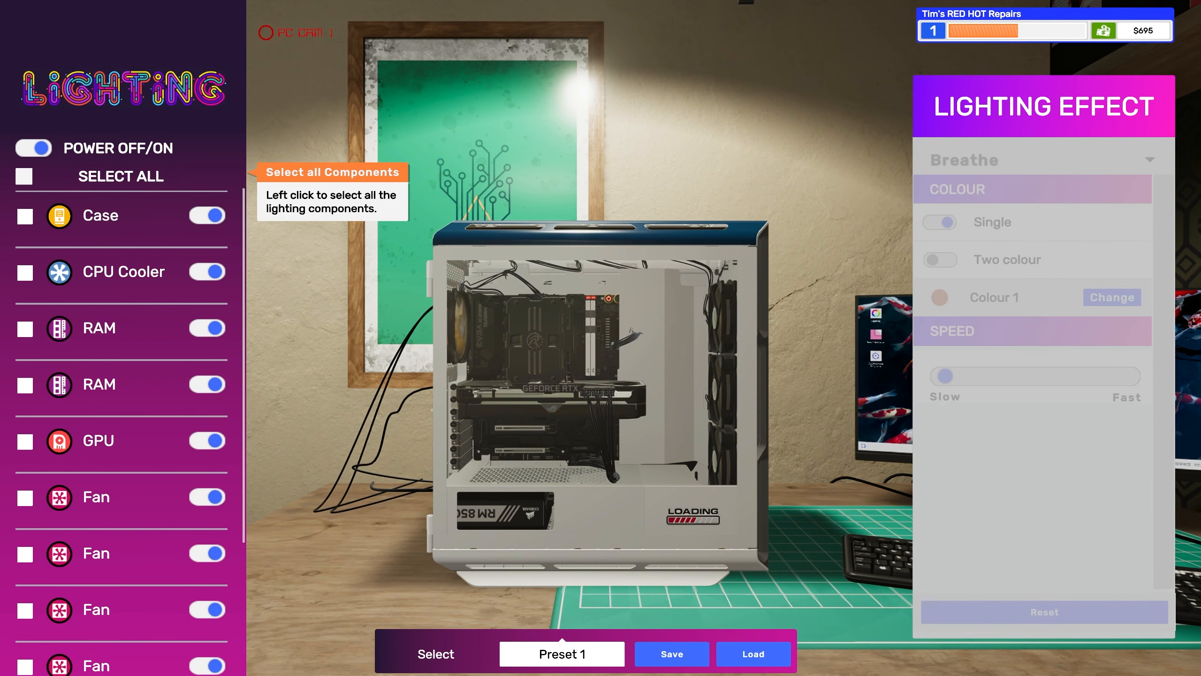
Set all RGB components to the Rainbow effect in Walk mode
left_click(24, 176)
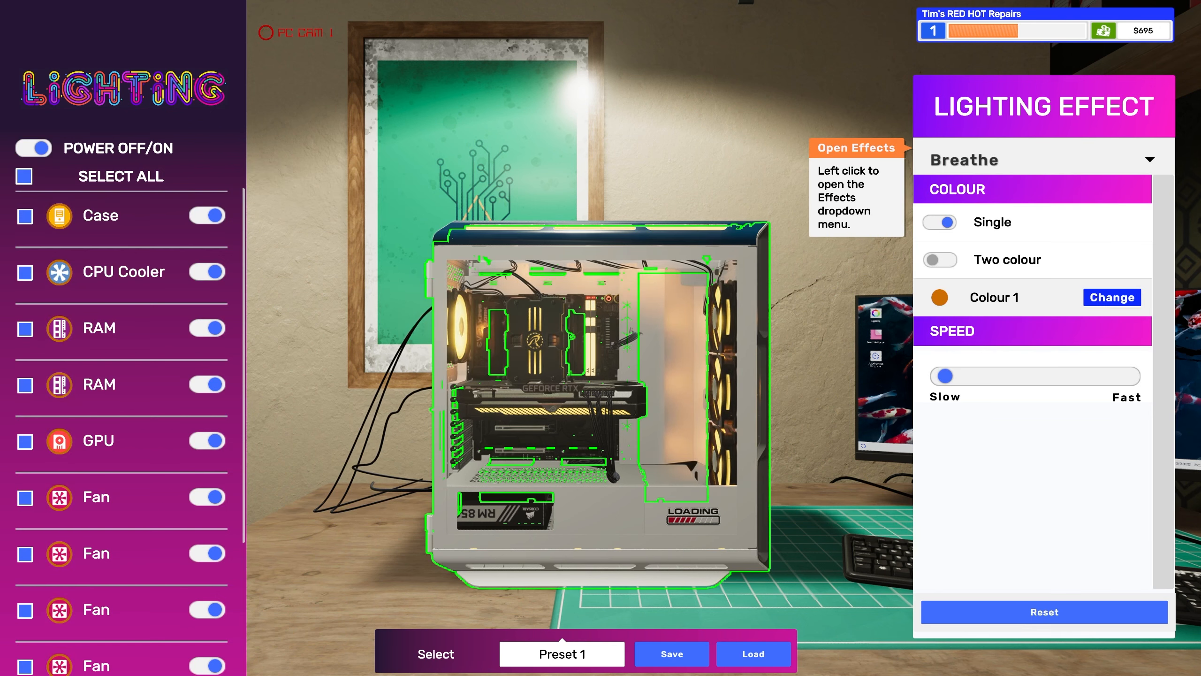
left_click(1042, 160)
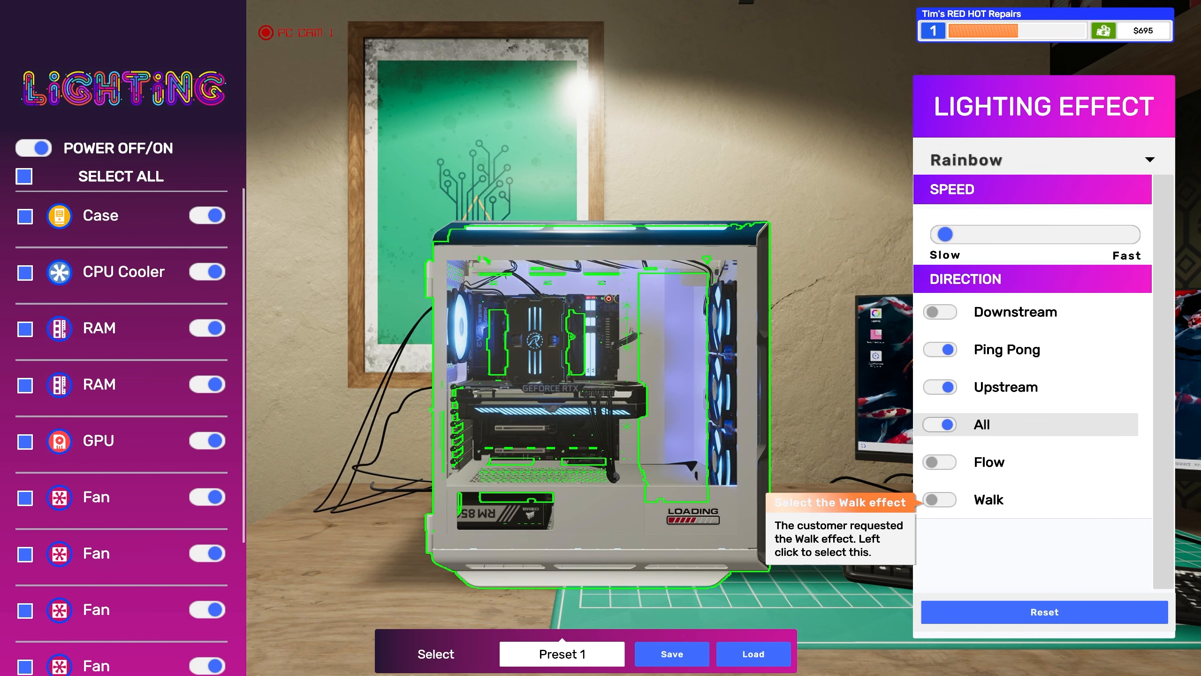
left_click(938, 499)
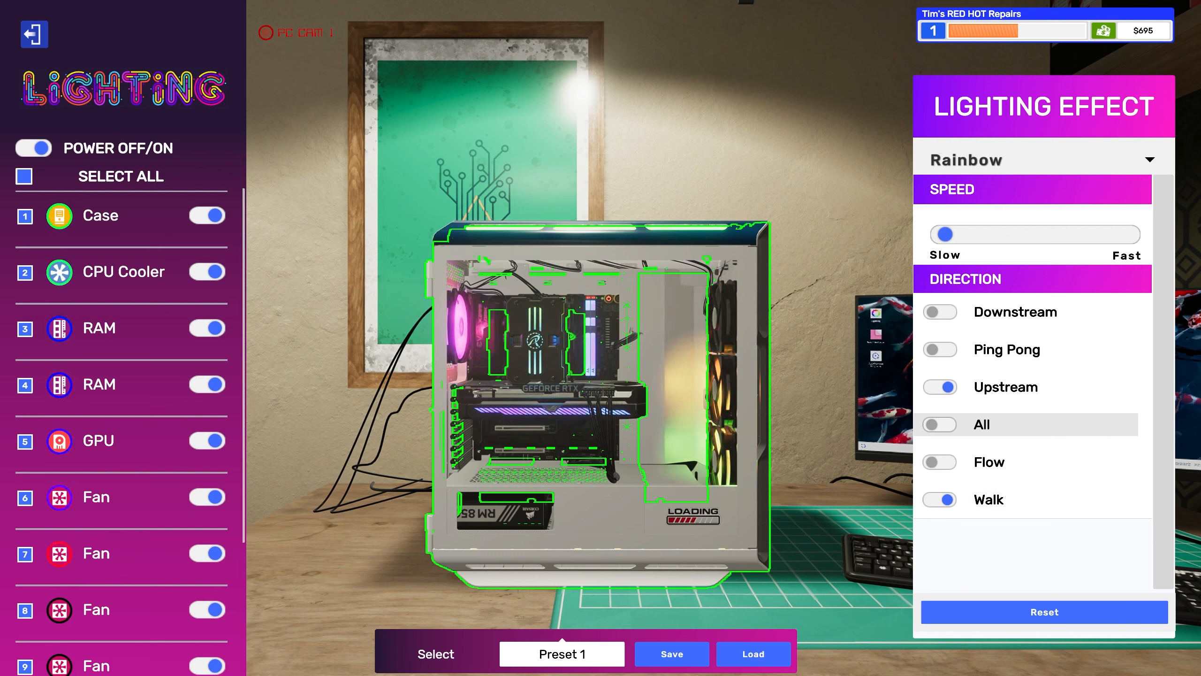
left_click_drag(945, 235, 1115, 235)
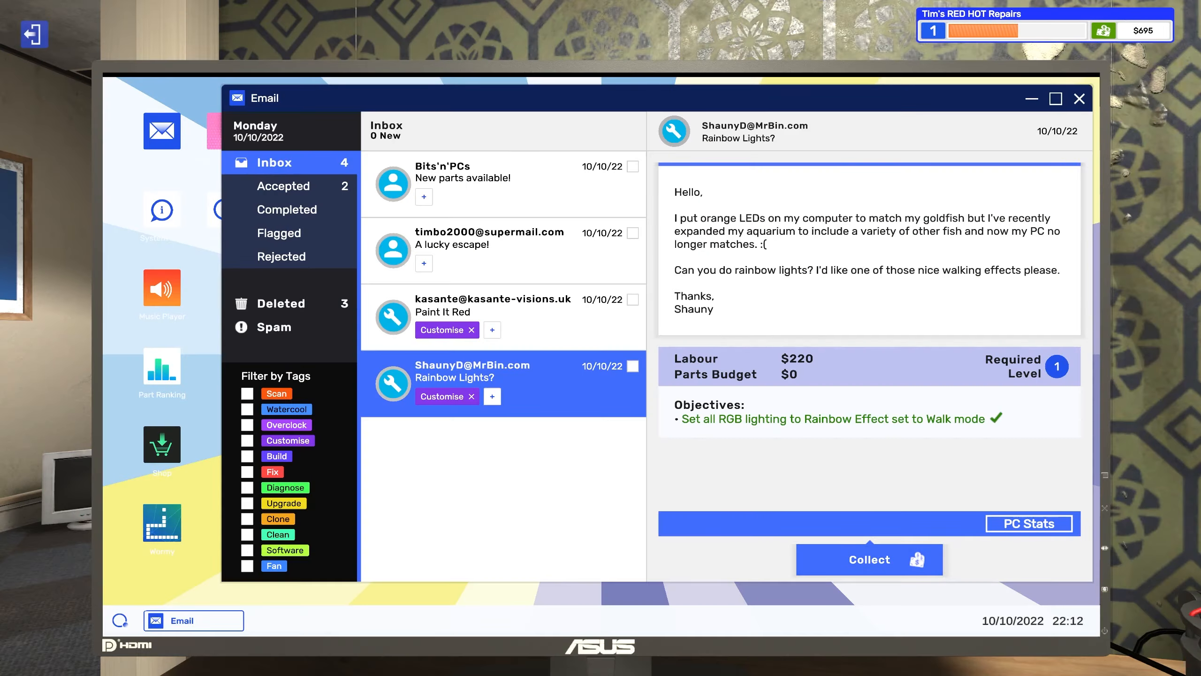
Collect the Rainbow Lights payment ($915) and view accepted jobs, leaving only Paint It Red
left_click(868, 559)
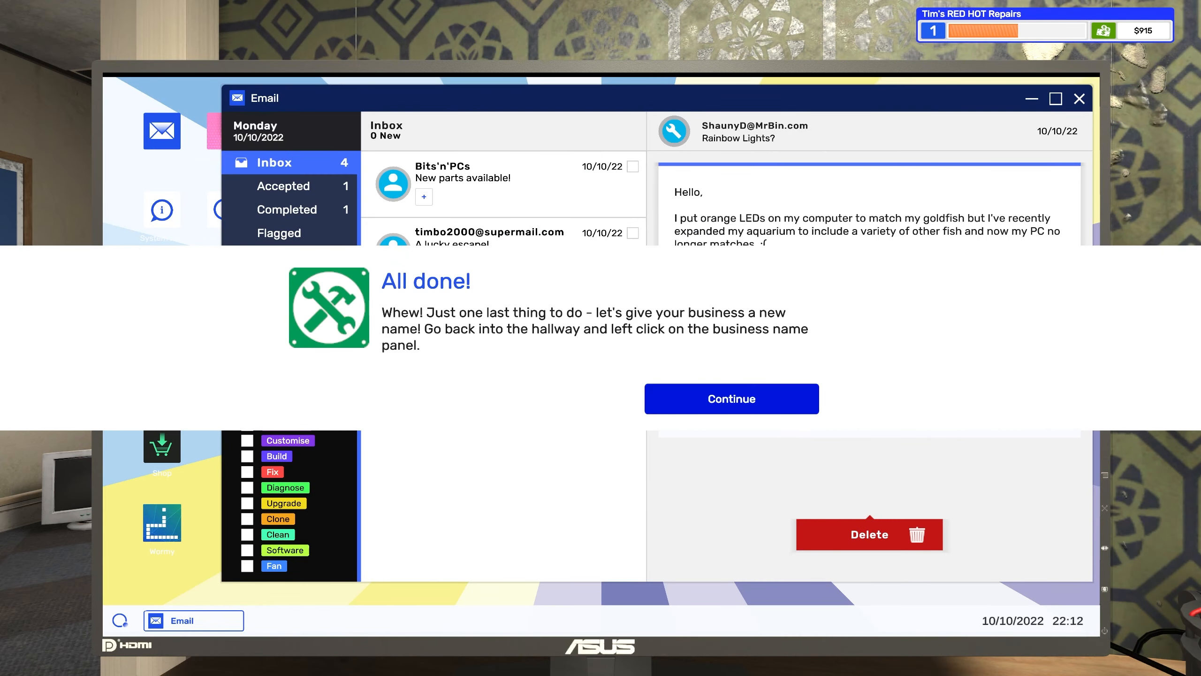
left_click(730, 398)
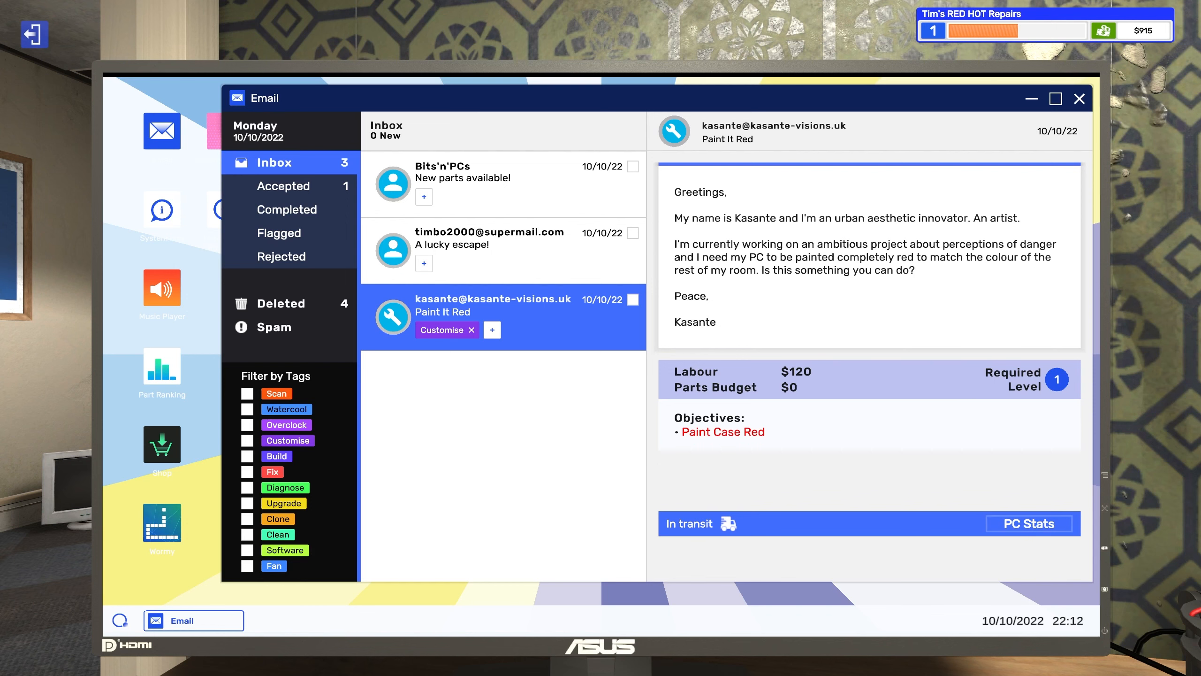
left_click(1029, 523)
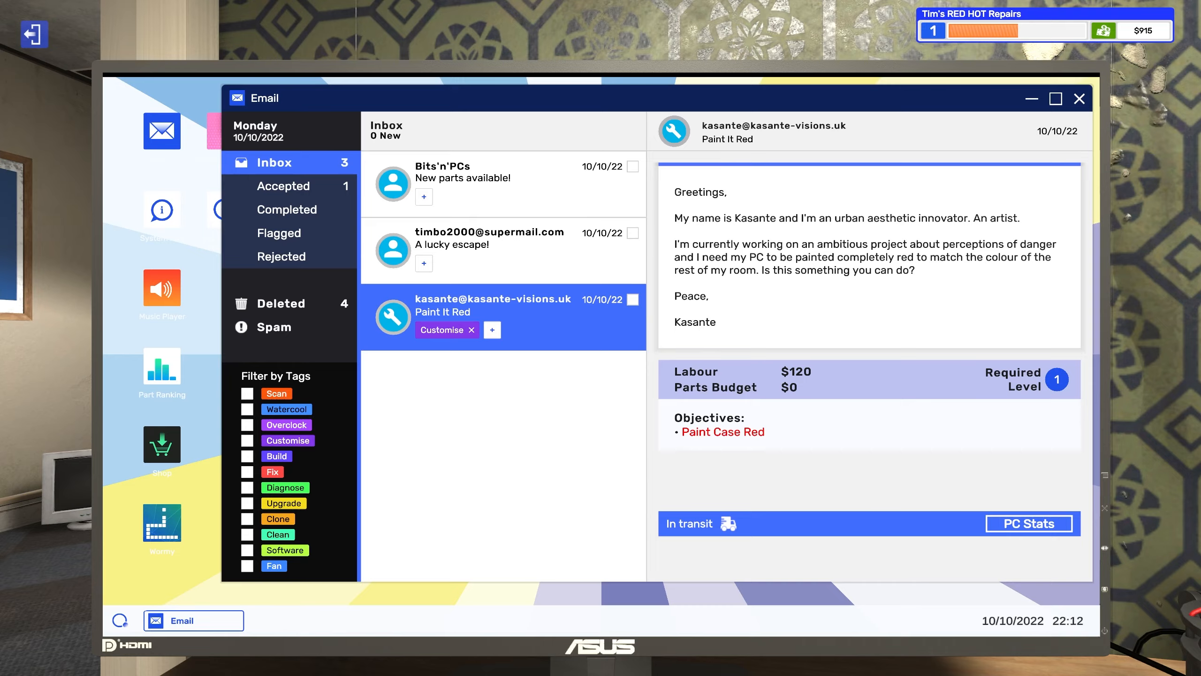
left_click(282, 185)
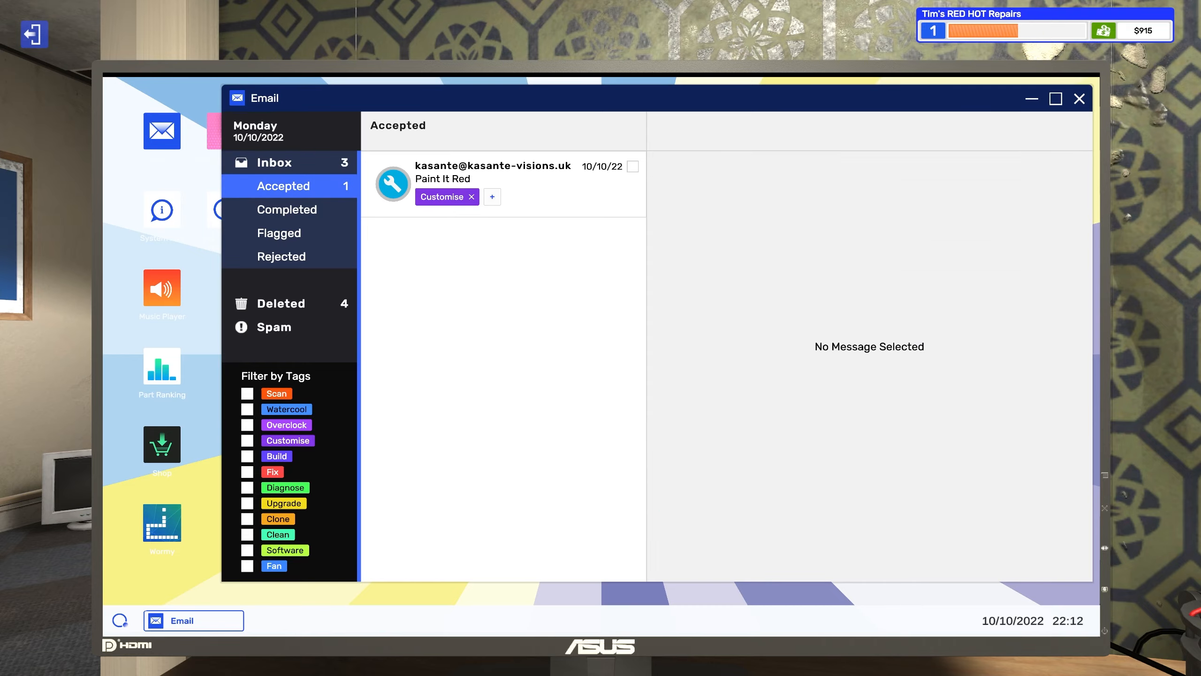
Rename the company to 'Chiken's THEN RED HOT Repairs' using the name plaque
left_click(1078, 98)
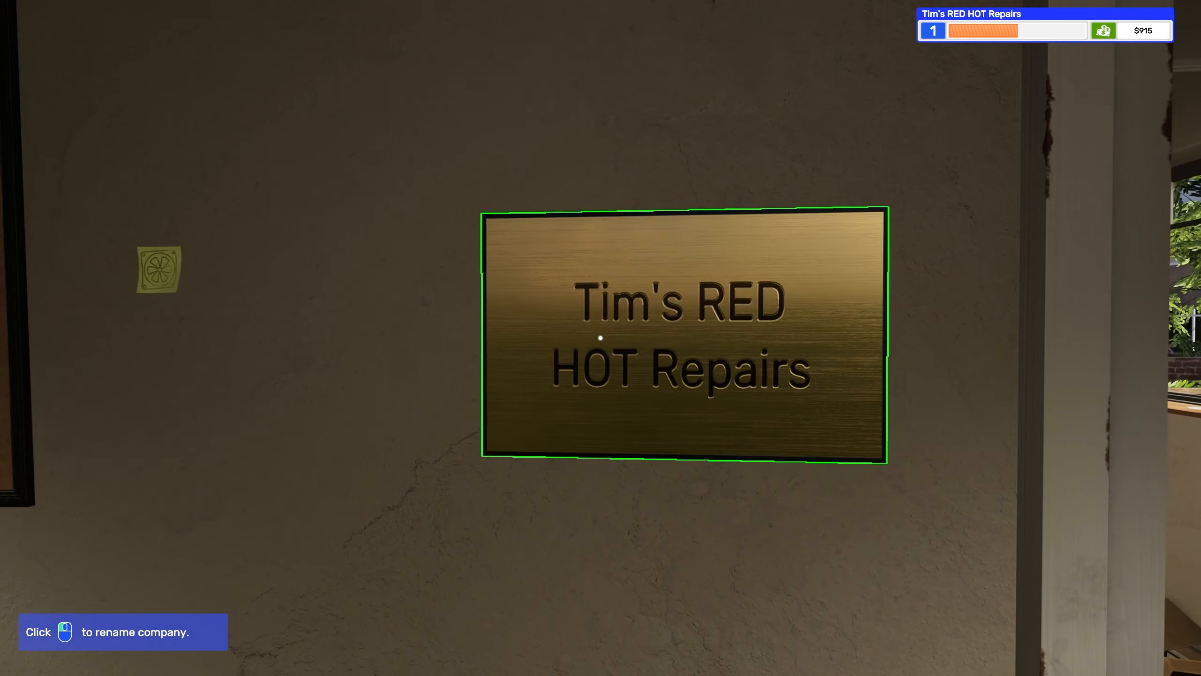
left_click(680, 334)
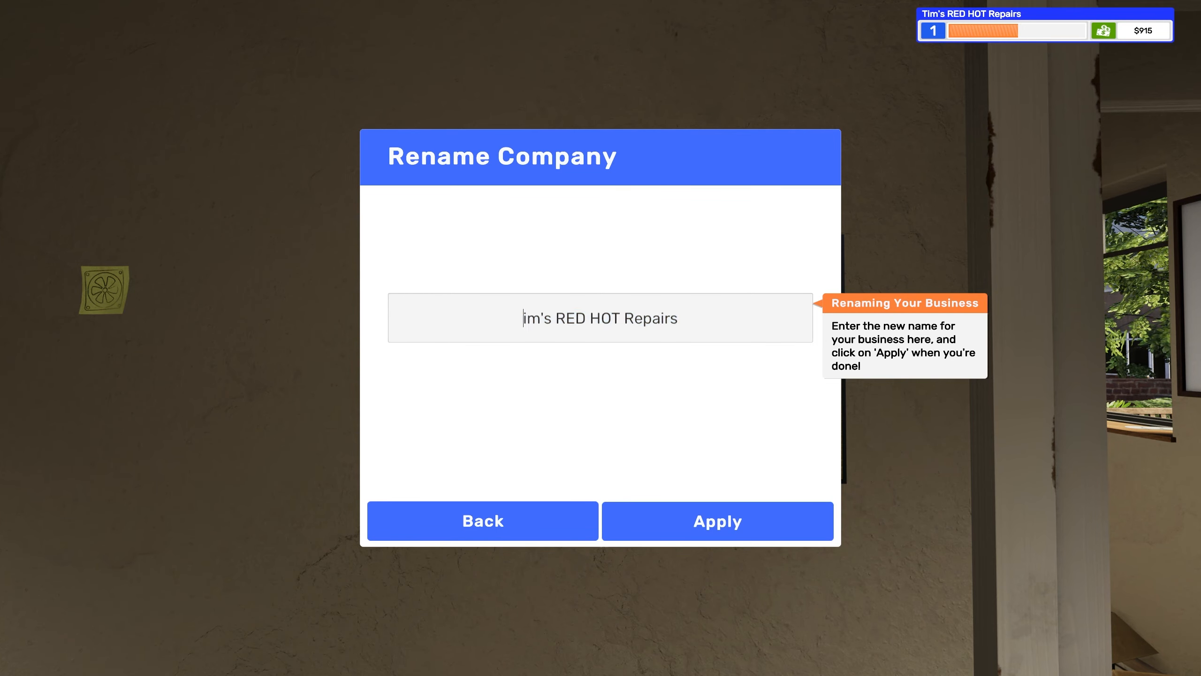
key("Backspace")
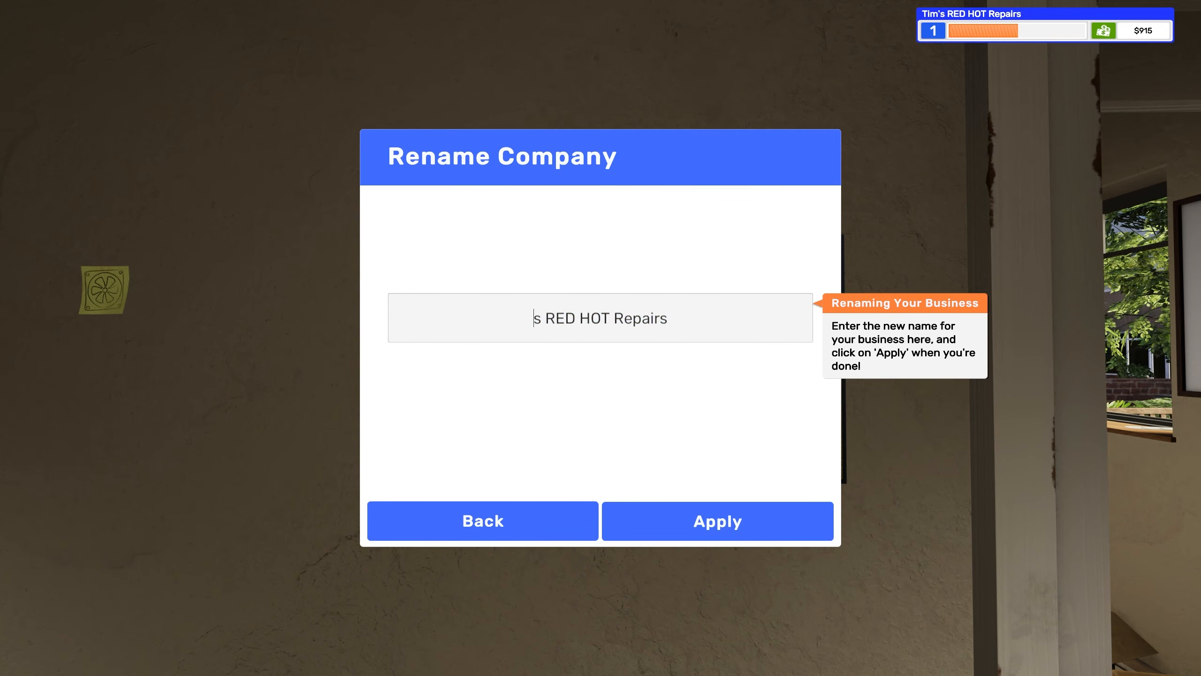
type("Ch")
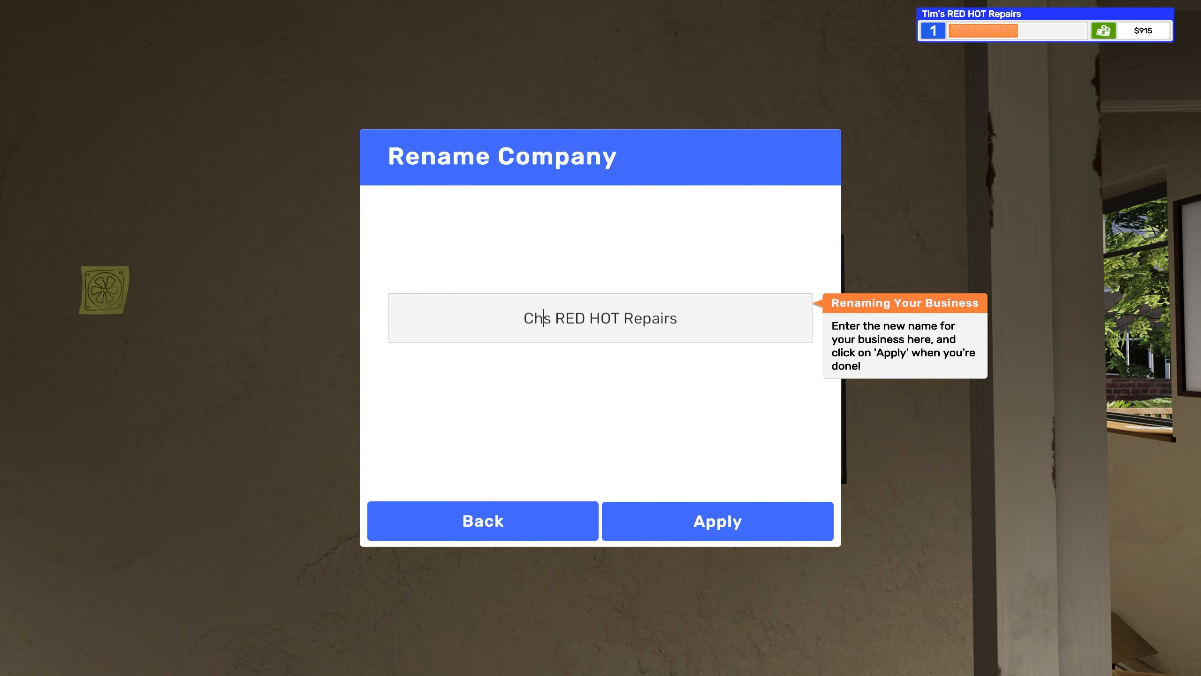
left_click(717, 521)
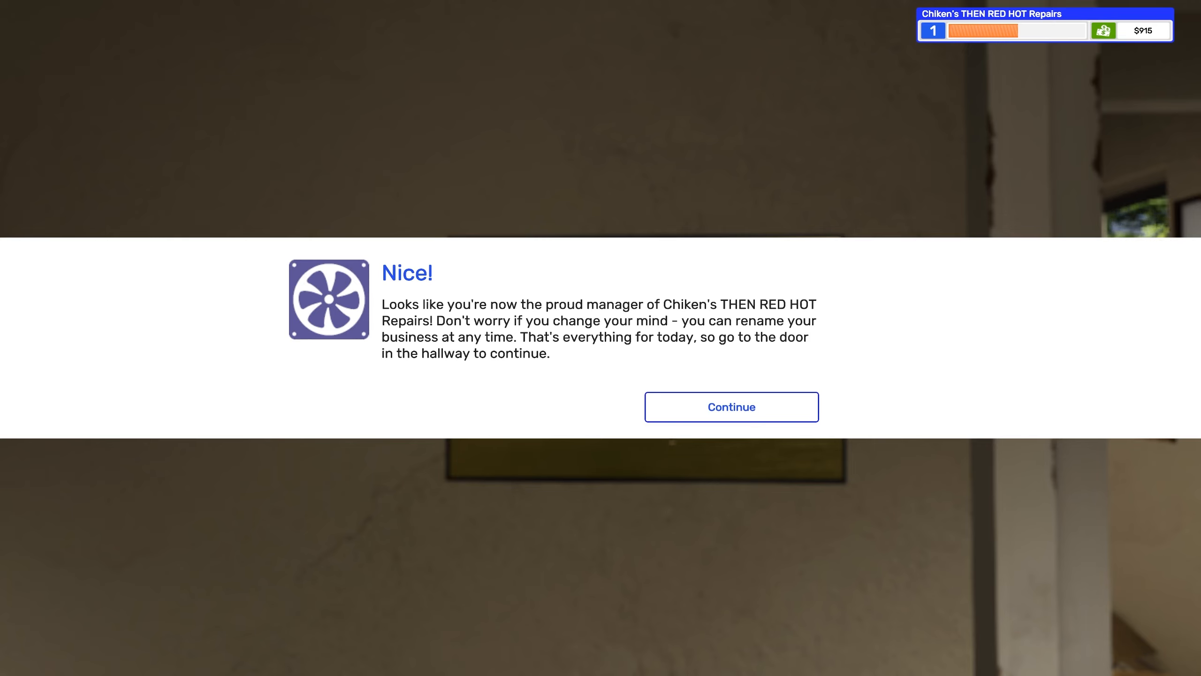
mouse_move(731, 406)
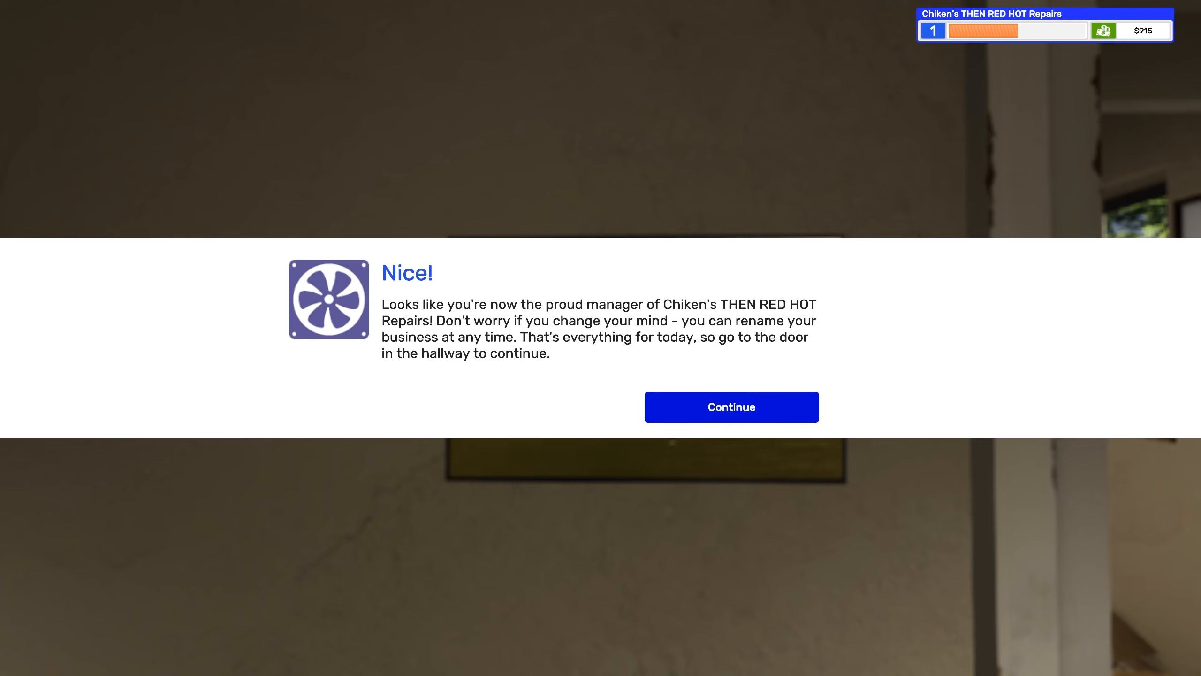
Dismiss the rename confirmation, exit through the hallway door, and end the day from the calendar
left_click(730, 406)
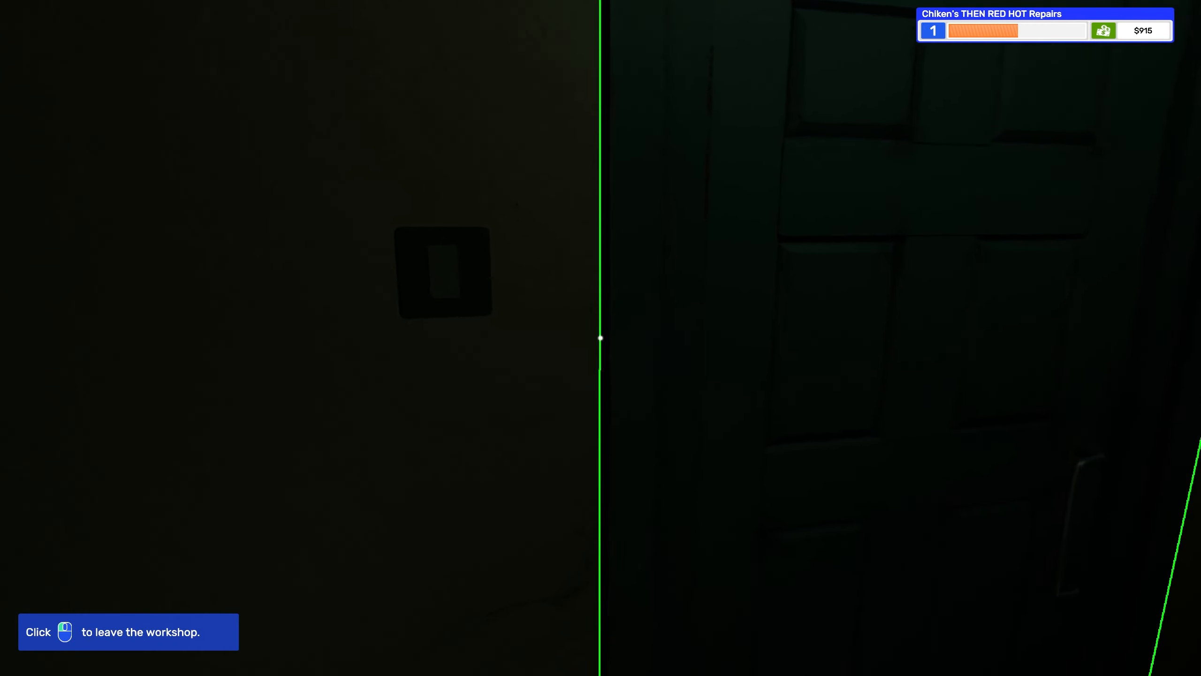
left_click(127, 631)
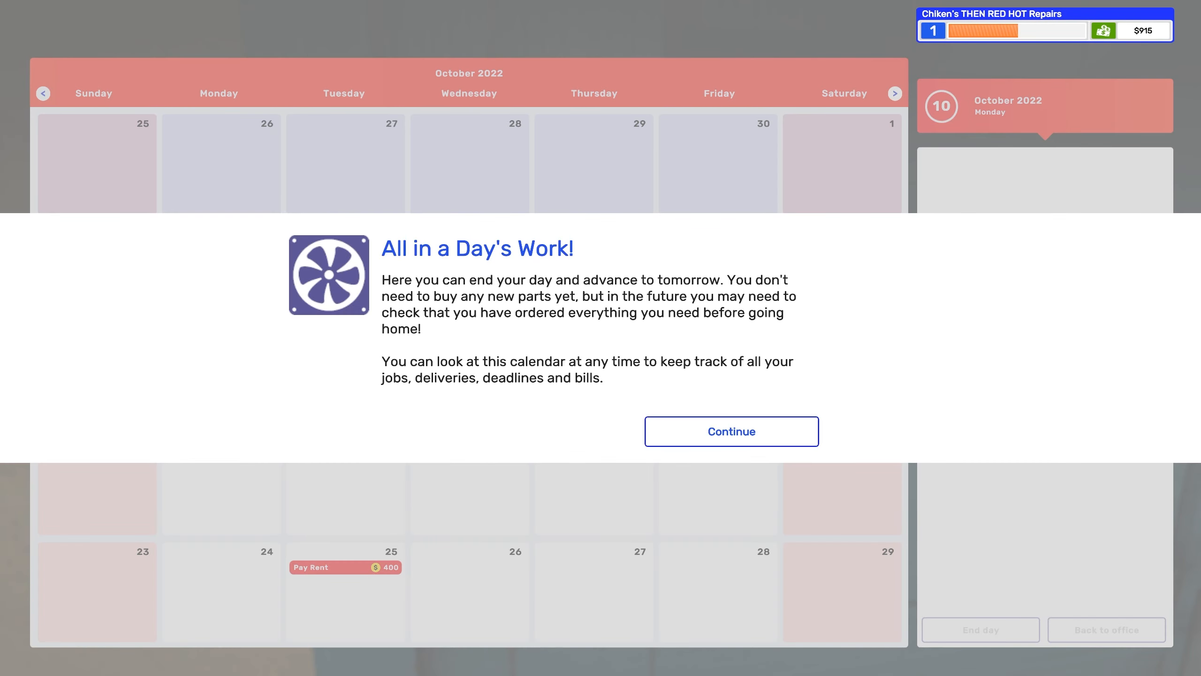
left_click(730, 431)
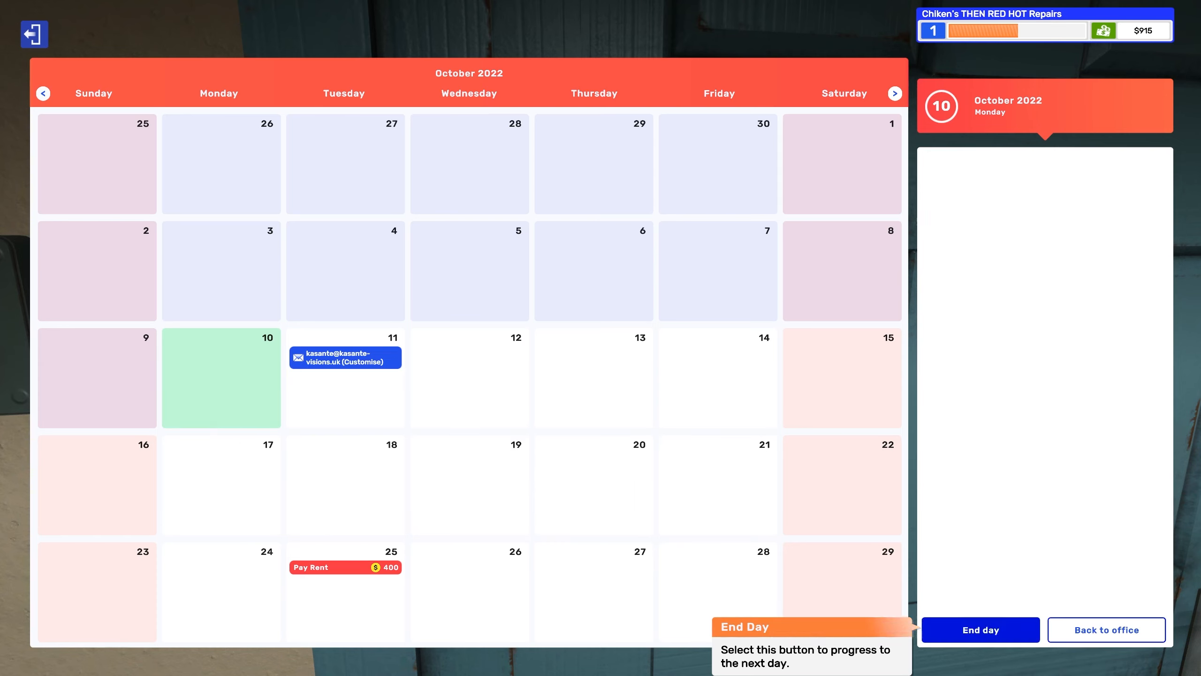
left_click(980, 630)
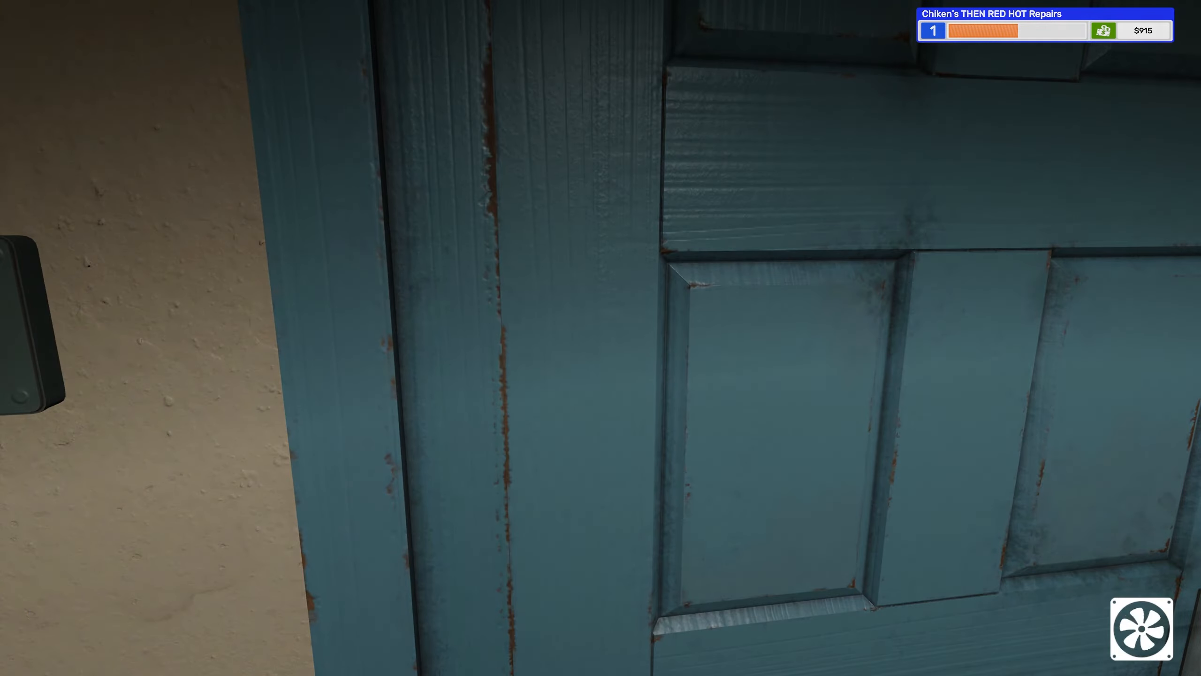